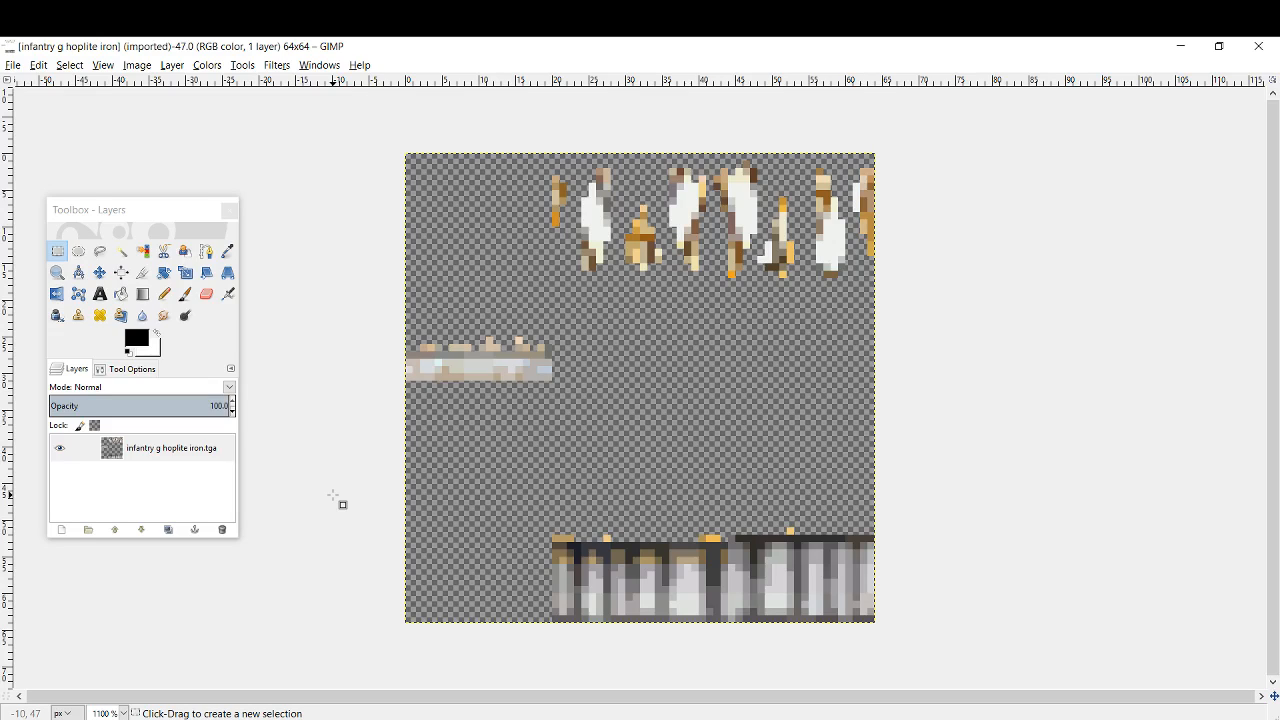
pyautogui.moveTo(316, 496)
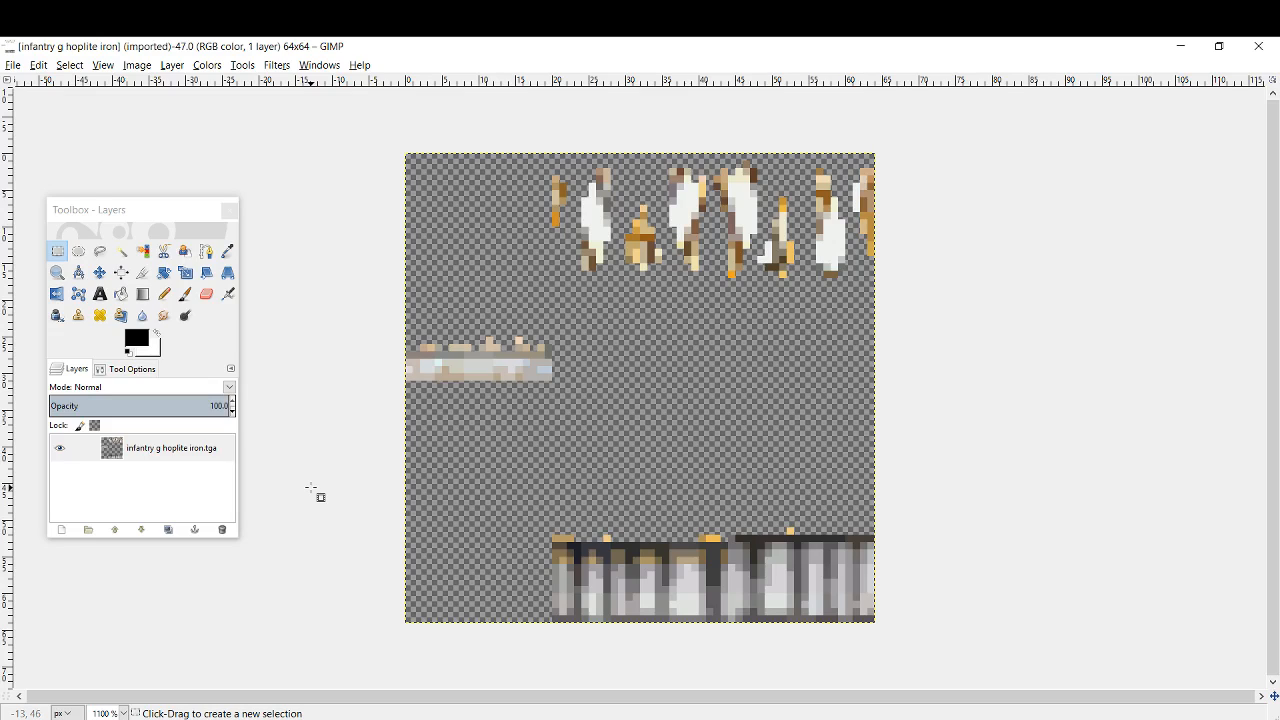
pyautogui.moveTo(936, 498)
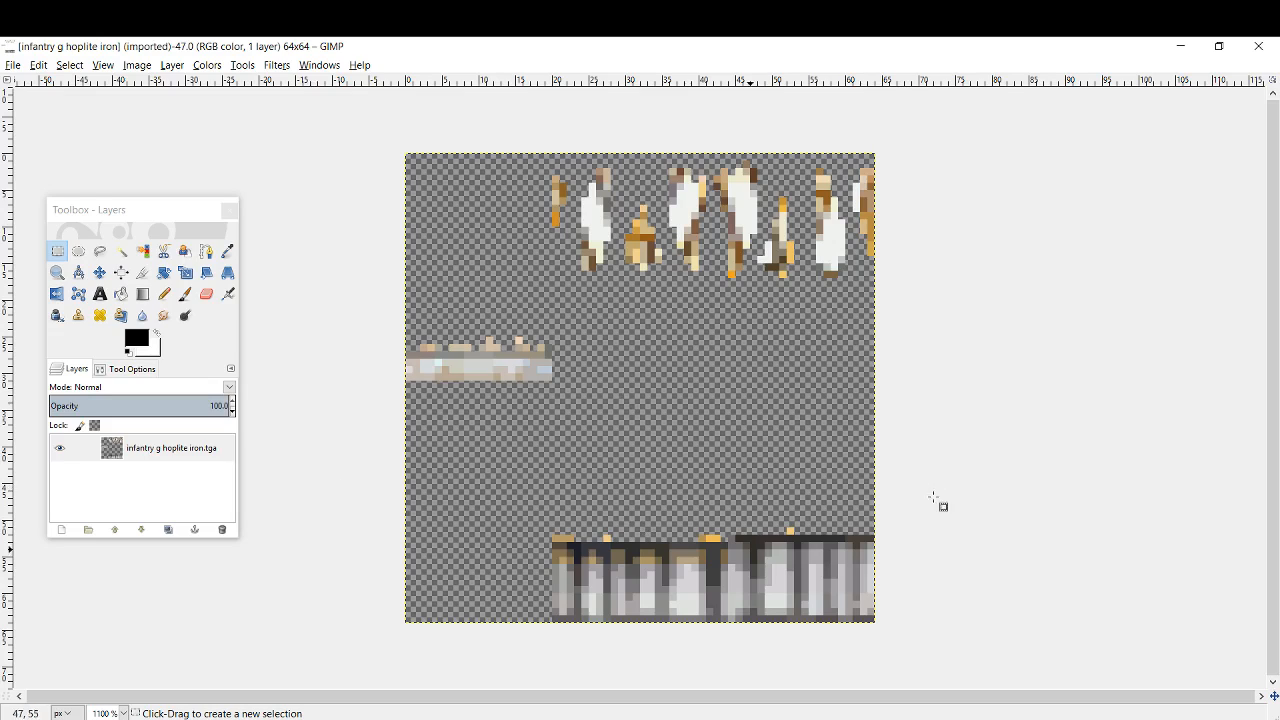
pyautogui.moveTo(978, 482)
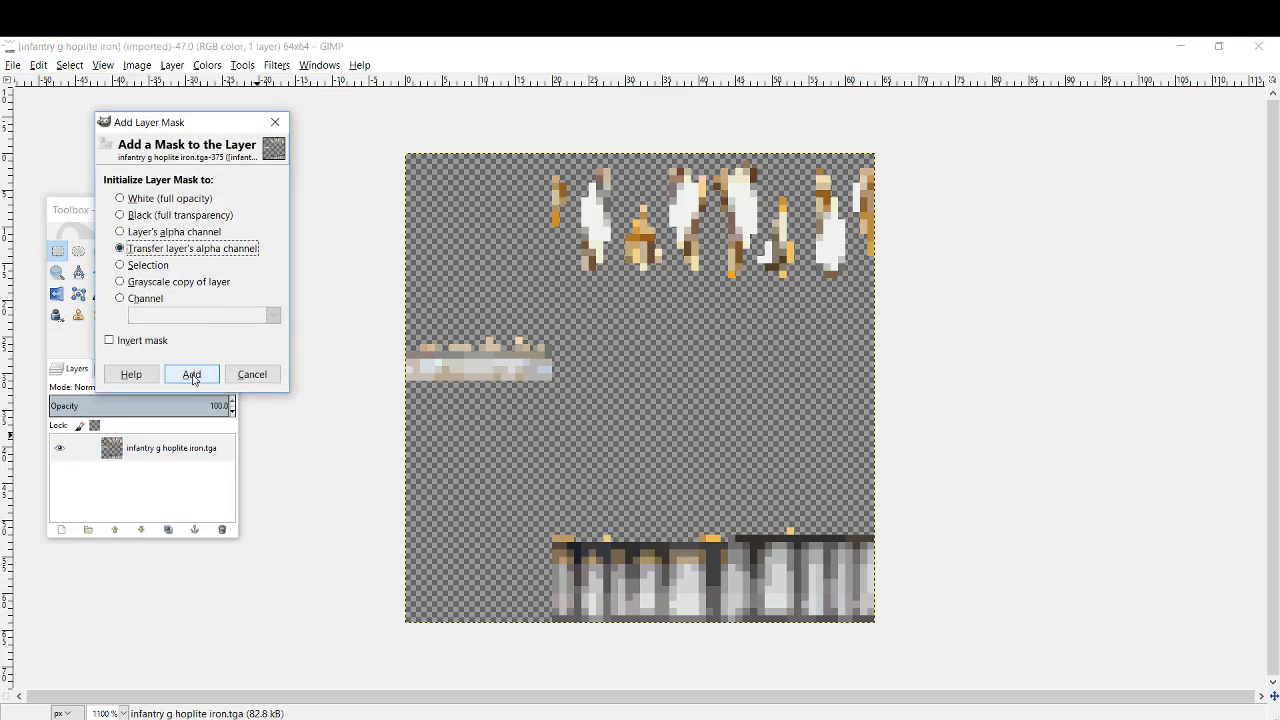
# Step: Add a layer mask from the layer's alpha channel so the hoplite texture shows fully opaque
pyautogui.click(192, 374)
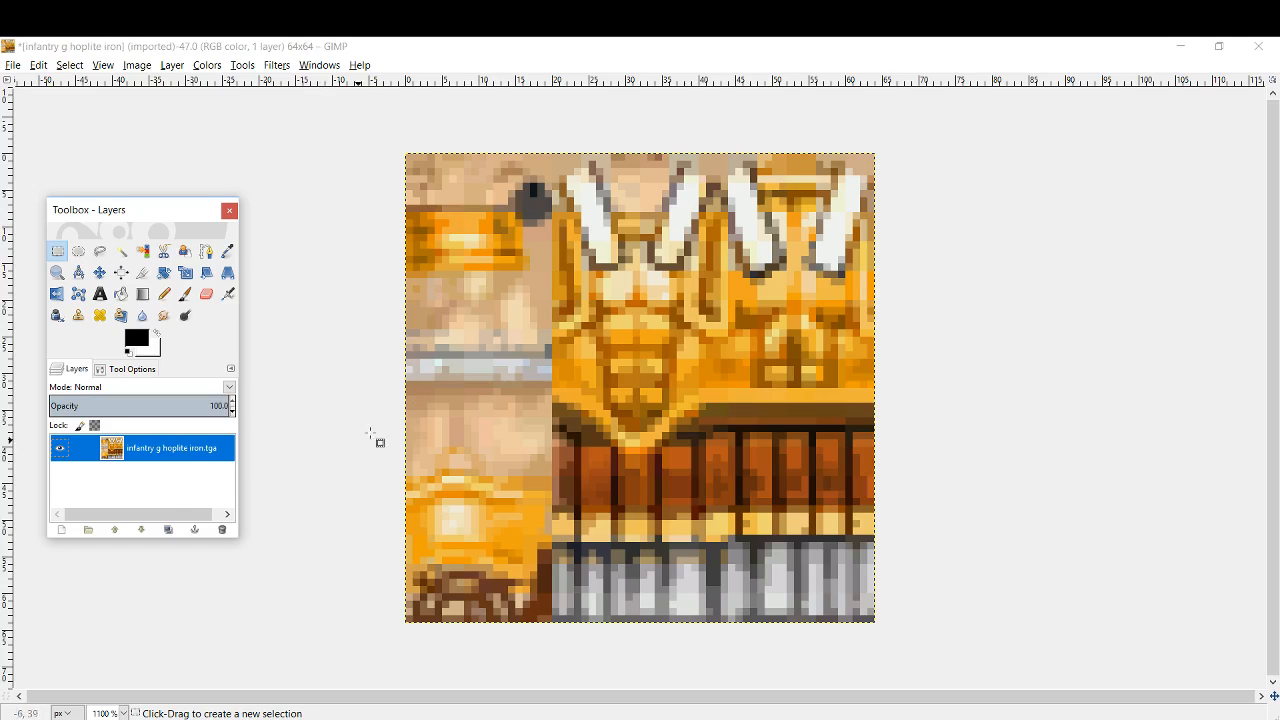
pyautogui.moveTo(588, 576)
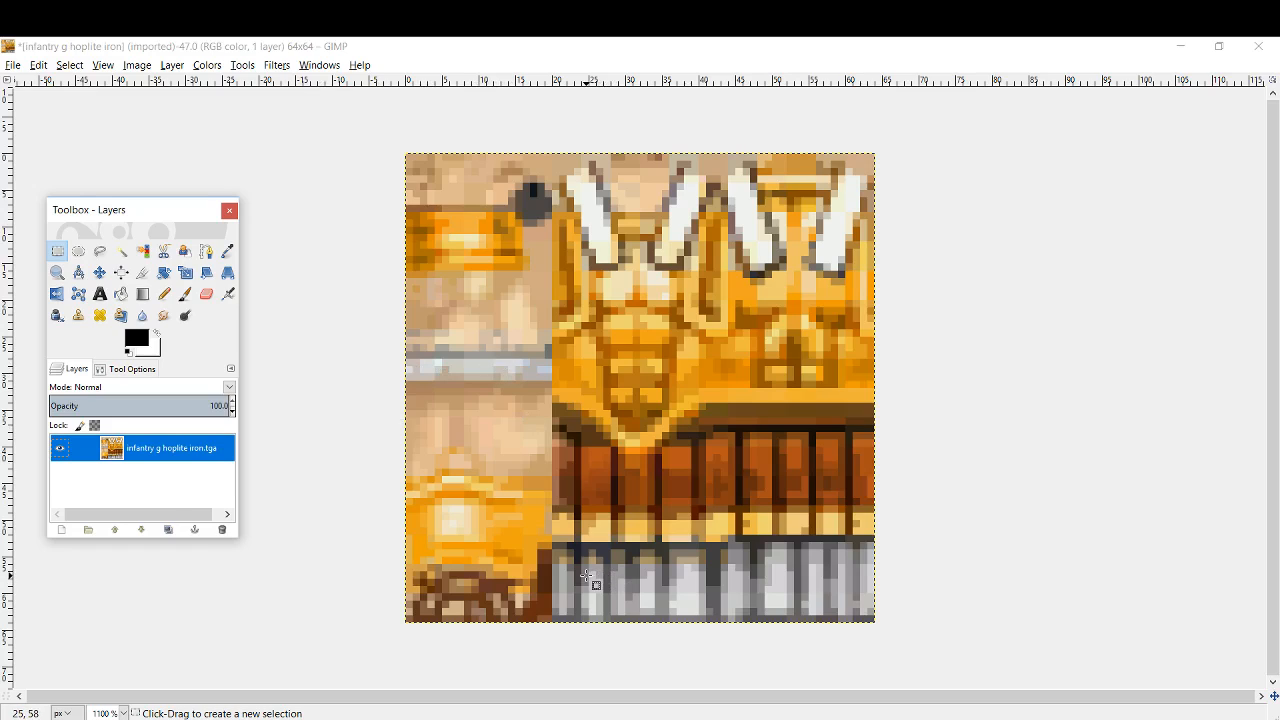
pyautogui.moveTo(544, 170)
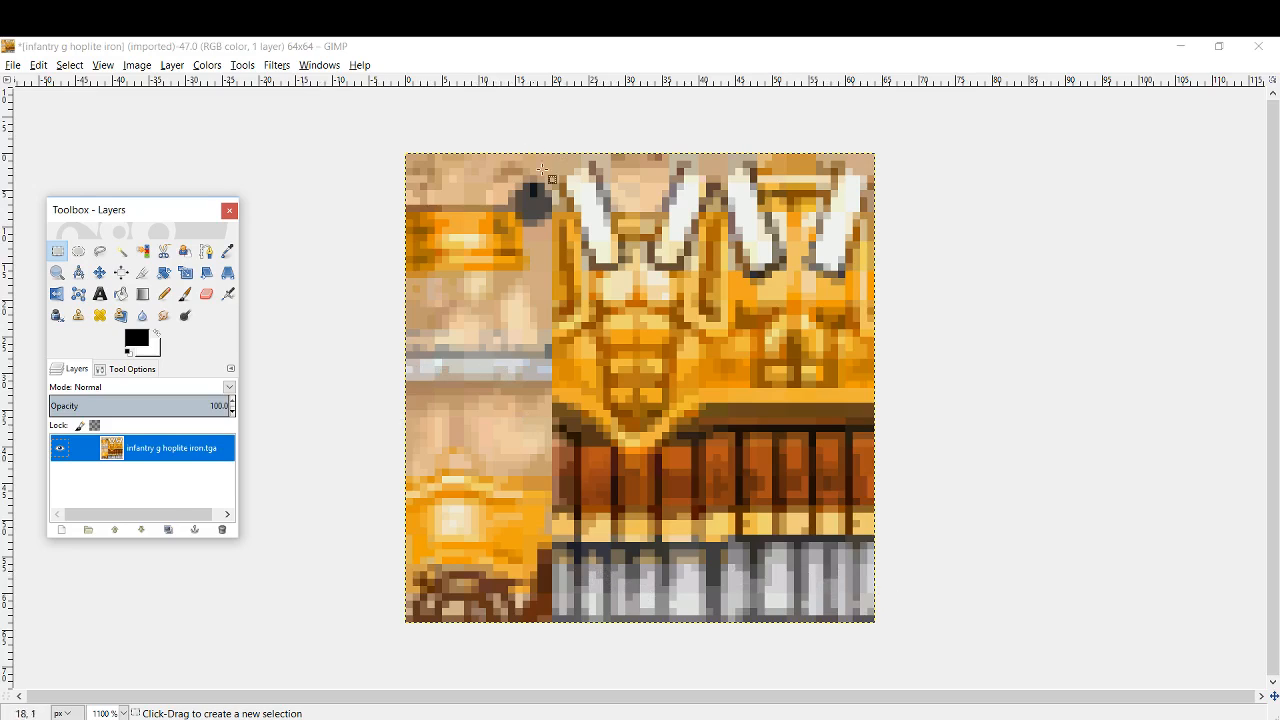
pyautogui.moveTo(718, 300)
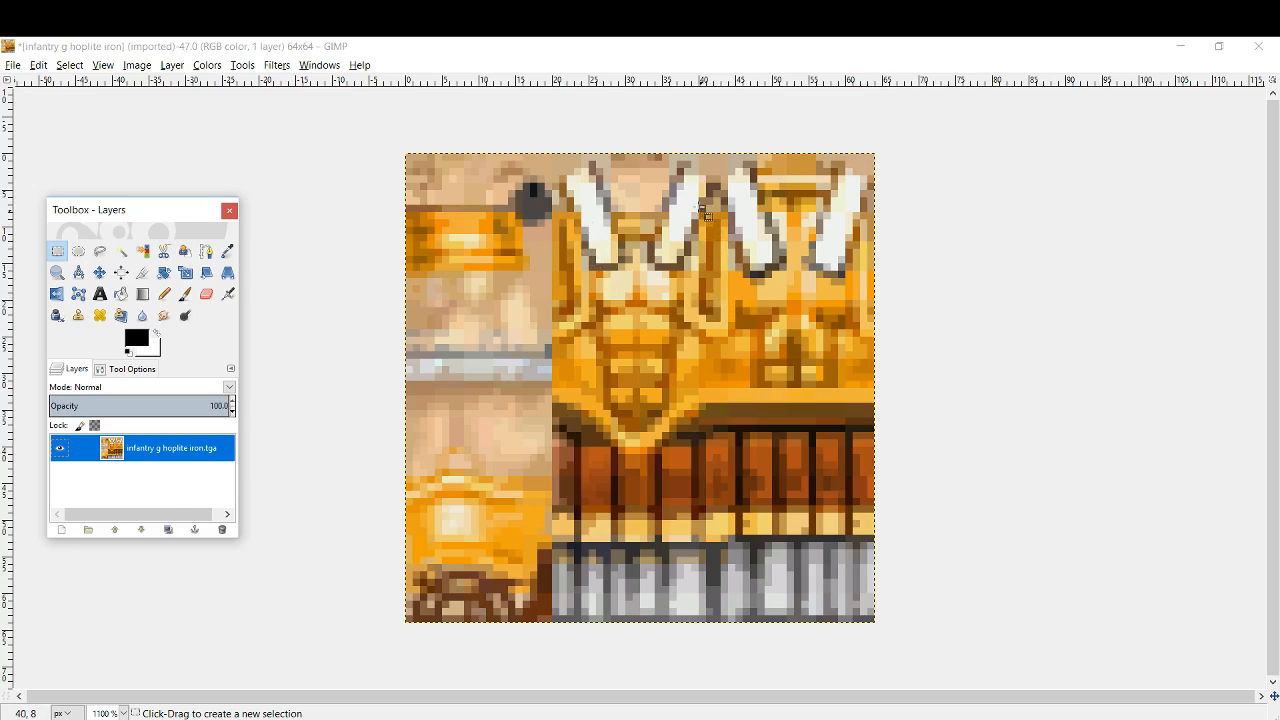
pyautogui.moveTo(690, 350)
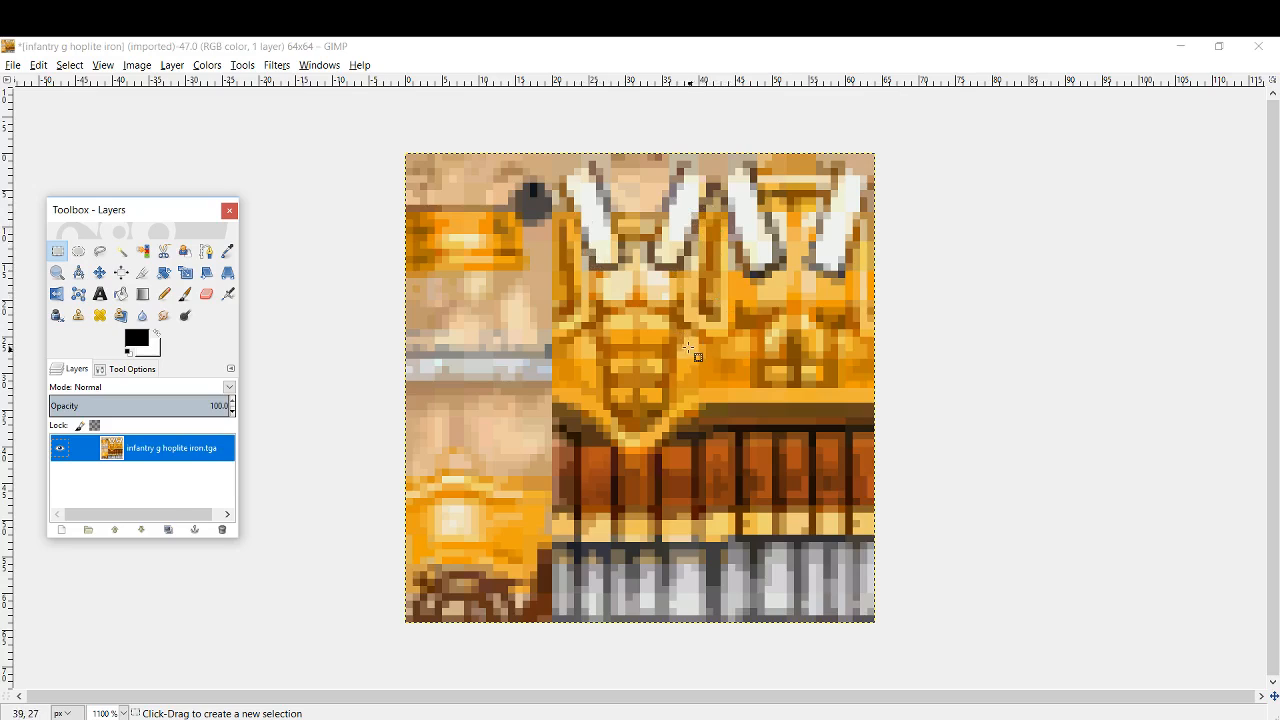
pyautogui.moveTo(850, 604)
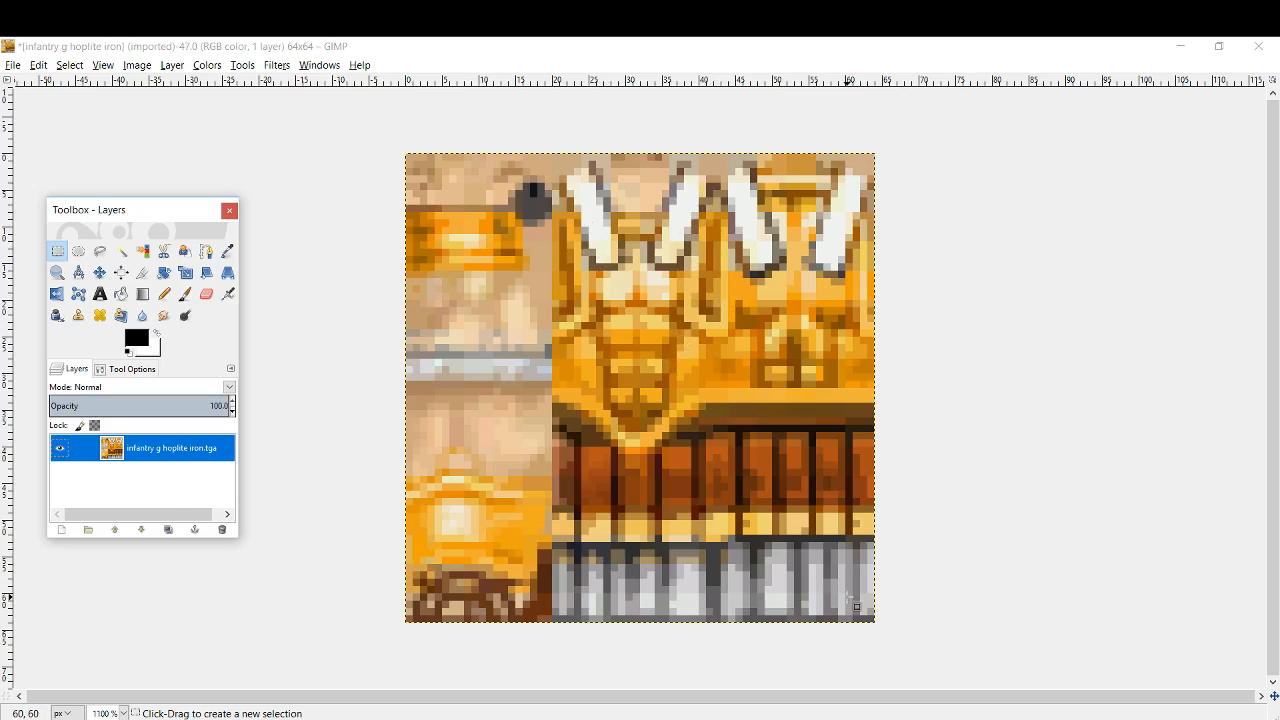
pyautogui.moveTo(336, 480)
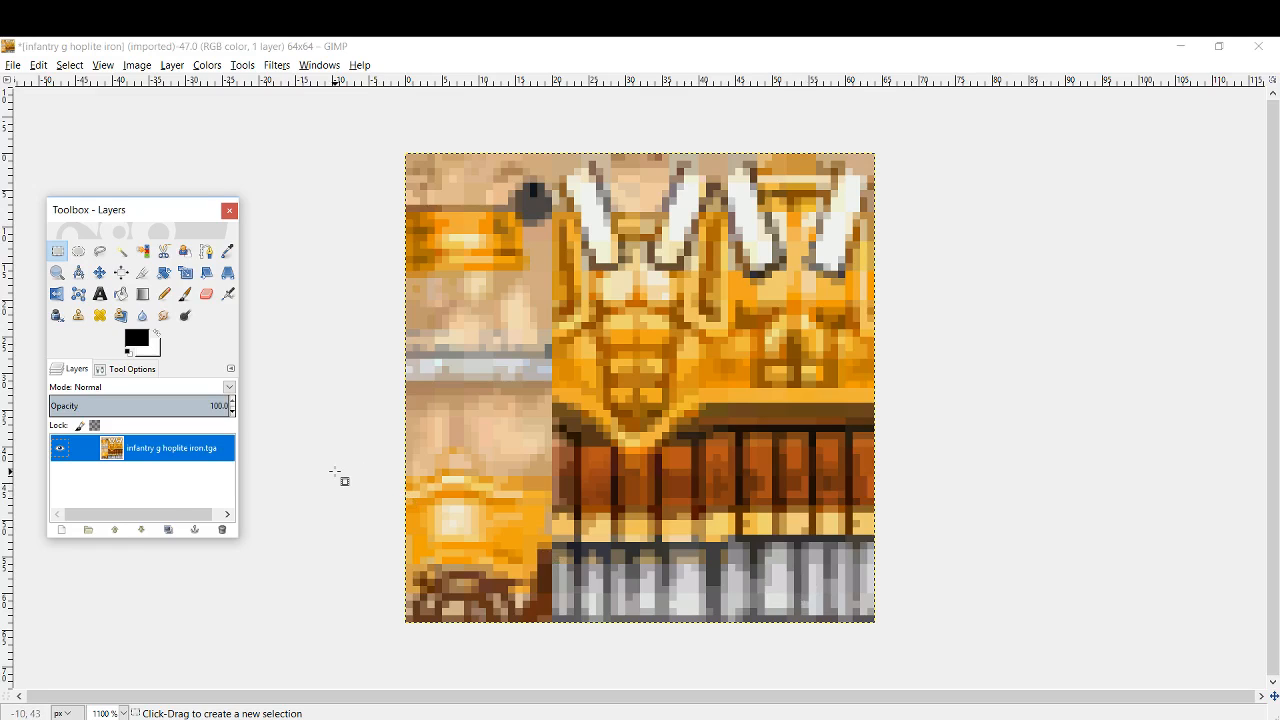
pyautogui.moveTo(764, 596)
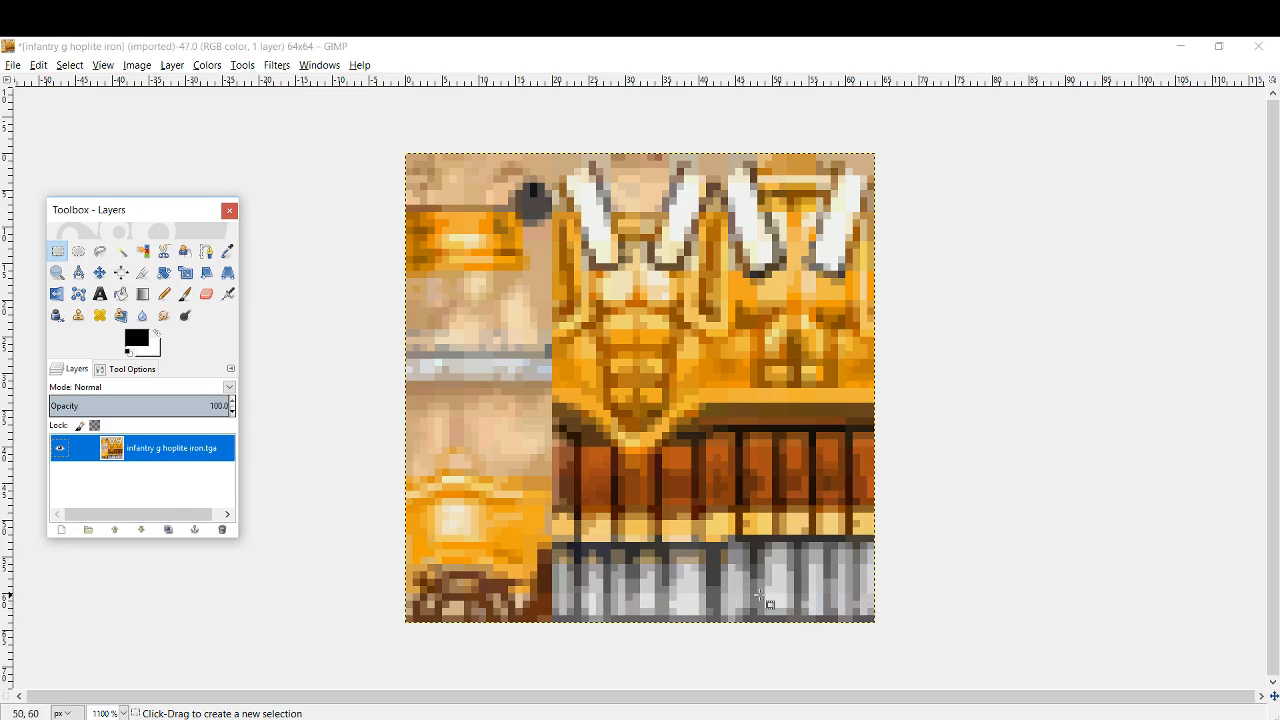
pyautogui.moveTo(818, 592)
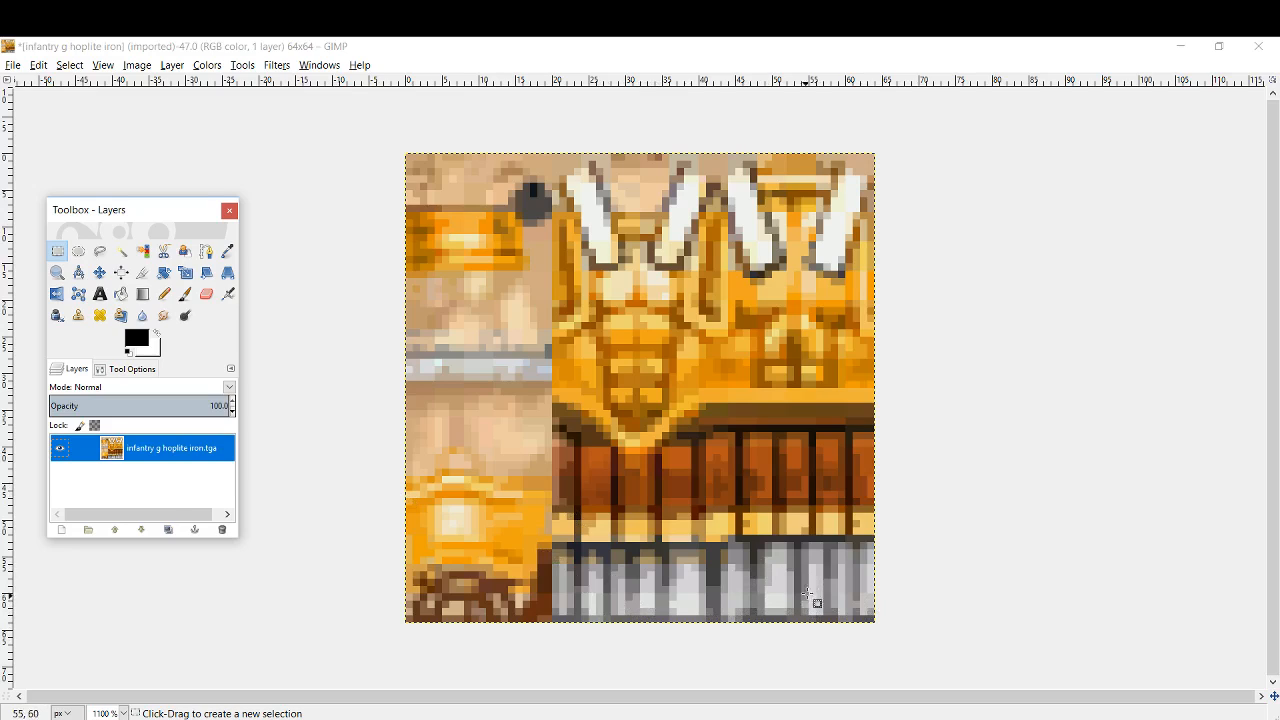
pyautogui.moveTo(684, 180)
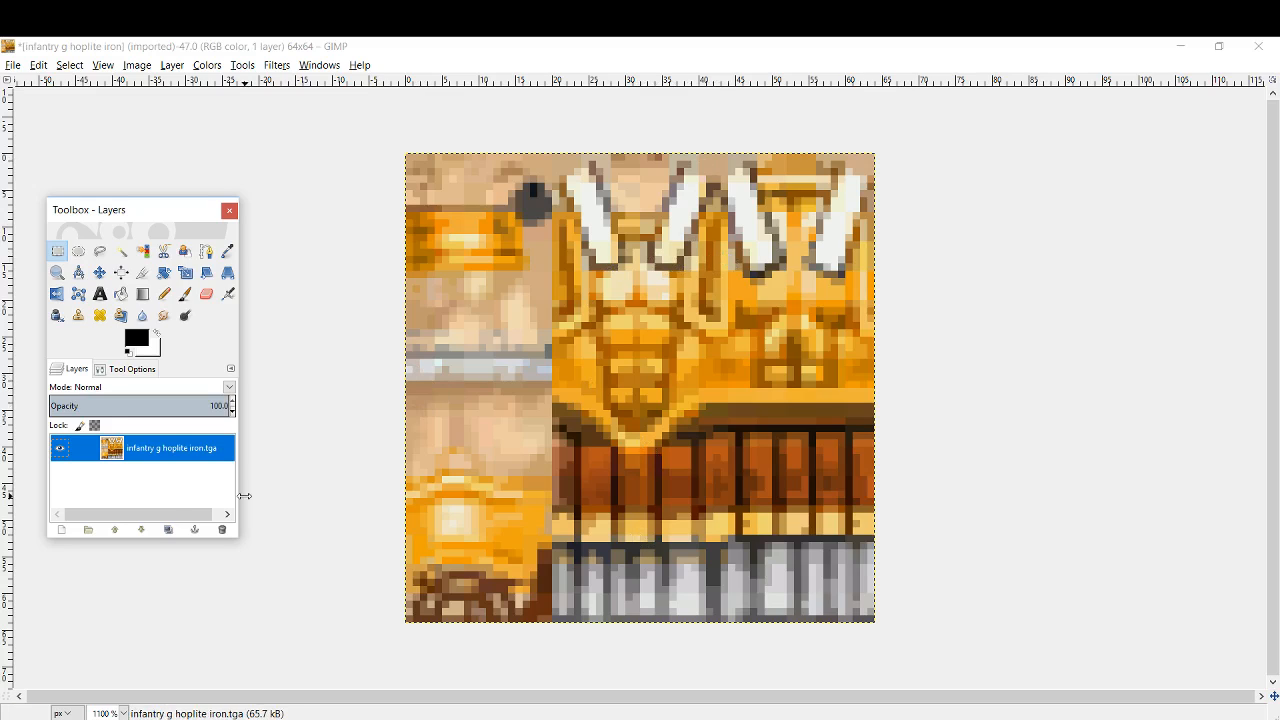
# Step: Add a layer mask to the hoplite iron layer using 'Transfer layer's alpha channel'
pyautogui.rightClick(172, 448)
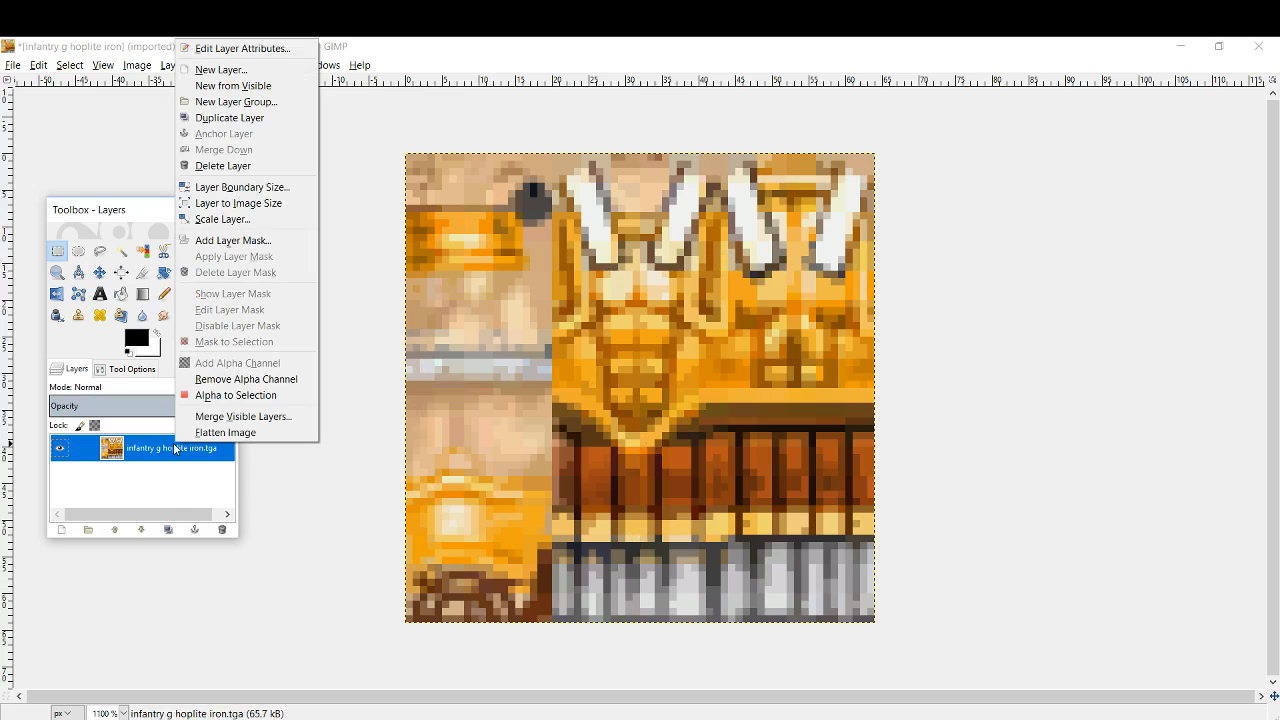
pyautogui.click(232, 240)
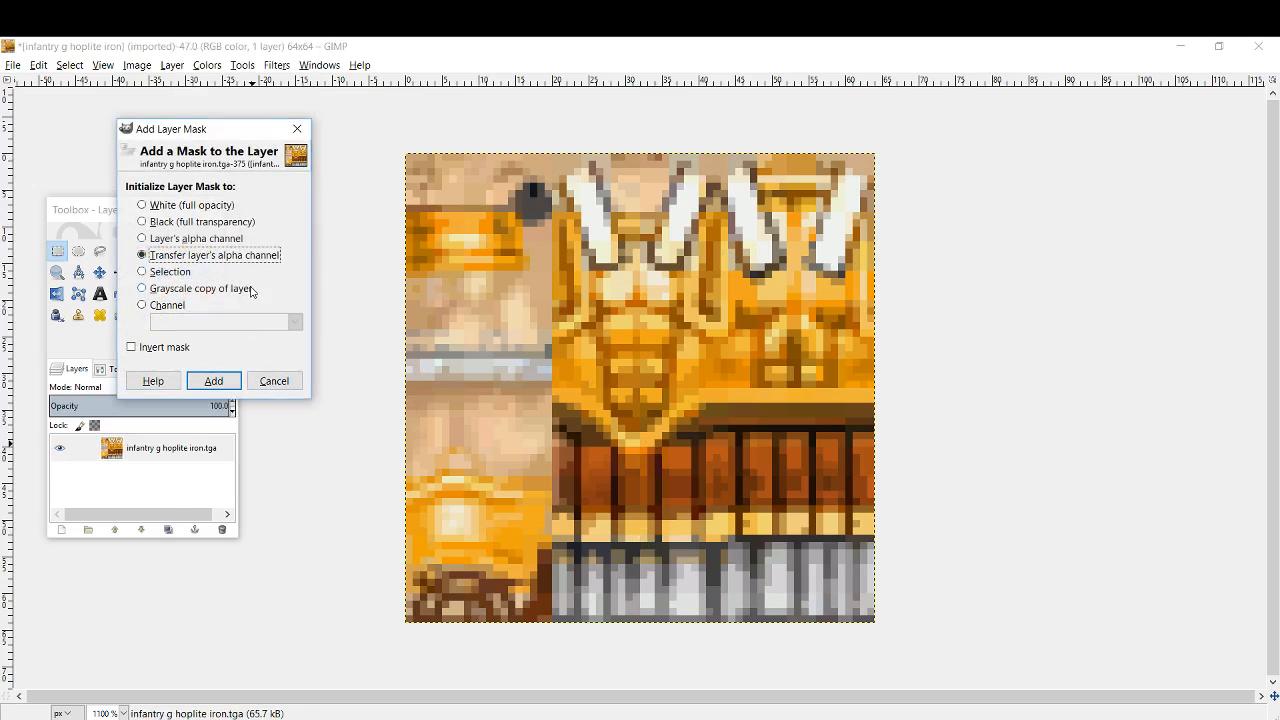
pyautogui.click(212, 380)
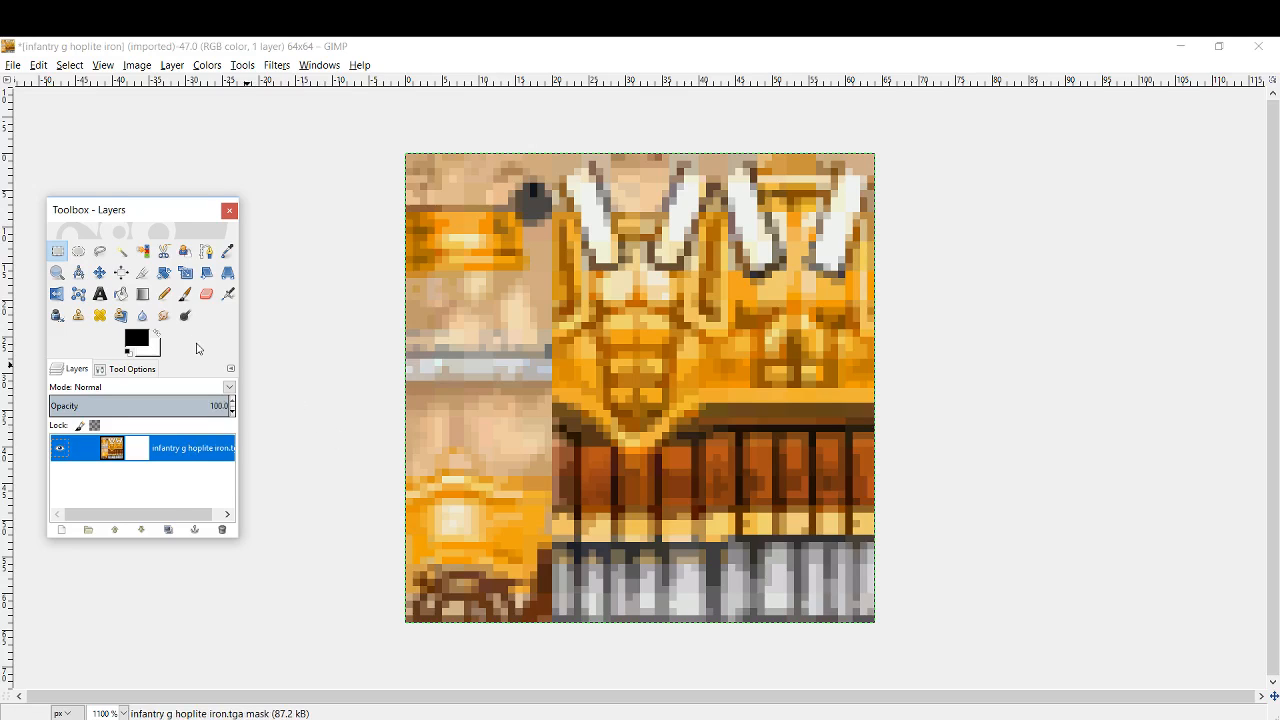
pyautogui.moveTo(144, 350)
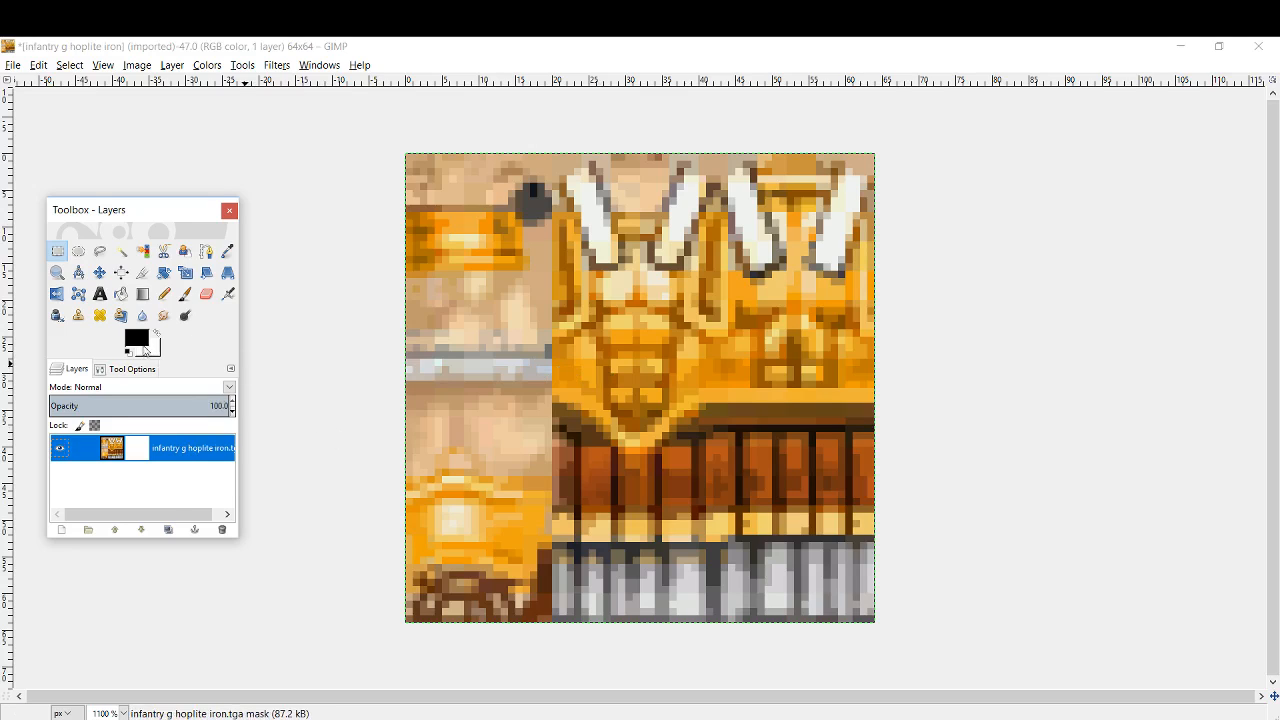
pyautogui.moveTo(136, 340)
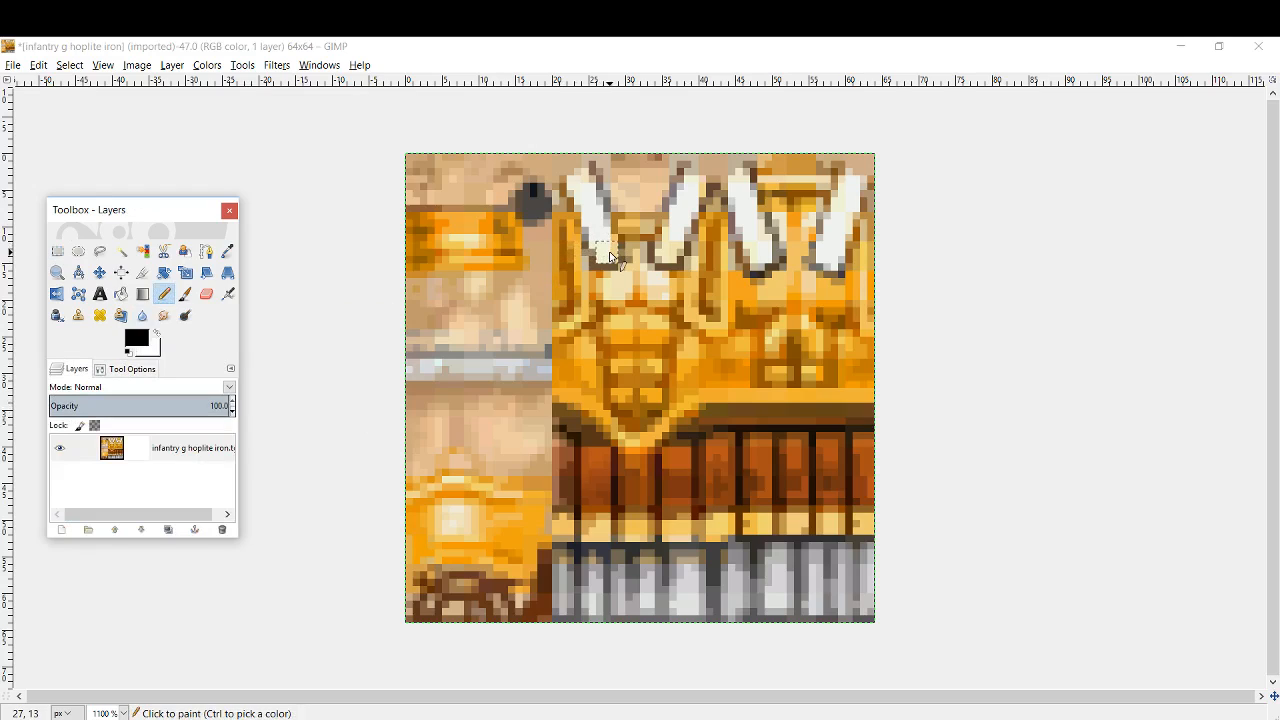
# Step: Paint black on the mask with the Pencil to hide the white stripes near the top
pyautogui.click(600, 240)
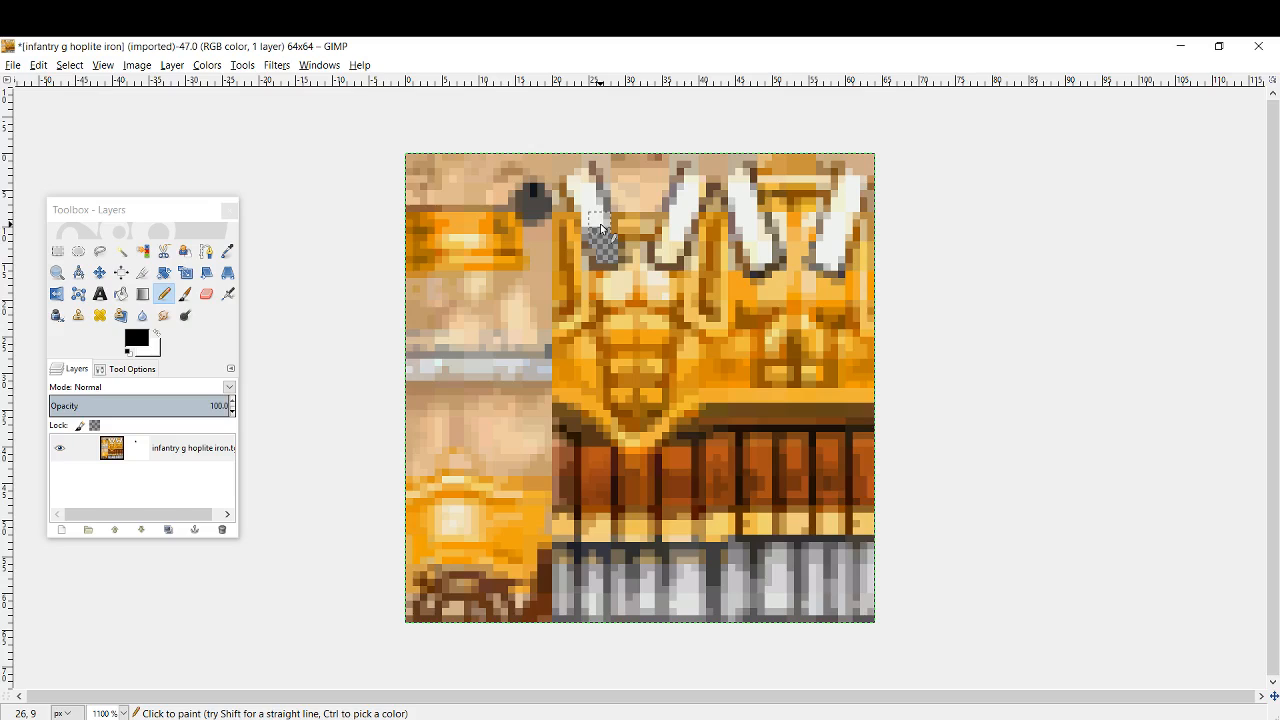
pyautogui.click(584, 198)
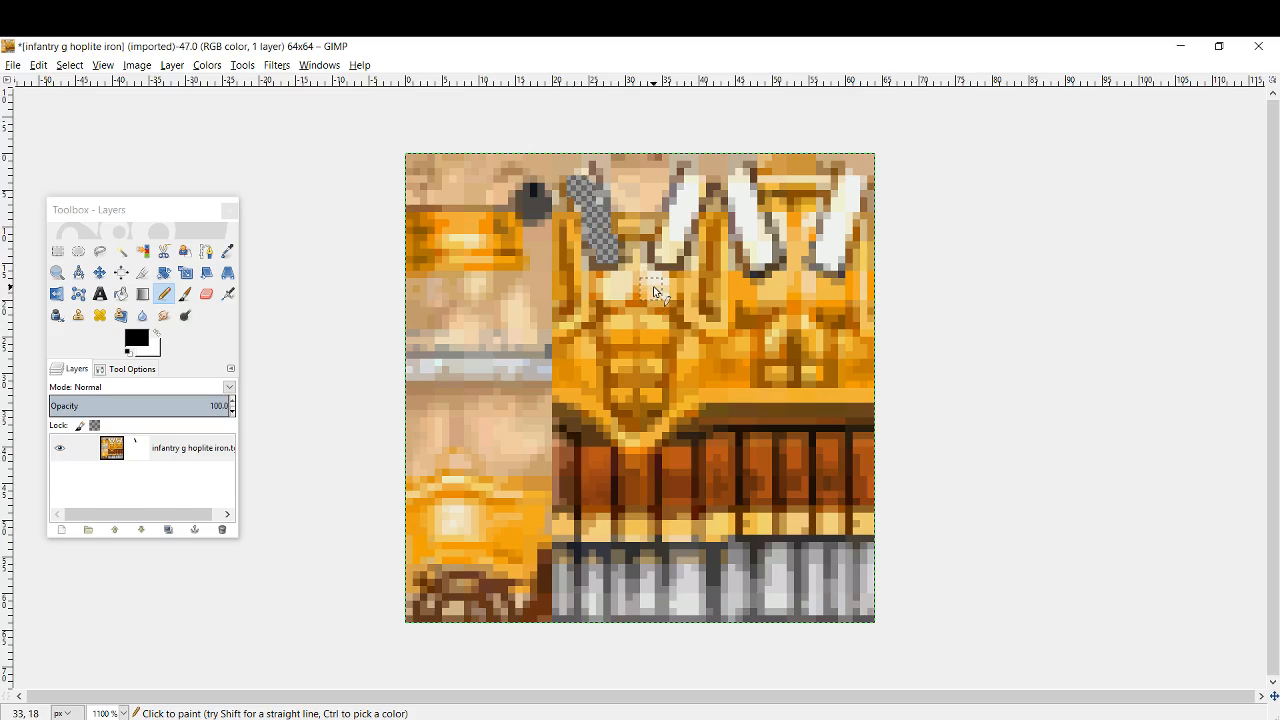
pyautogui.click(676, 242)
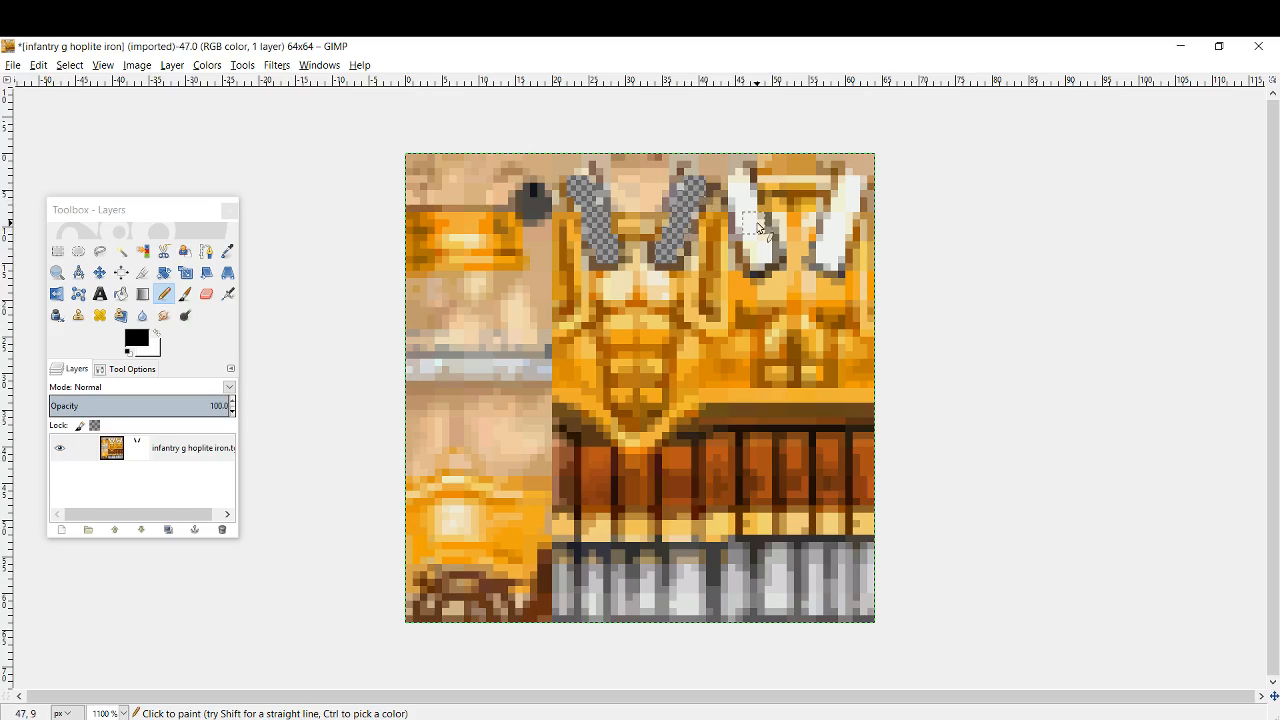
pyautogui.click(756, 244)
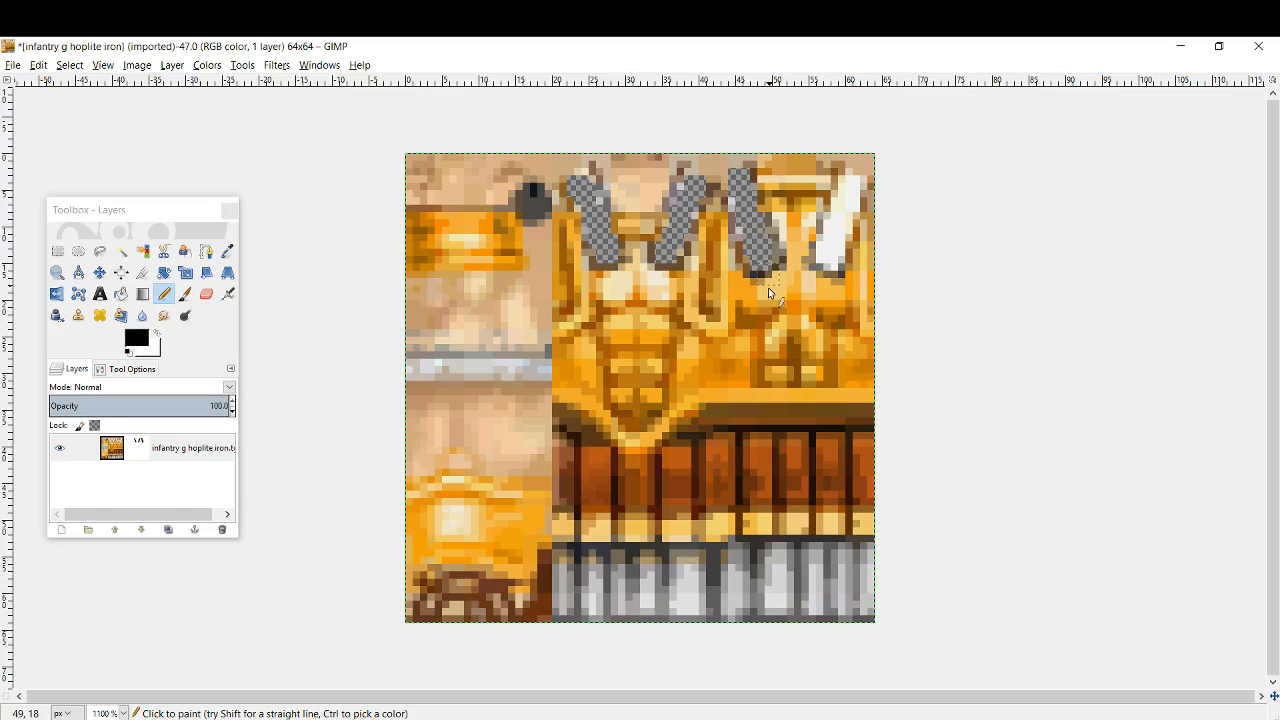
pyautogui.click(132, 368)
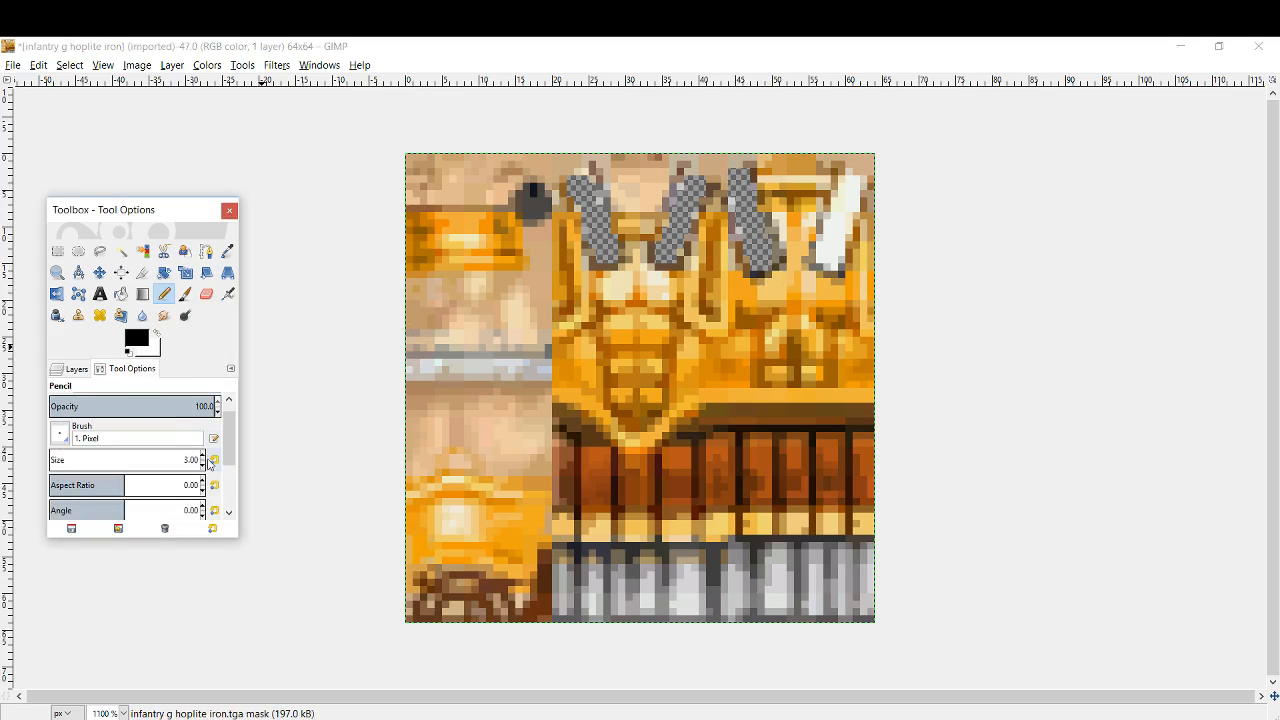
pyautogui.click(202, 464)
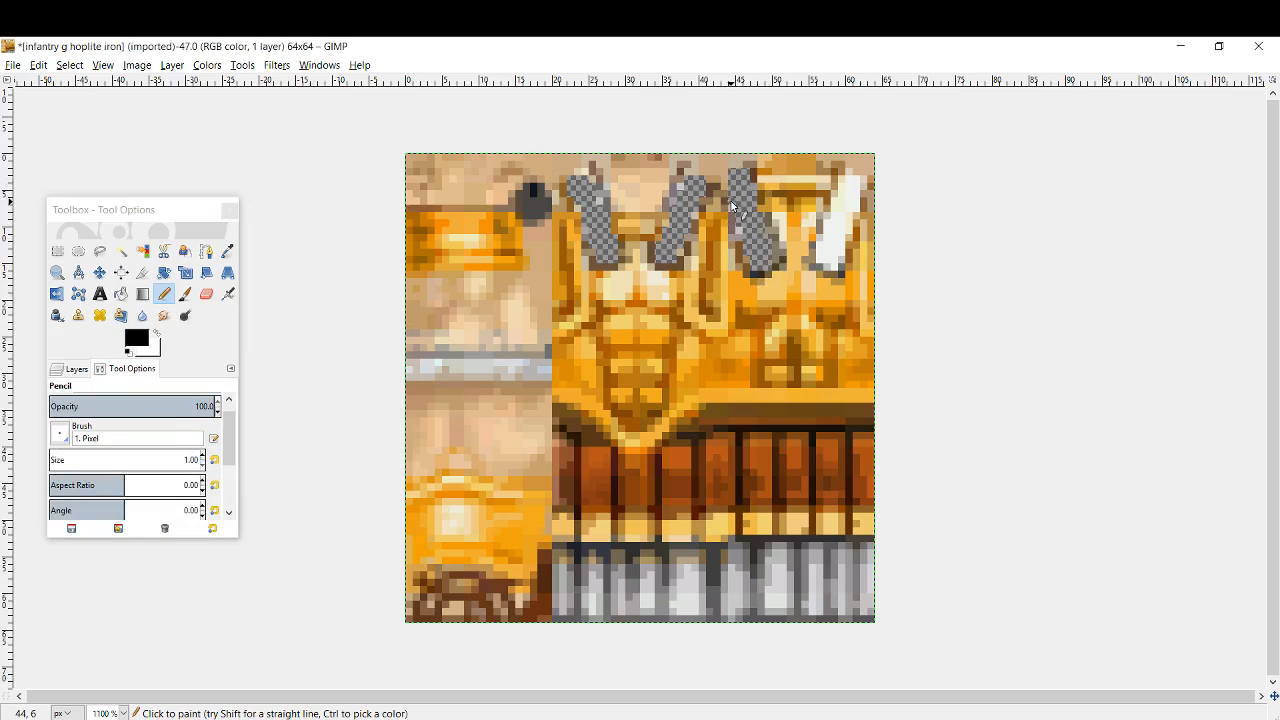
pyautogui.moveTo(748, 228)
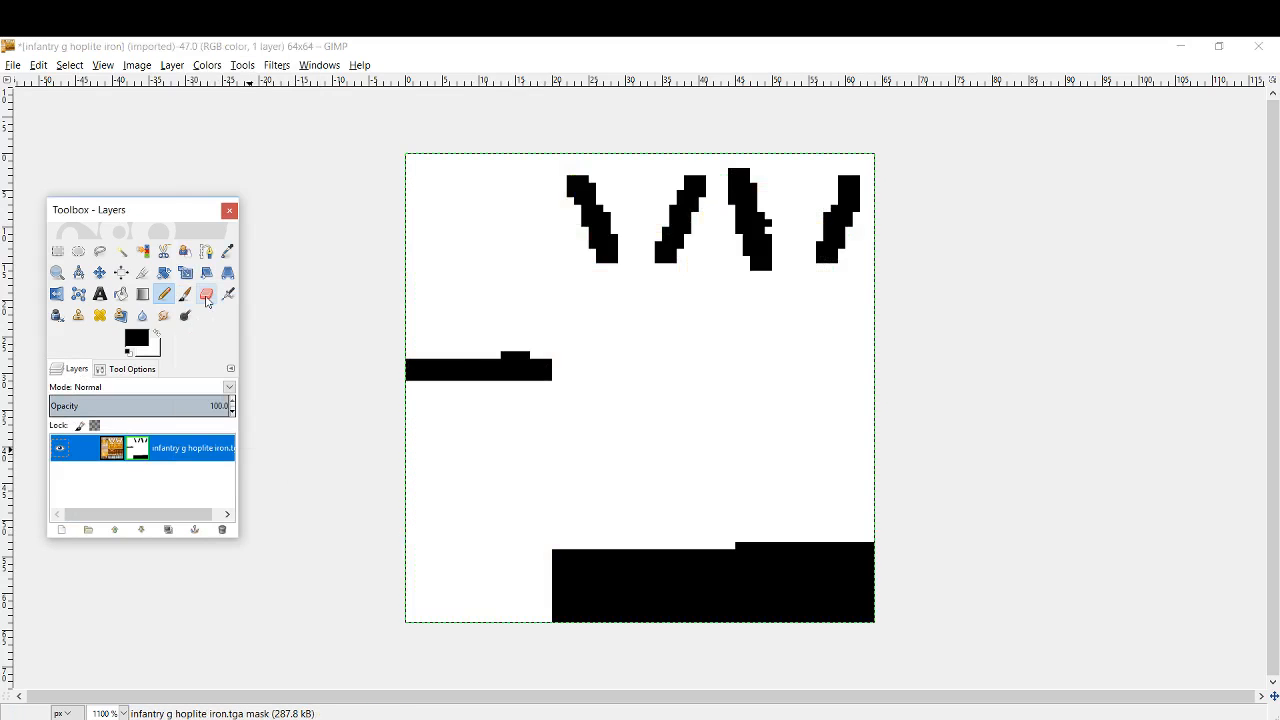
# Step: Show the layer mask on its own and invert its colours with Colors > Invert
pyautogui.click(206, 294)
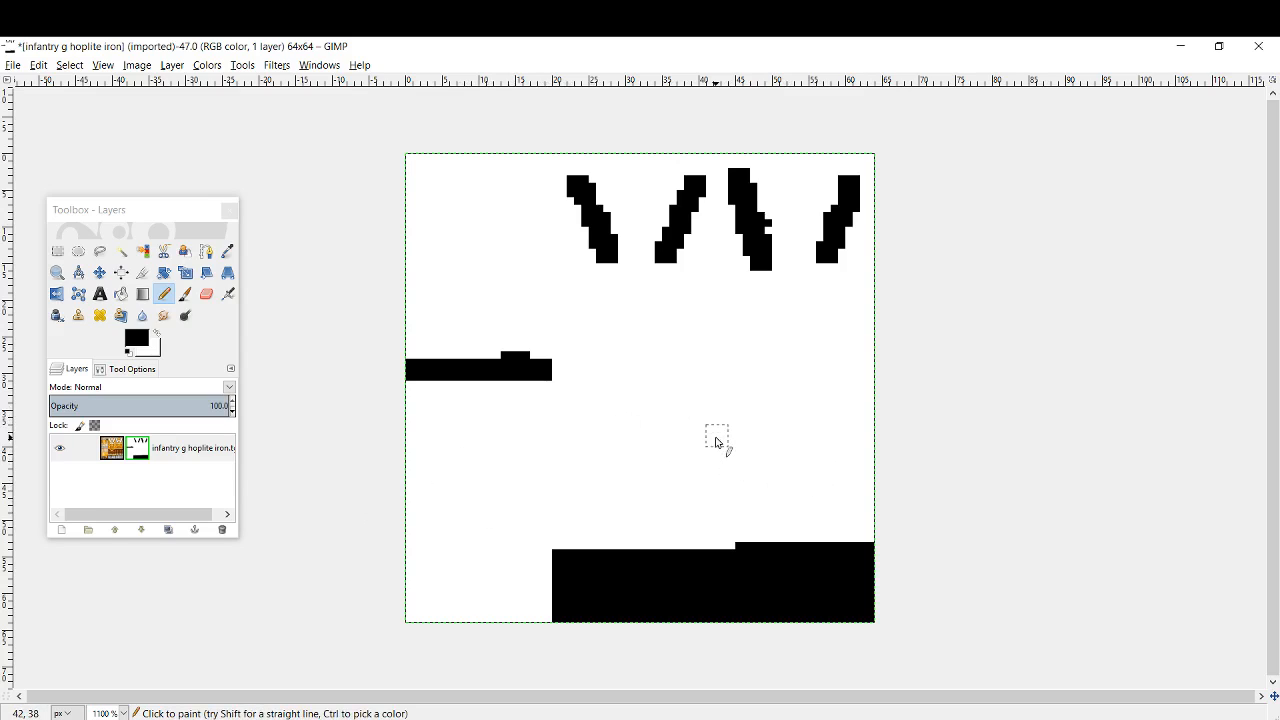
pyautogui.moveTo(680, 408)
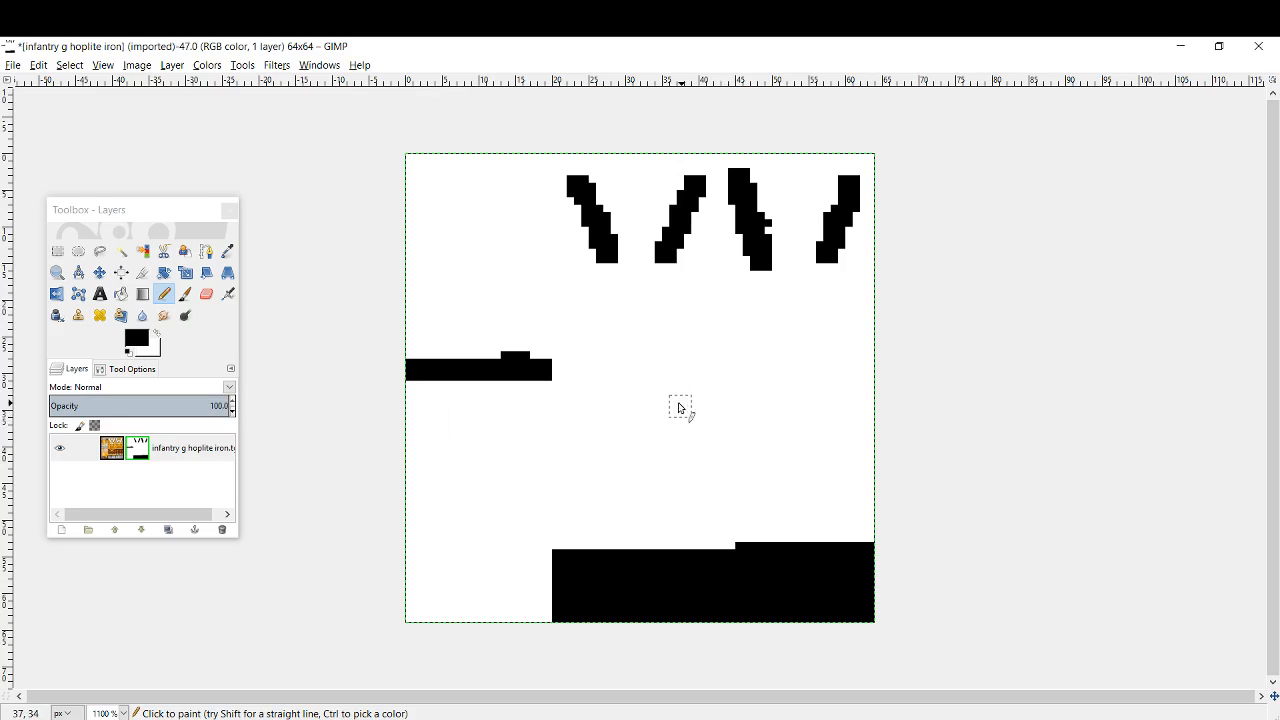
pyautogui.click(206, 64)
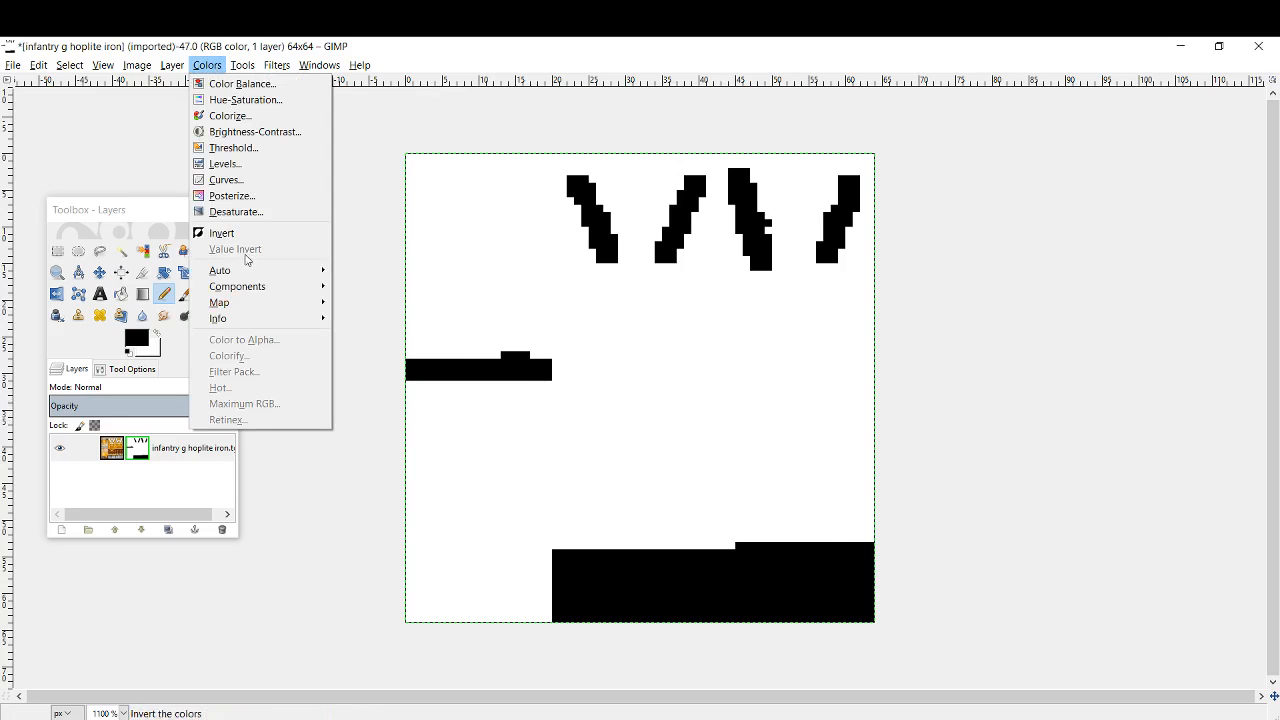
pyautogui.click(220, 232)
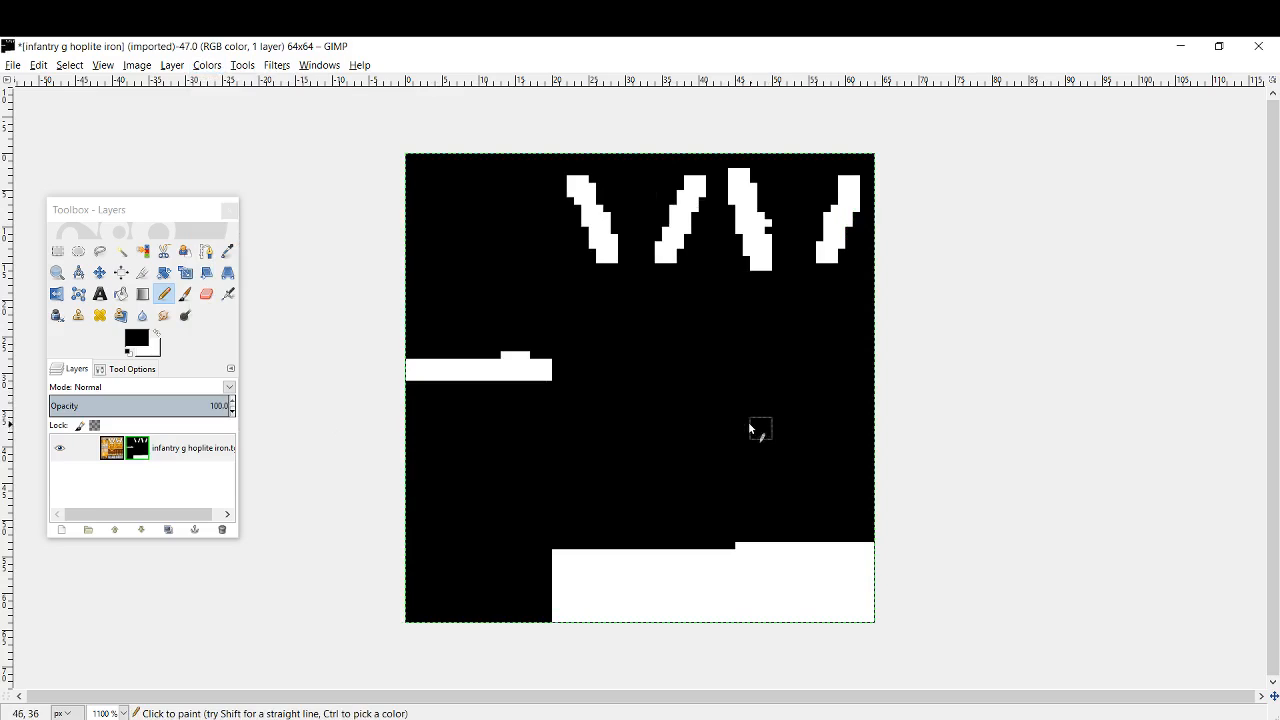
pyautogui.moveTo(556, 392)
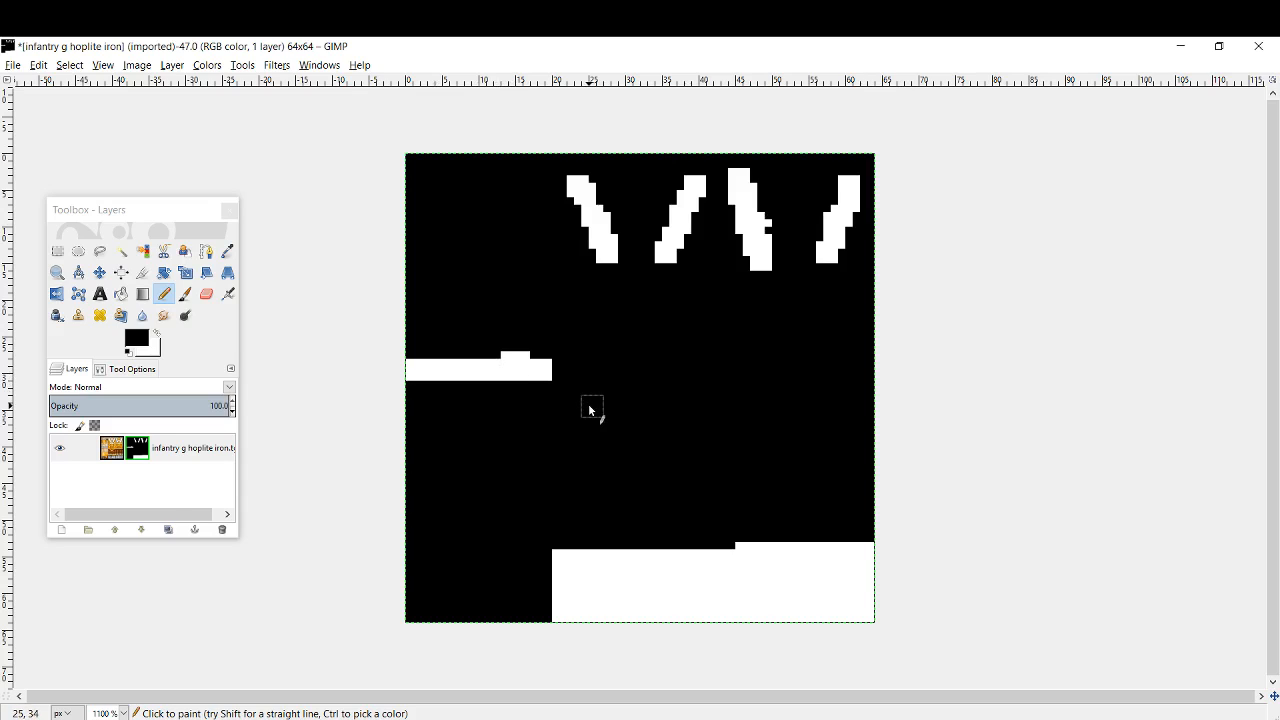
pyautogui.moveTo(724, 384)
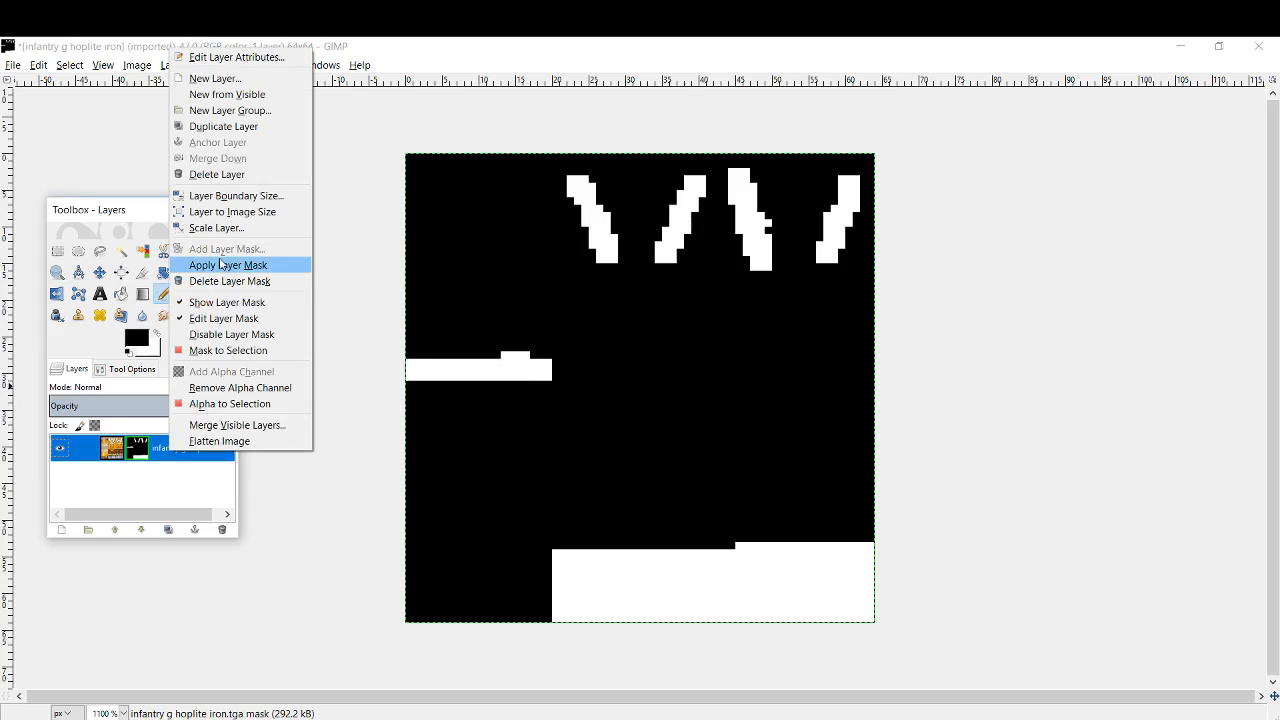
# Step: Apply the layer mask so only the stripes, bar and lower blocks remain over transparency
pyautogui.click(228, 264)
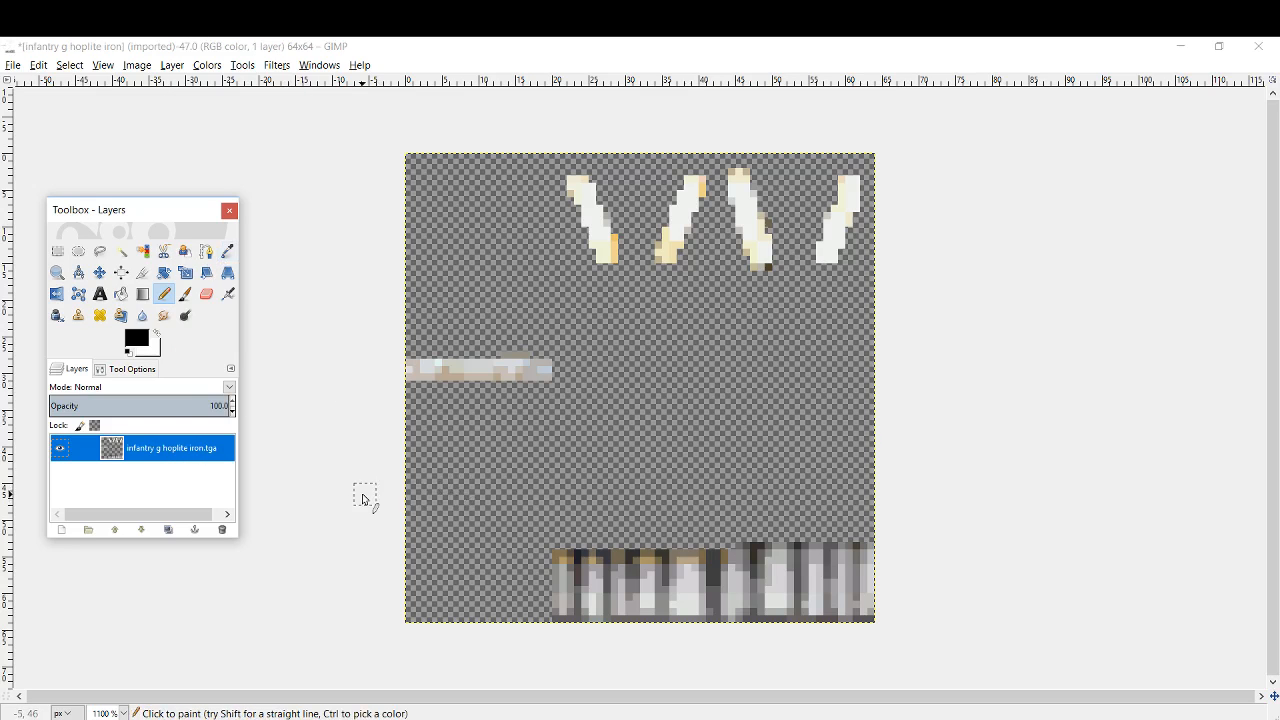
pyautogui.moveTo(584, 458)
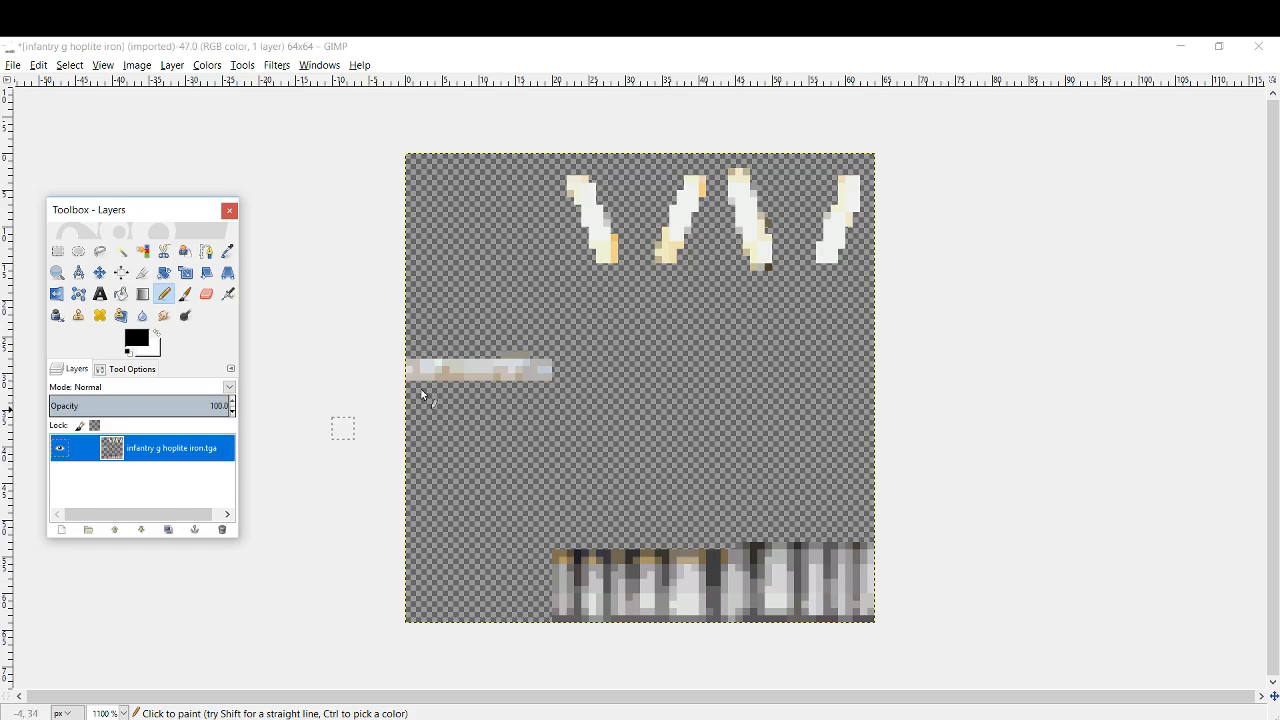
pyautogui.moveTo(868, 456)
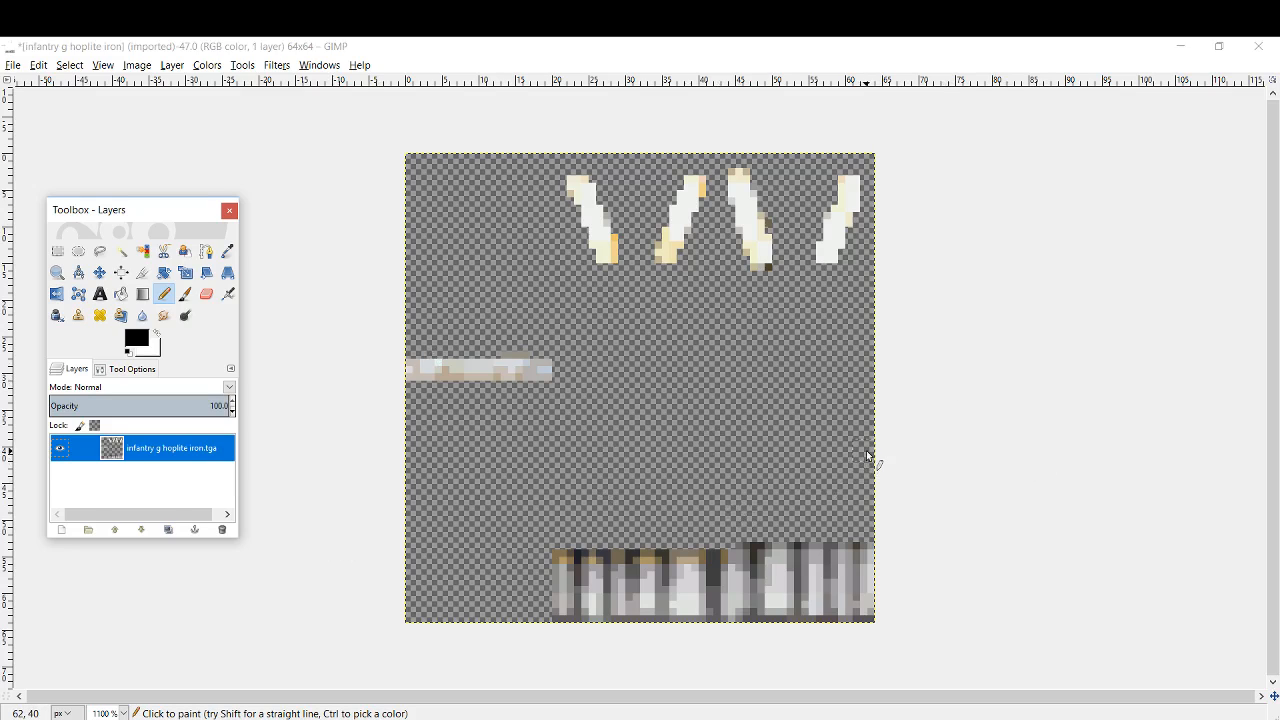
pyautogui.moveTo(900, 452)
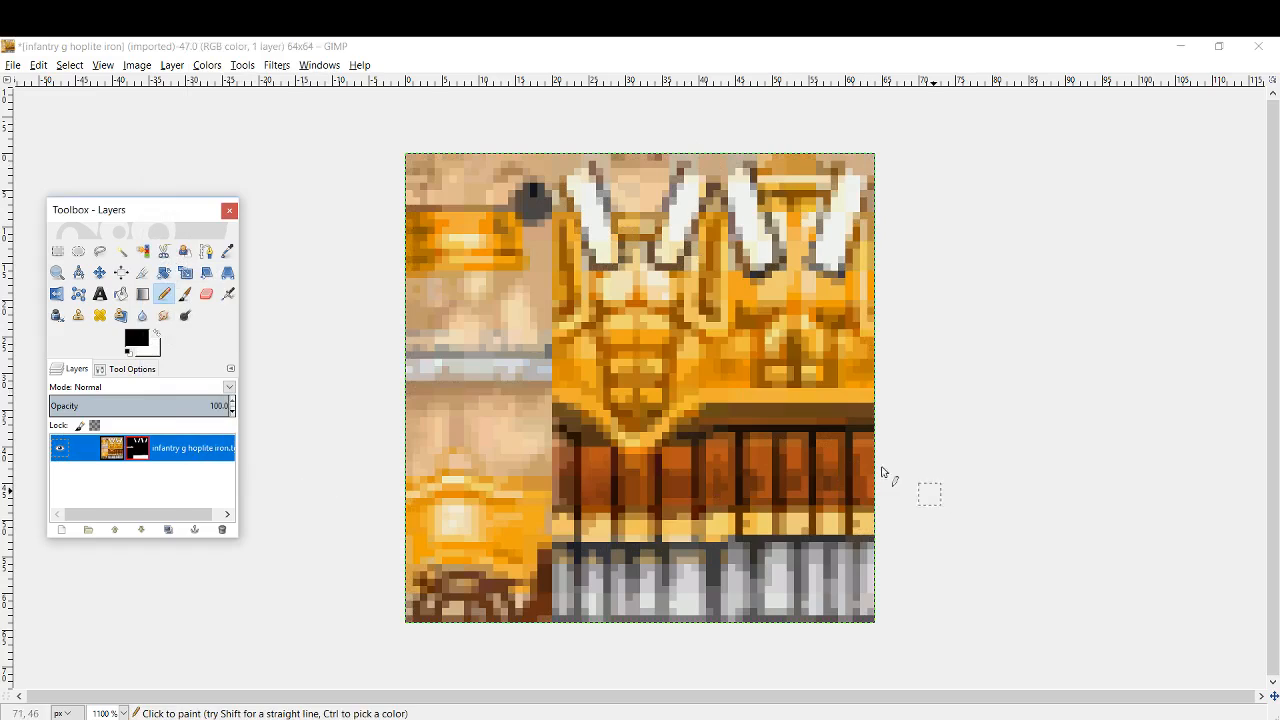
pyautogui.moveTo(908, 384)
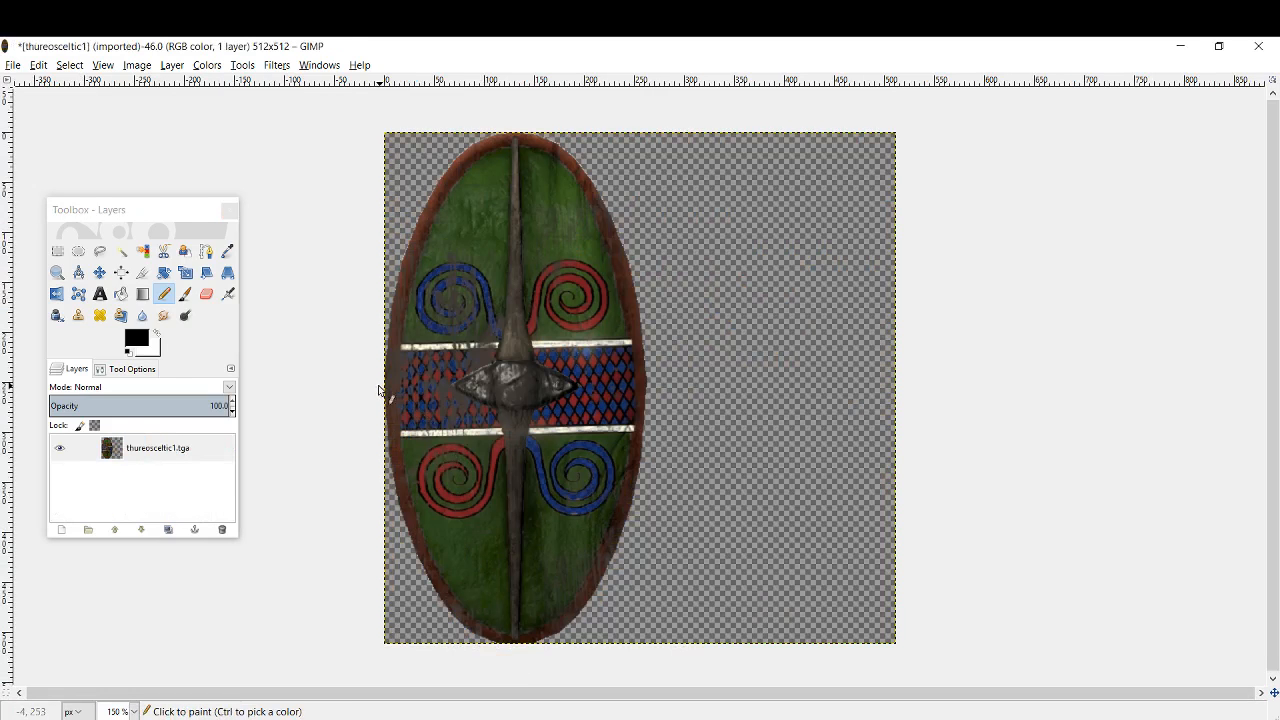
pyautogui.moveTo(336, 390)
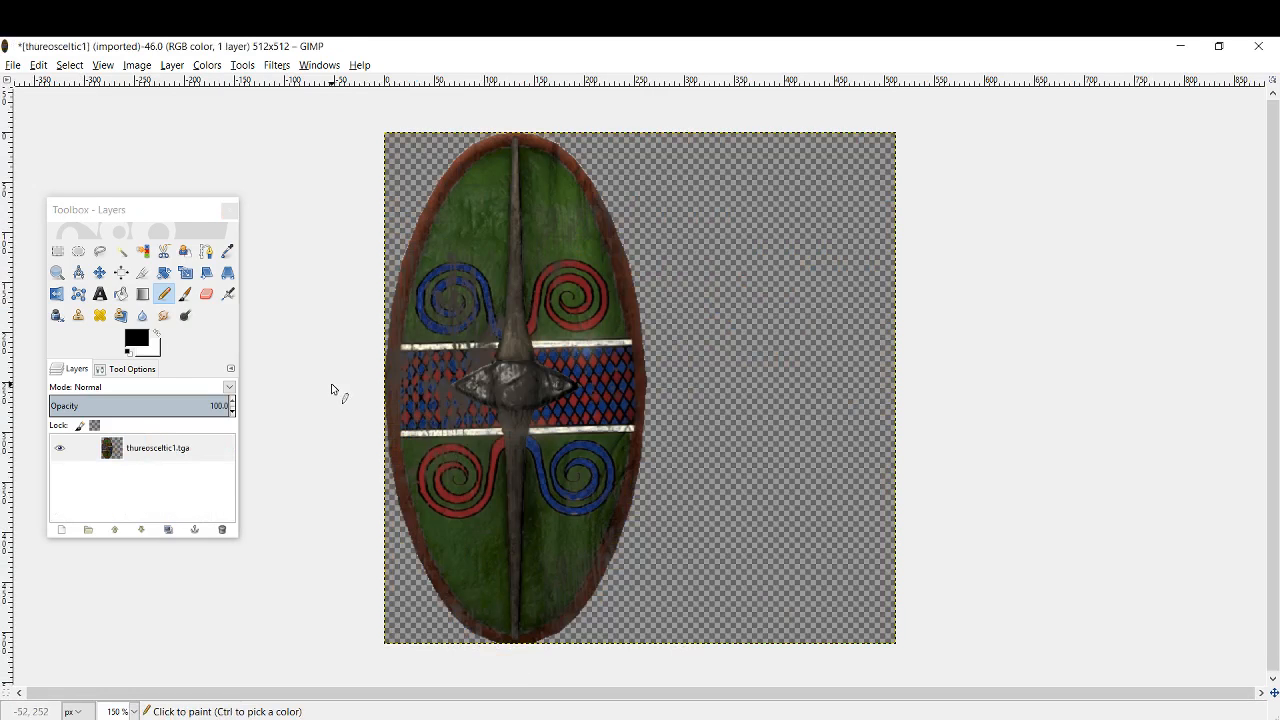
pyautogui.moveTo(324, 430)
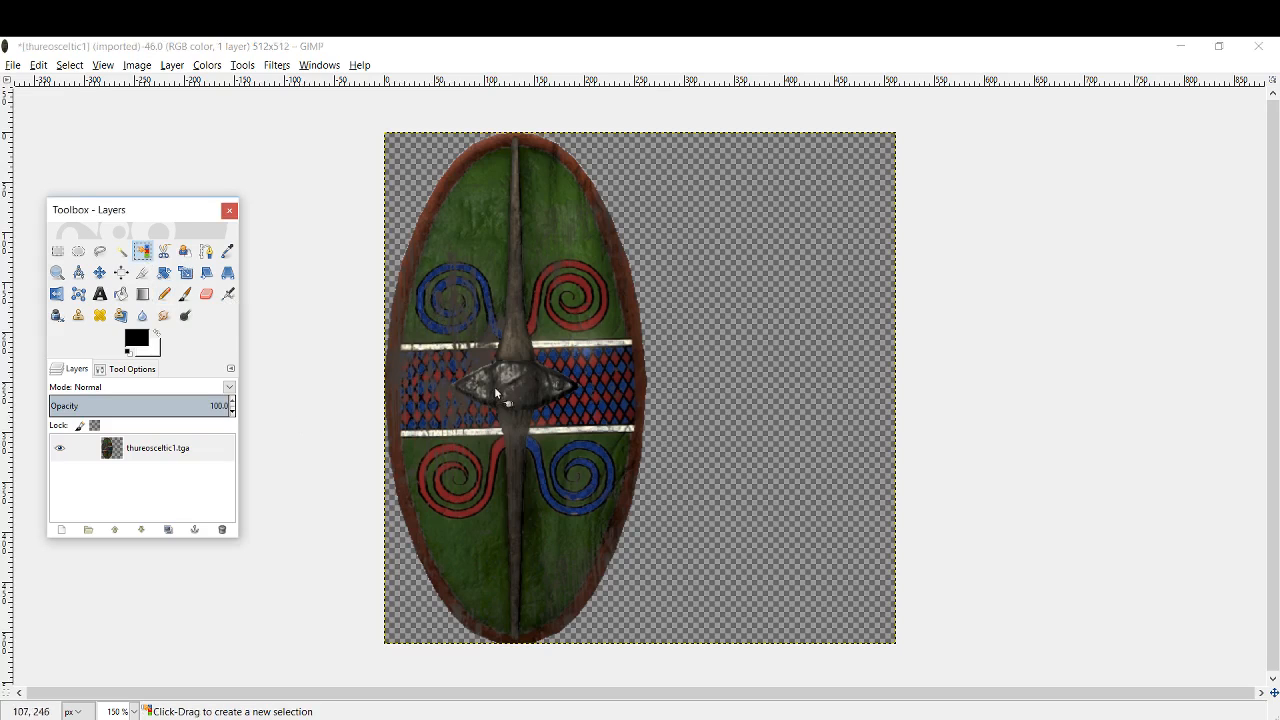
pyautogui.moveTo(476, 320)
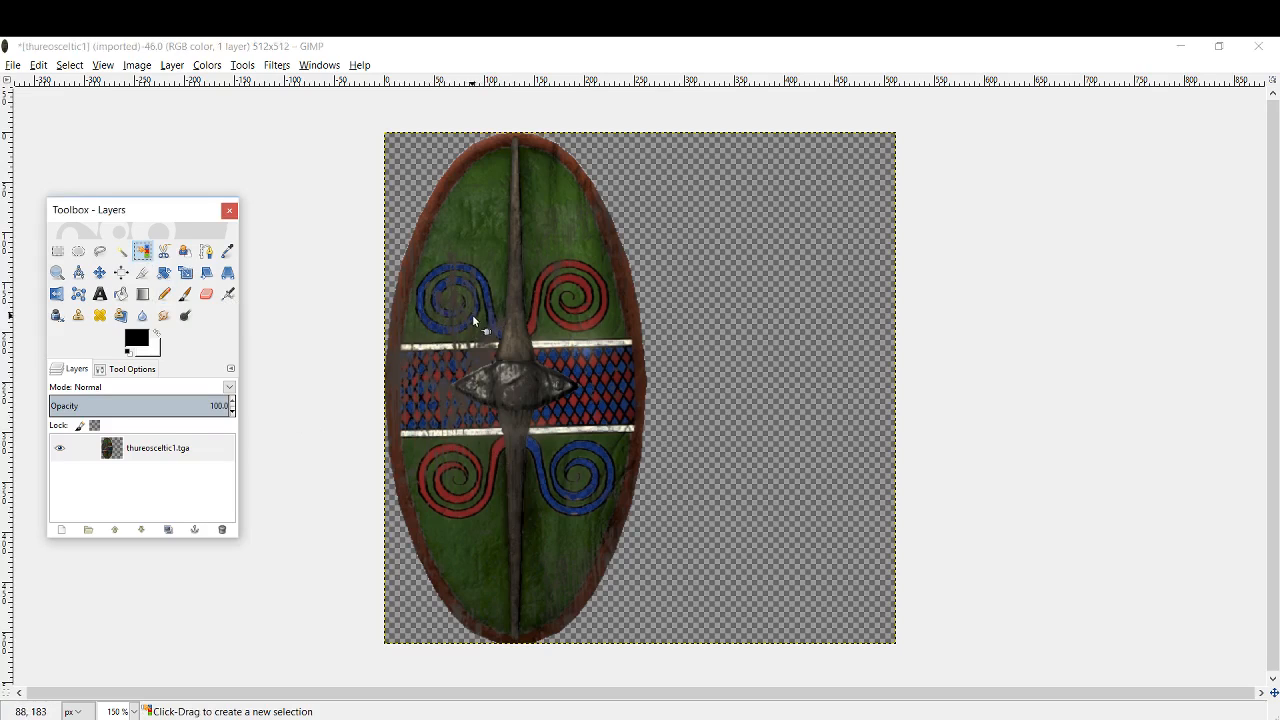
pyautogui.moveTo(544, 488)
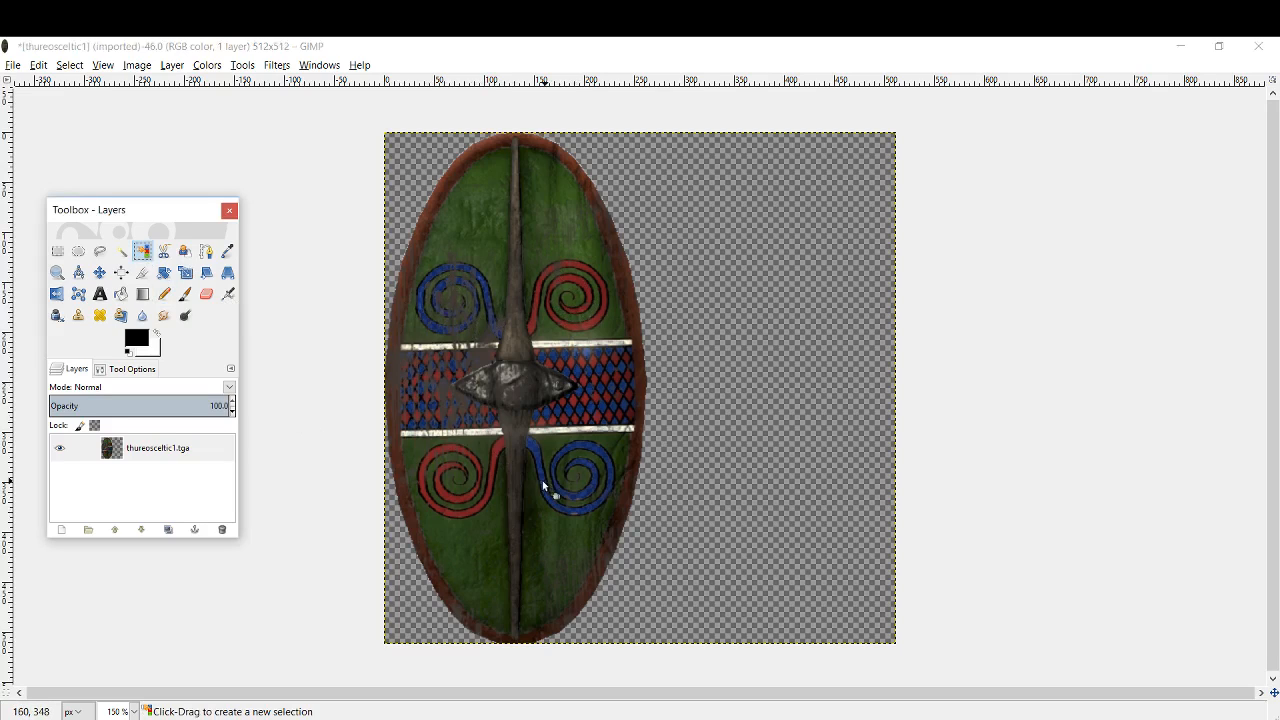
pyautogui.moveTo(456, 496)
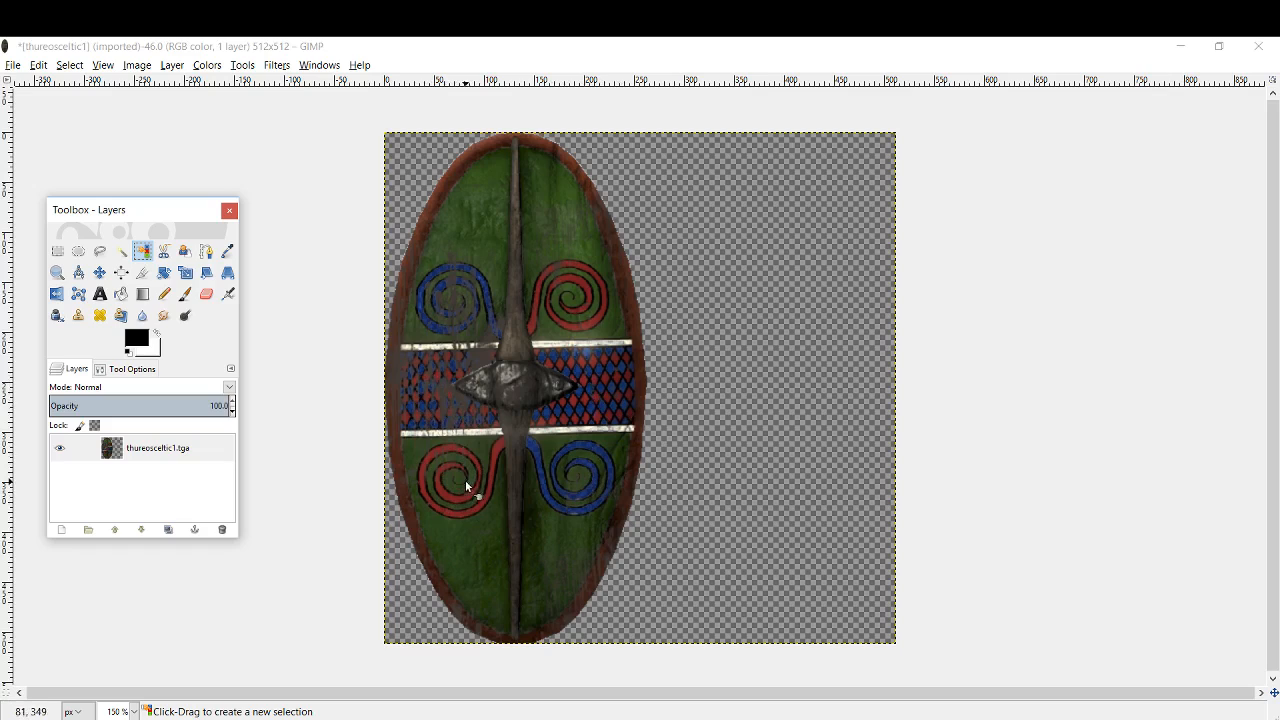
pyautogui.moveTo(398, 380)
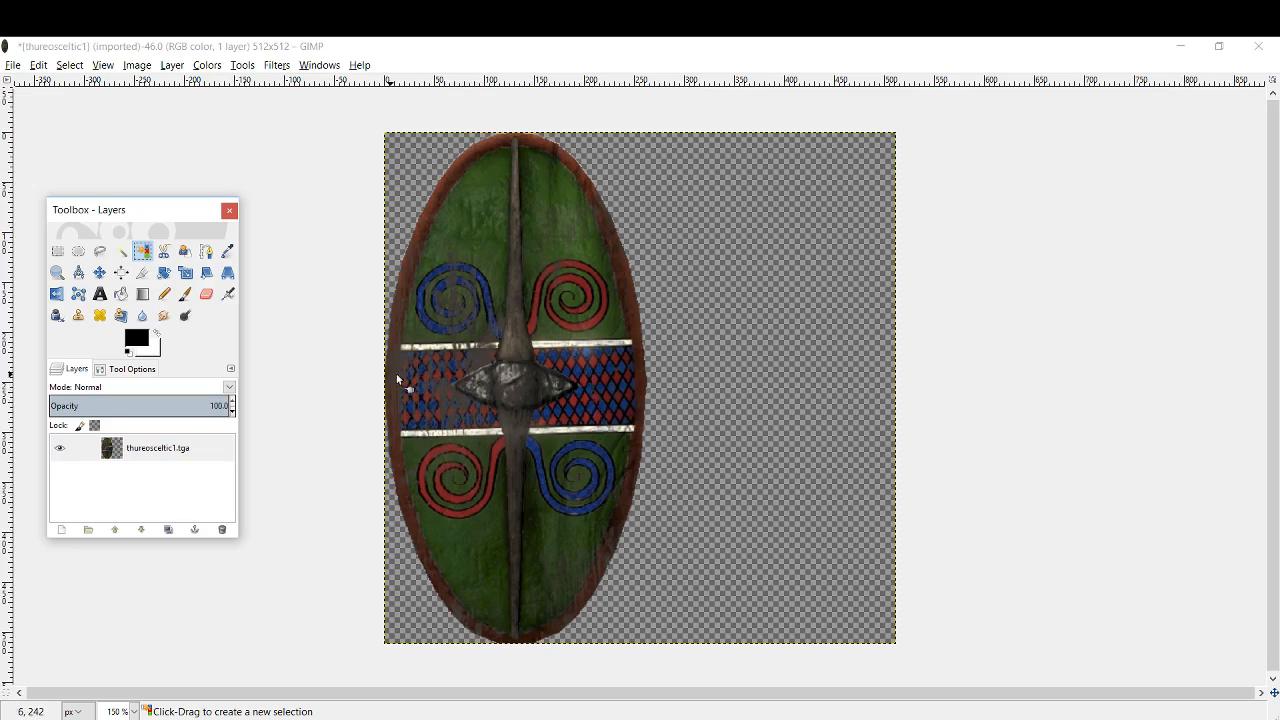
pyautogui.moveTo(344, 360)
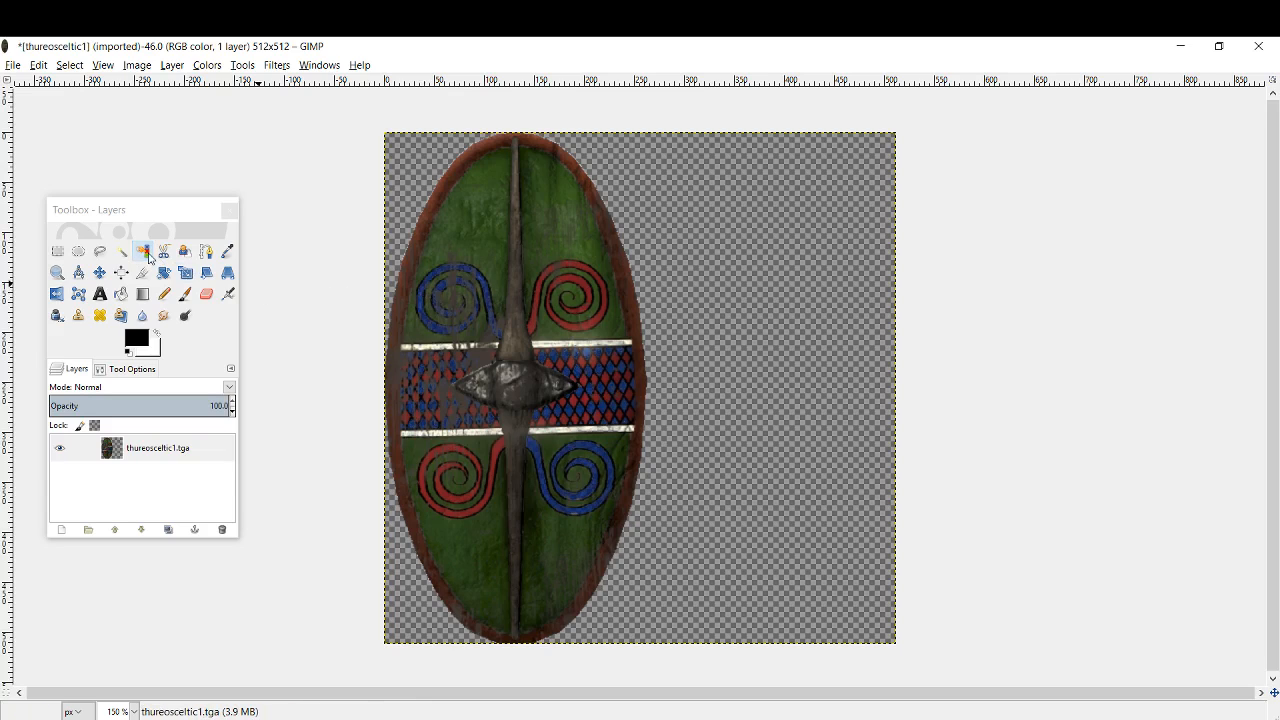
# Step: Select the blue spirals and diamonds with Select by Color, feathered edges and adjusted threshold
pyautogui.click(144, 252)
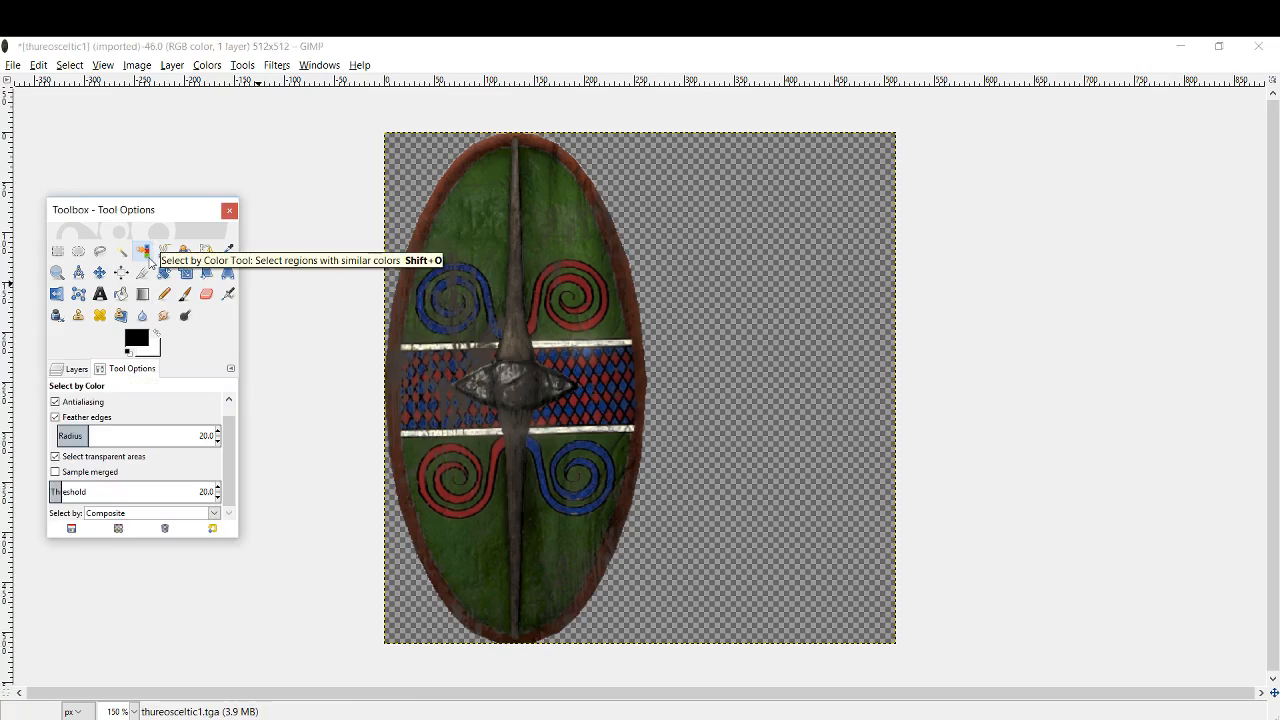
pyautogui.moveTo(238, 448)
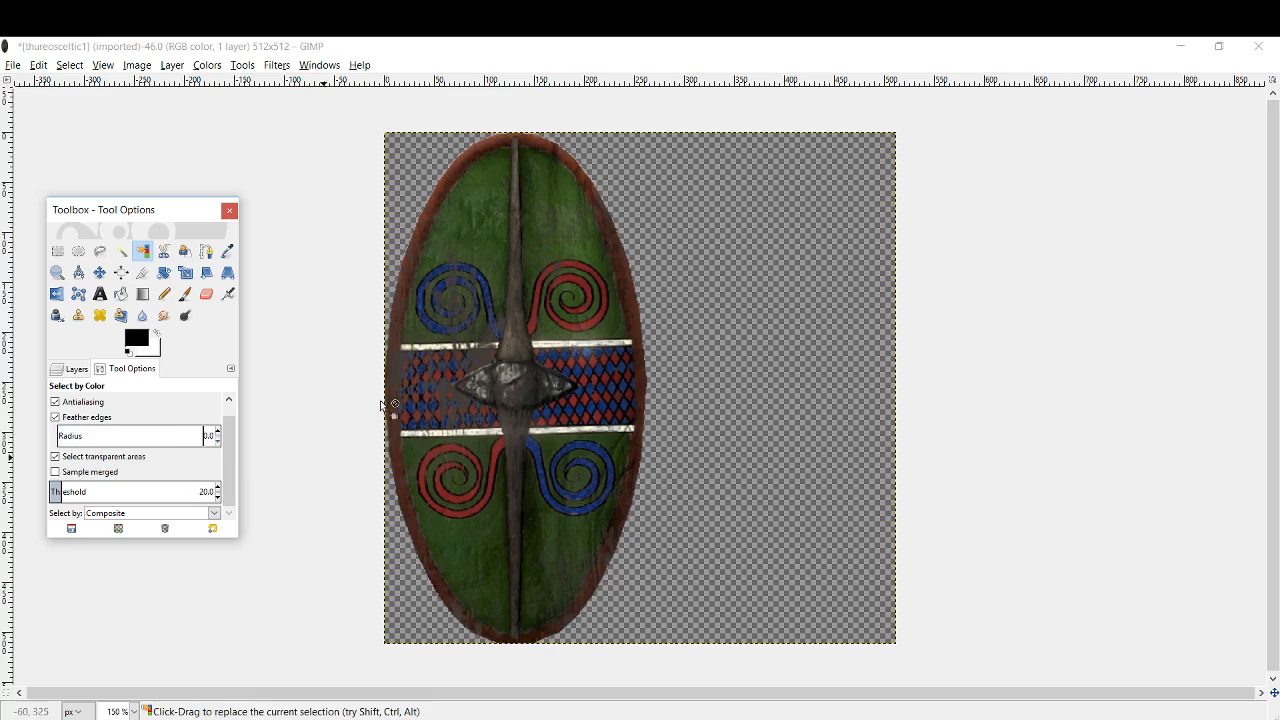
pyautogui.moveTo(262, 496)
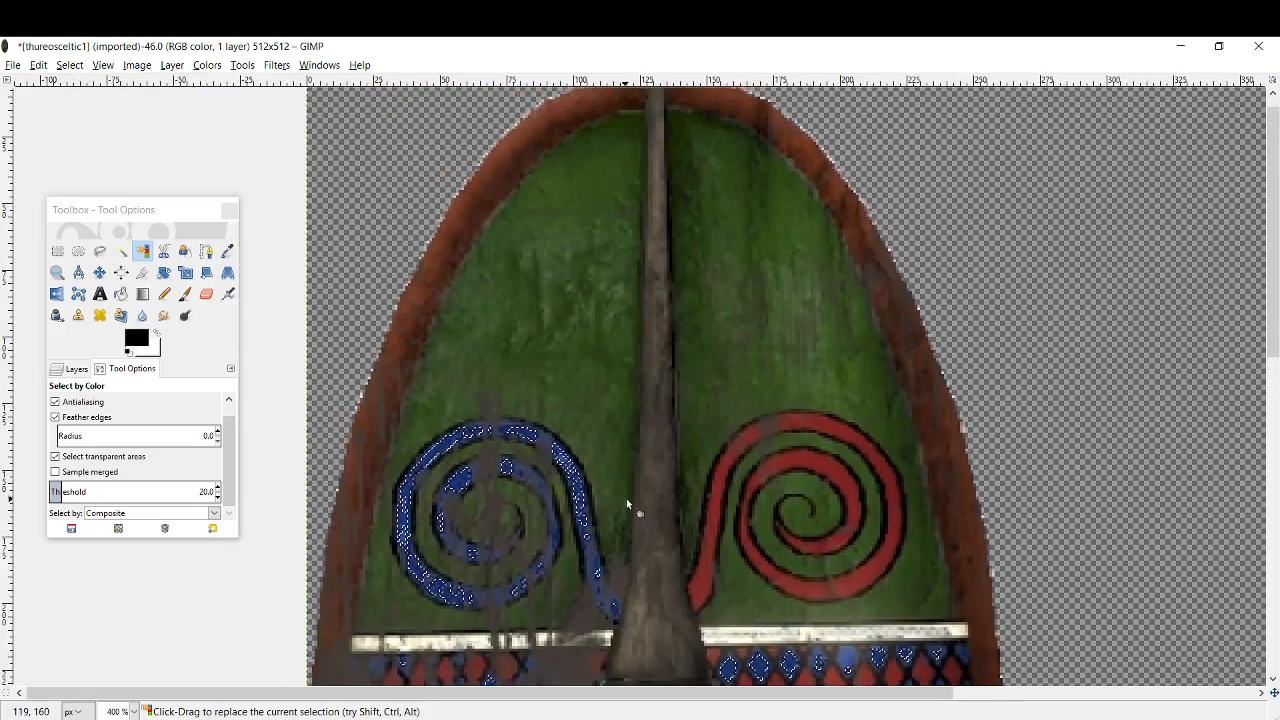
pyautogui.scroll(-3)
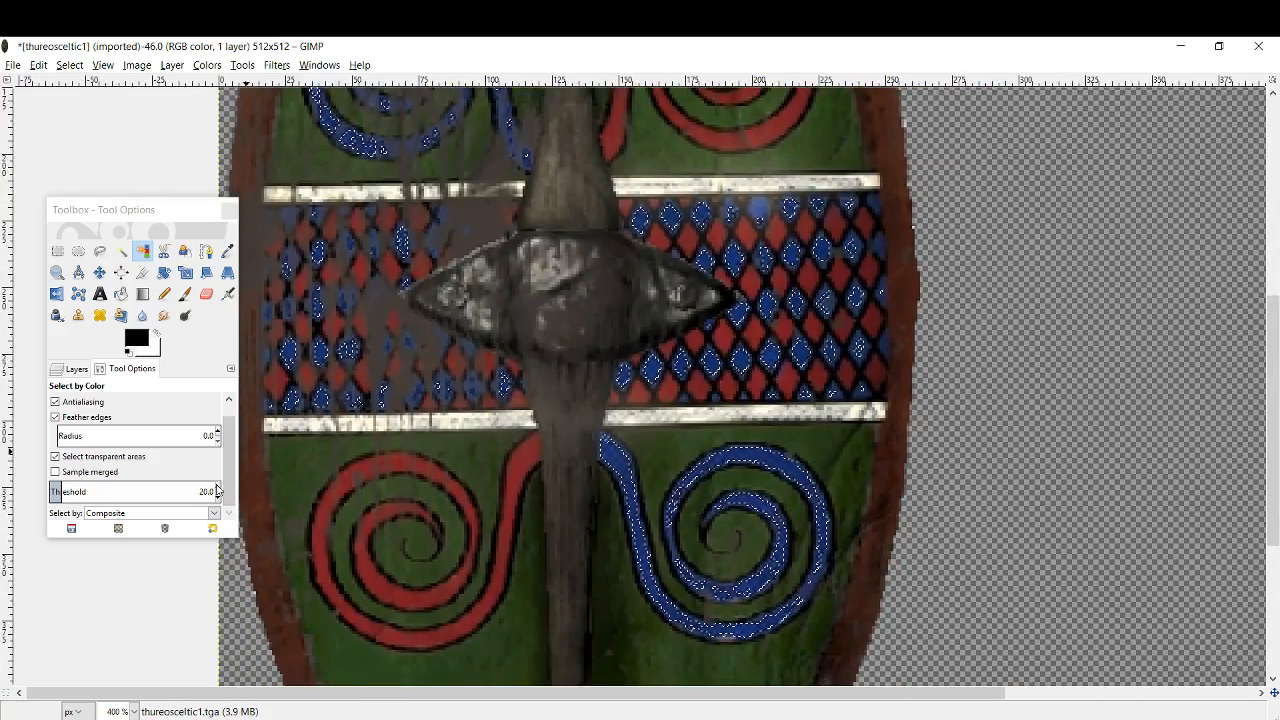
pyautogui.click(218, 492)
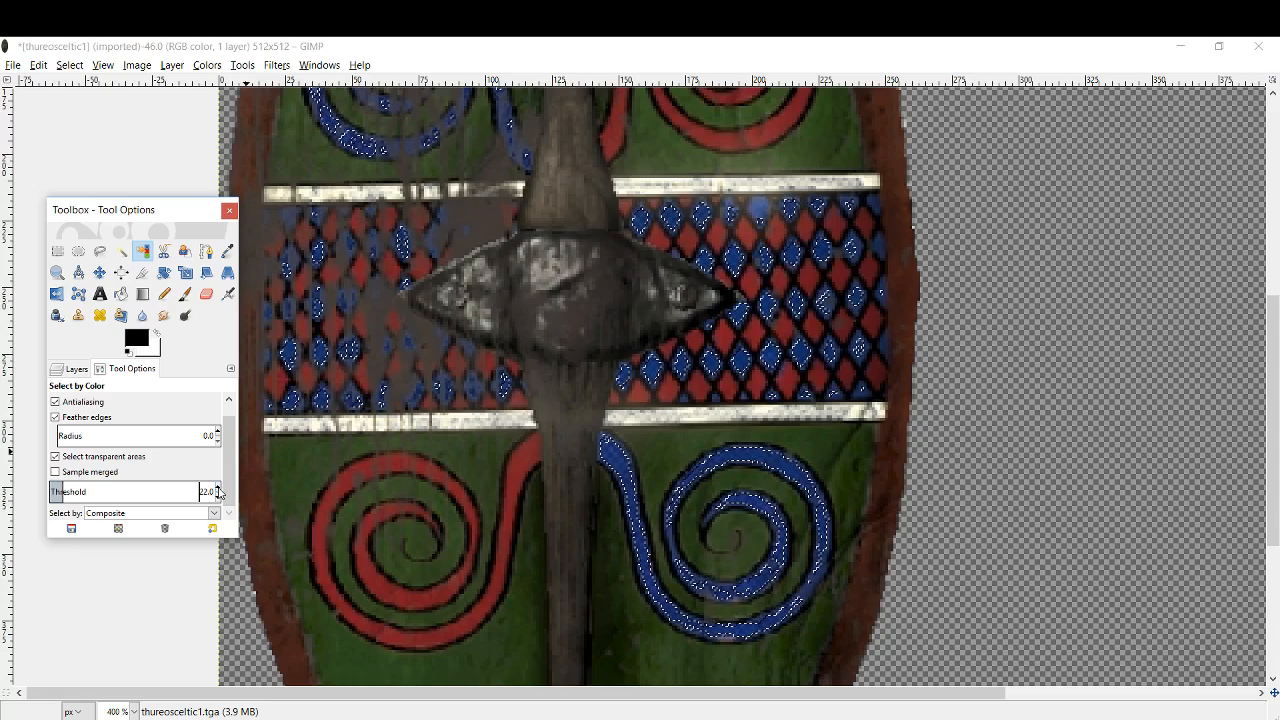
pyautogui.click(220, 488)
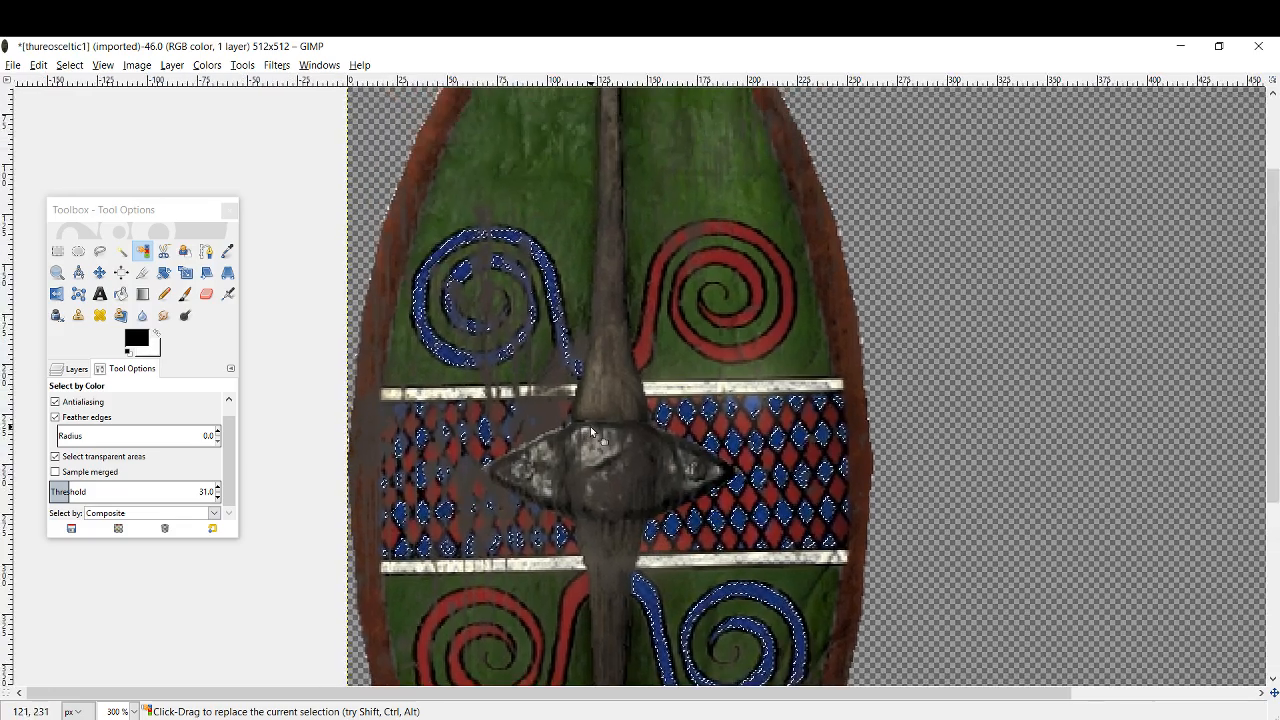
# Step: Bucket Fill the selected blue spirals and diamonds with white using Fill whole selection
pyautogui.click(120, 292)
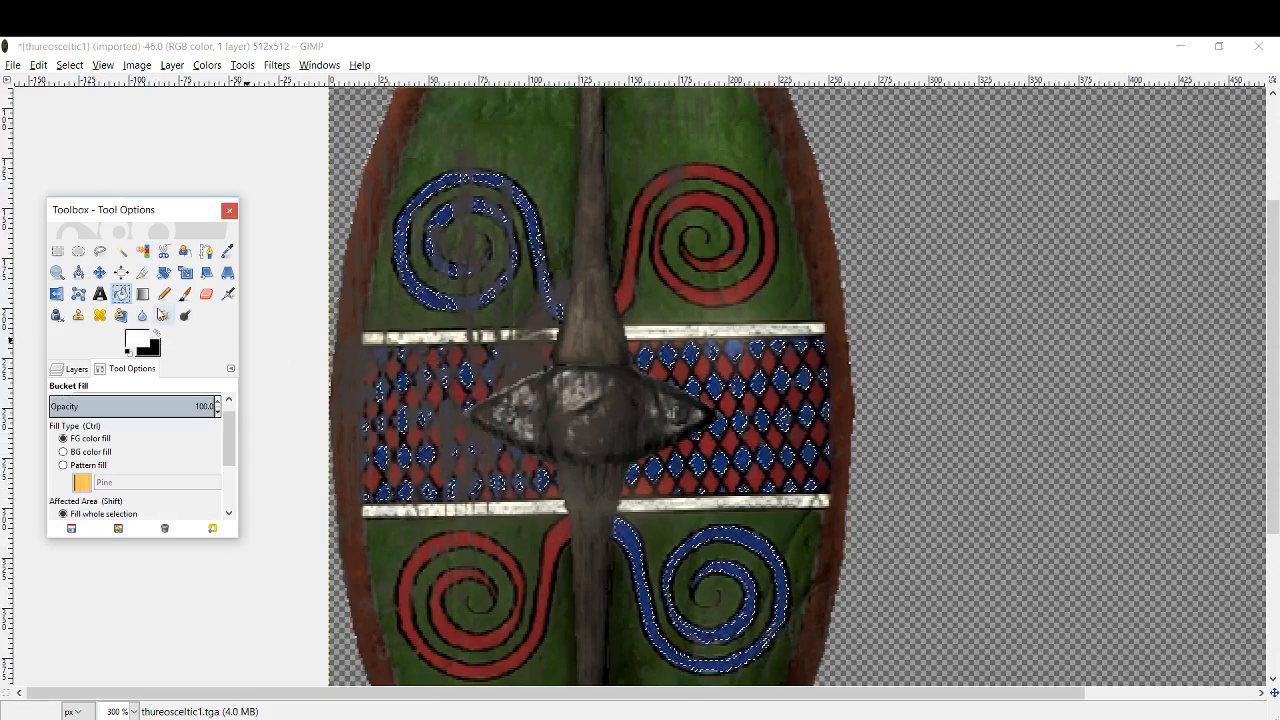
pyautogui.scroll(-3)
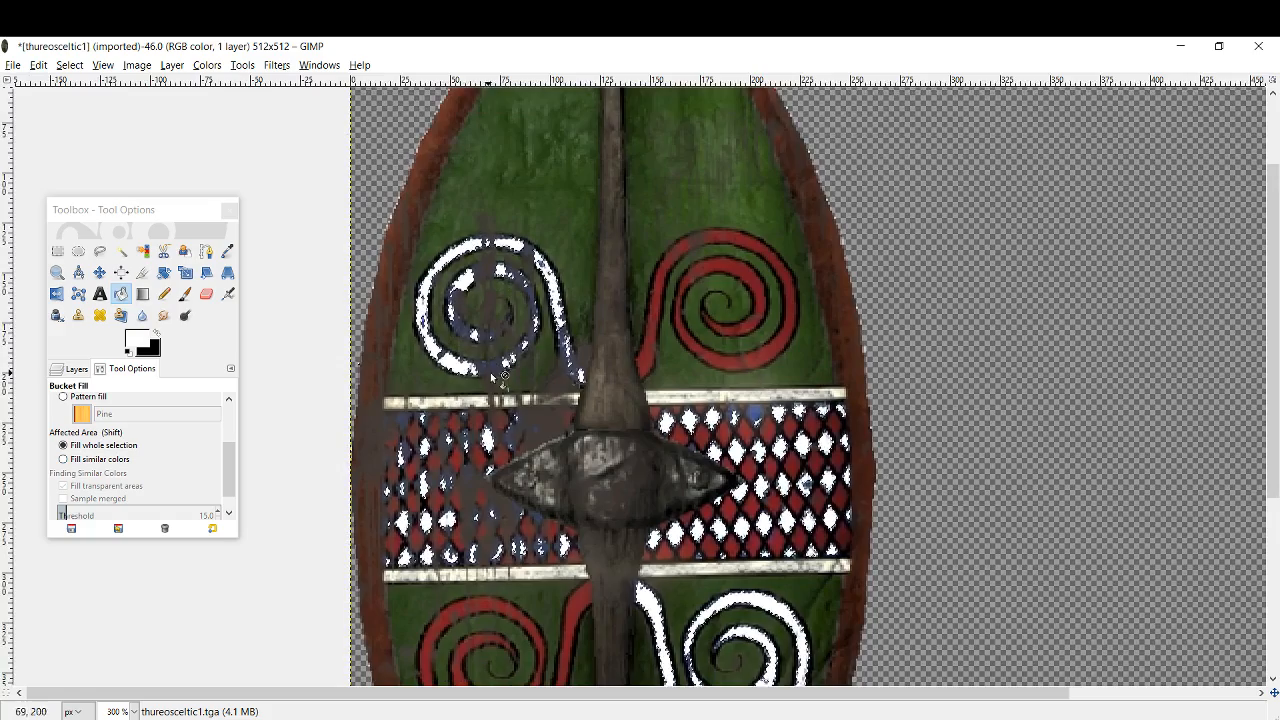
pyautogui.scroll(-3)
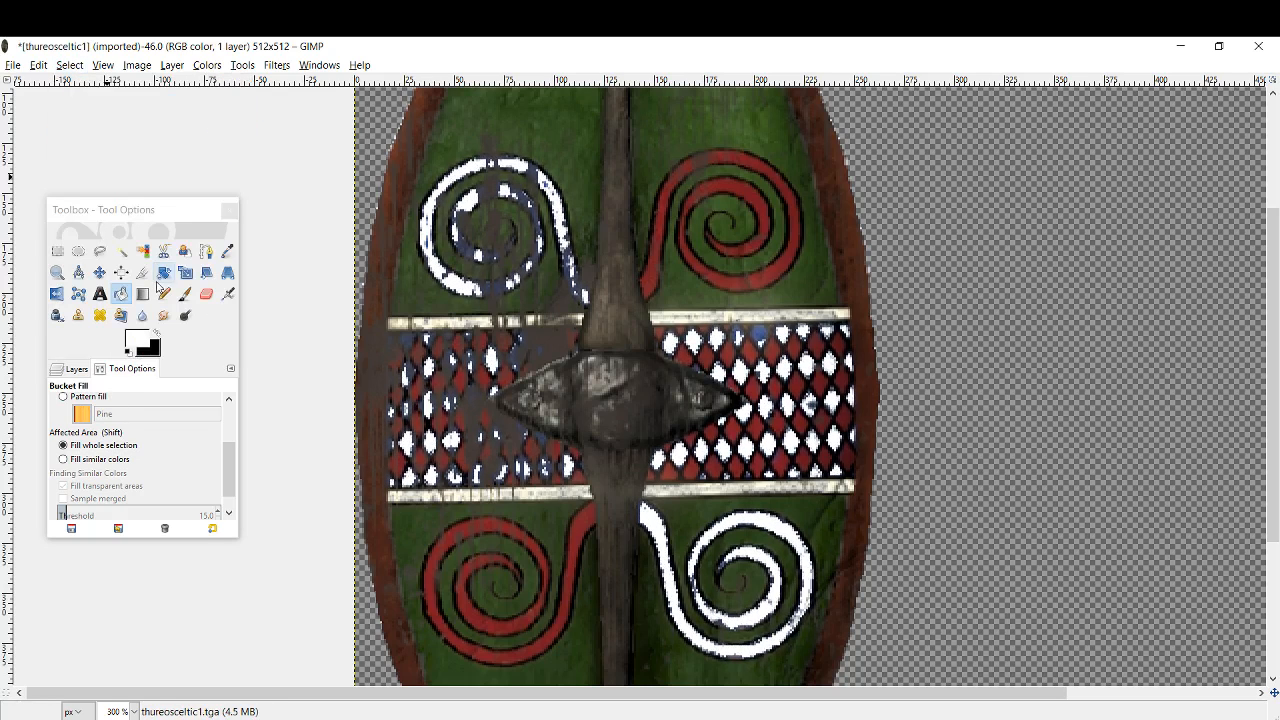
# Step: Select the red spirals and lattice by colour and fill them with white
pyautogui.click(144, 252)
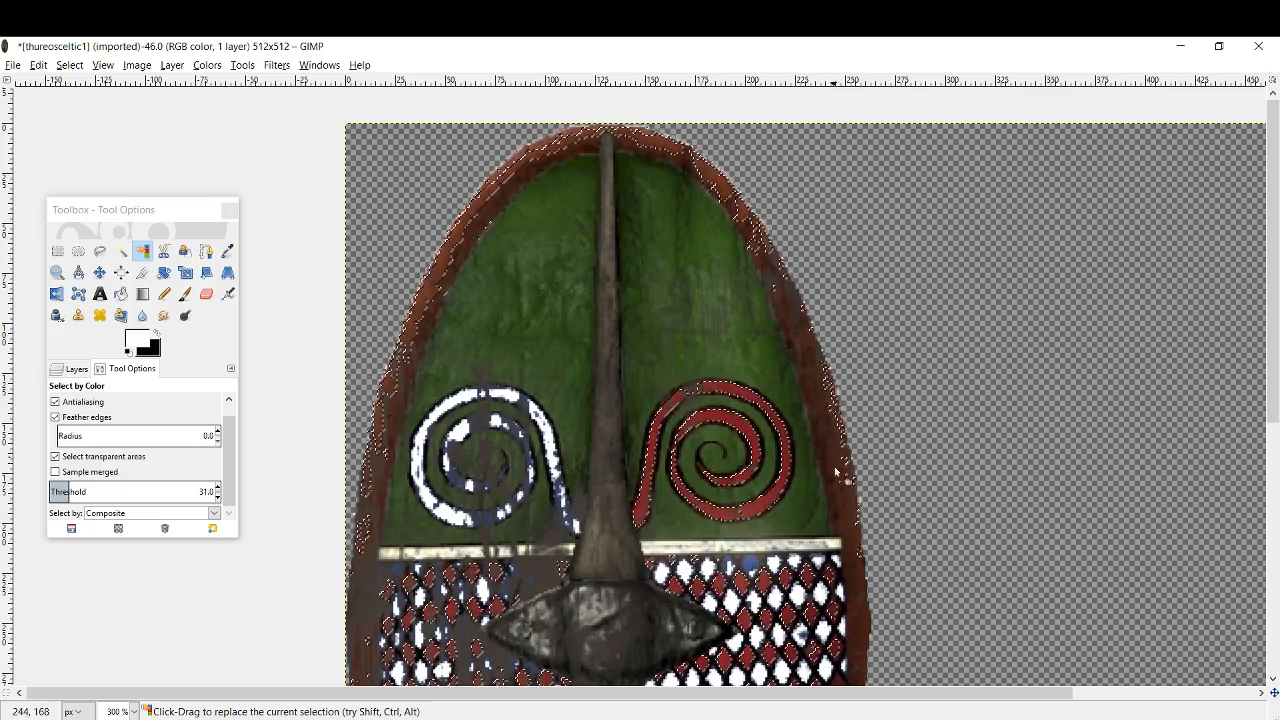
pyautogui.scroll(-3)
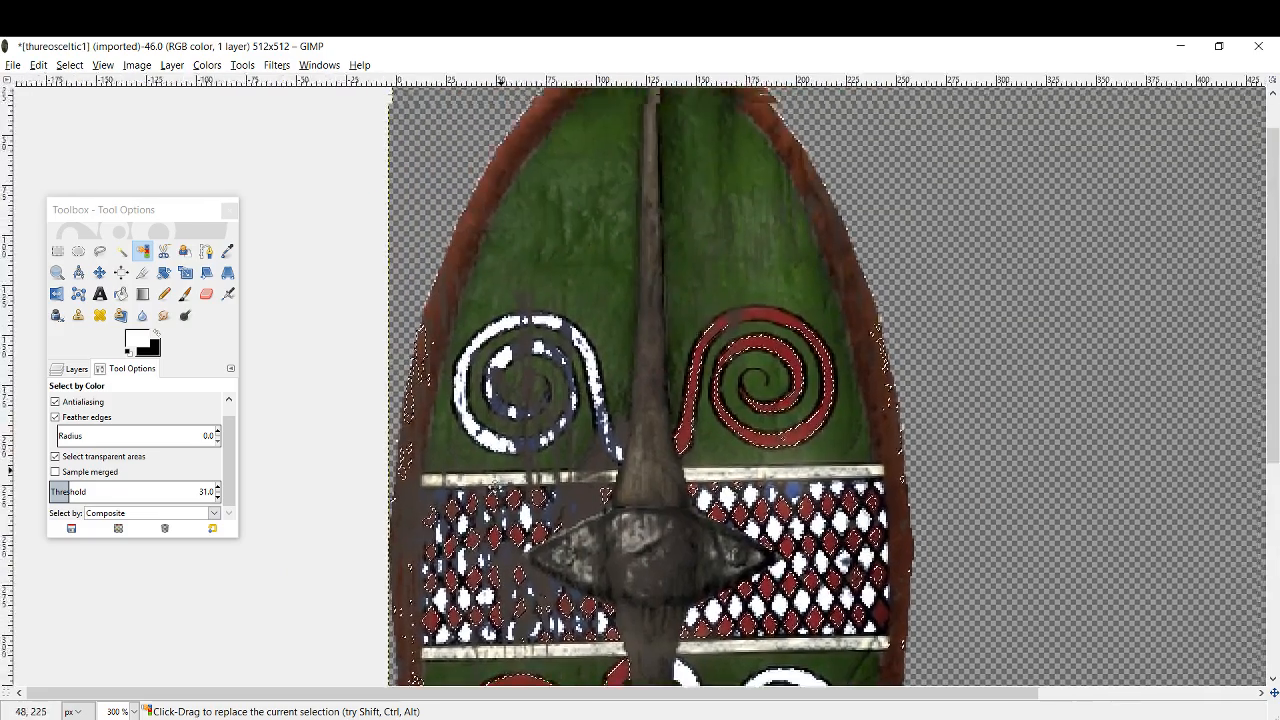
pyautogui.scroll(-3)
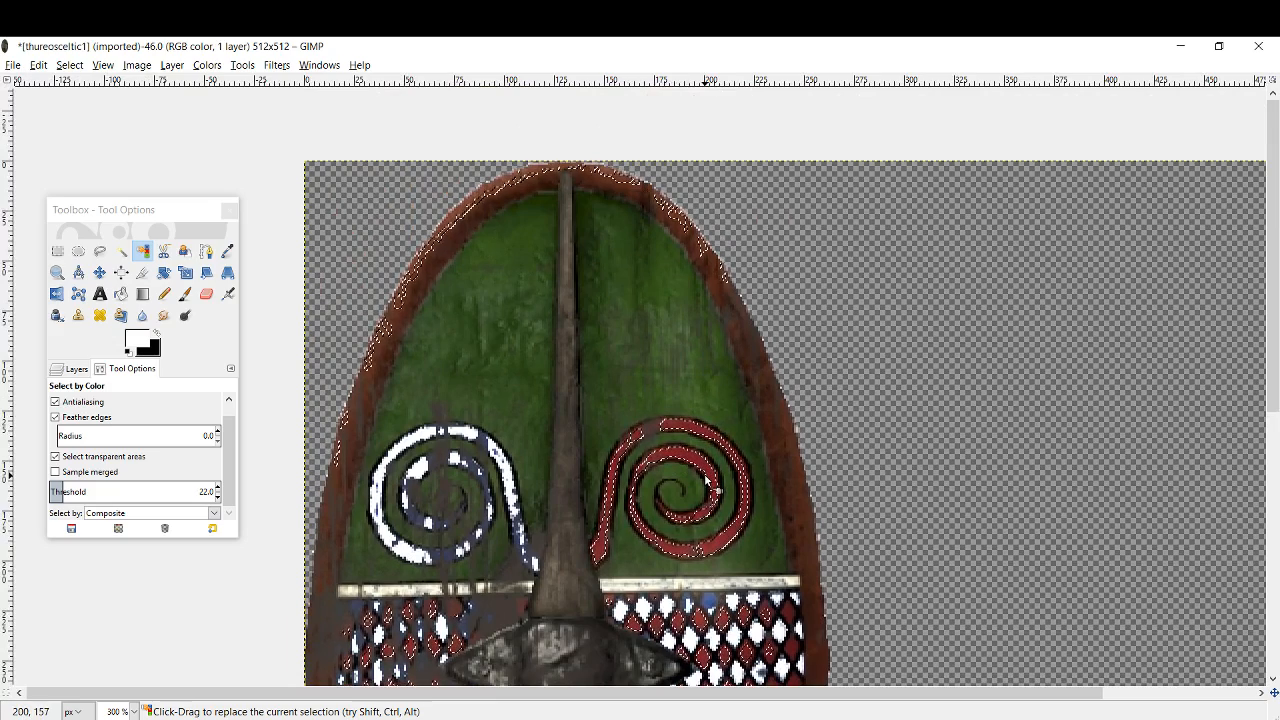
pyautogui.scroll(-3)
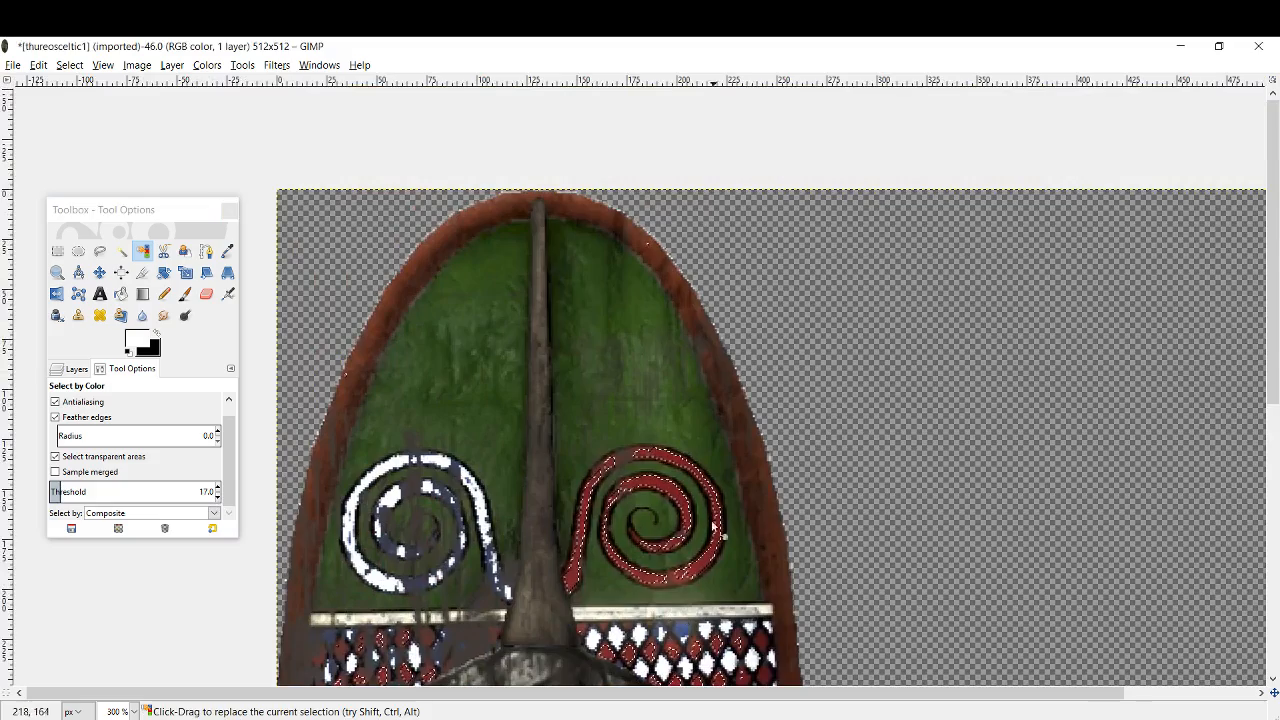
pyautogui.scroll(-3)
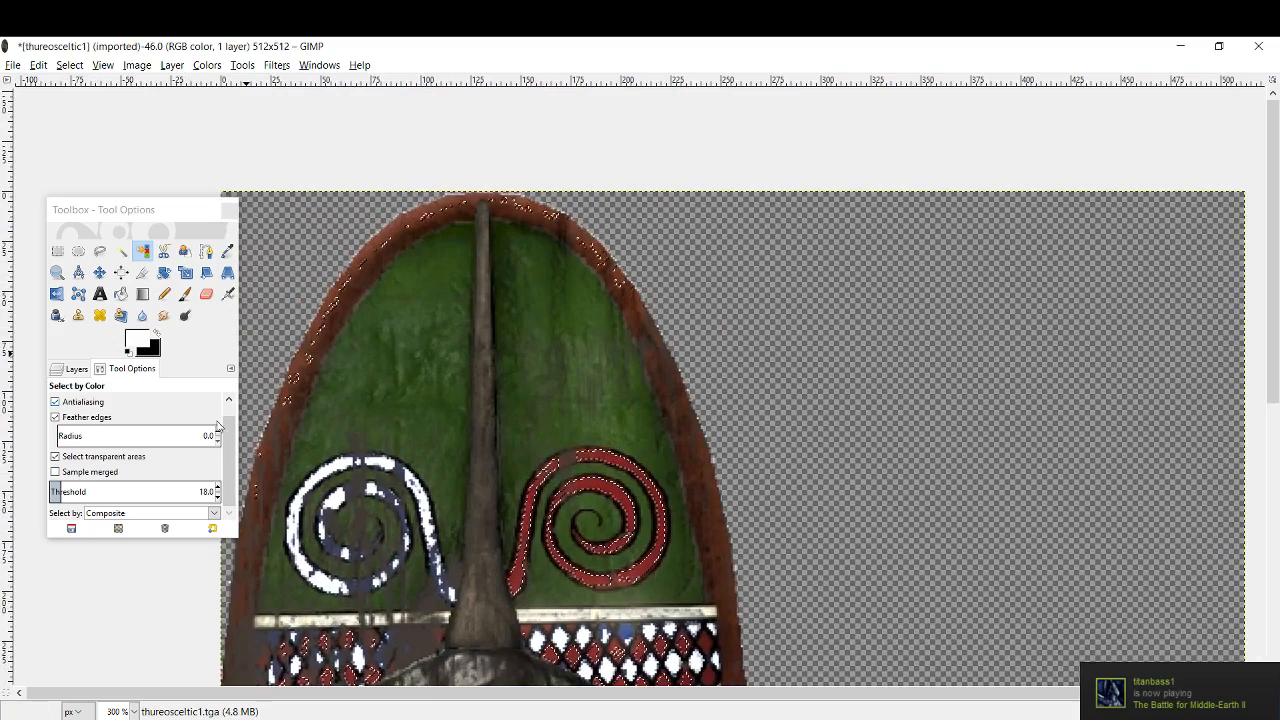
pyautogui.click(592, 502)
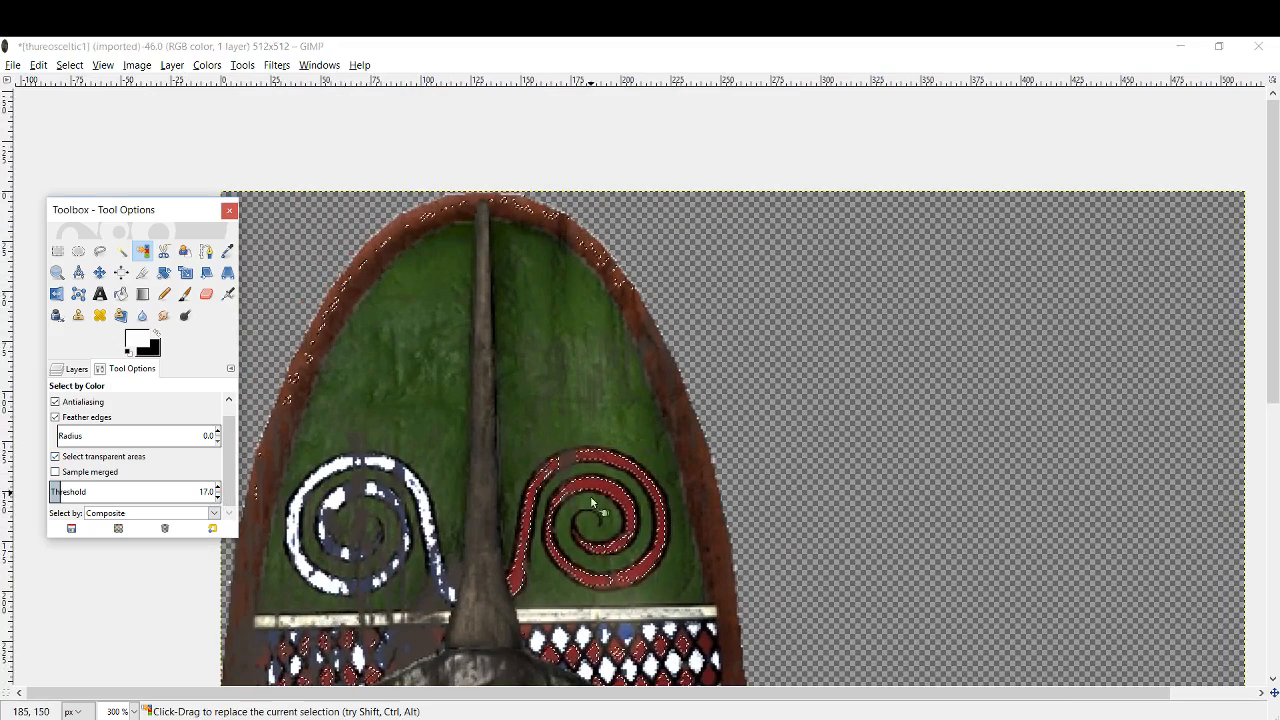
pyautogui.scroll(-3)
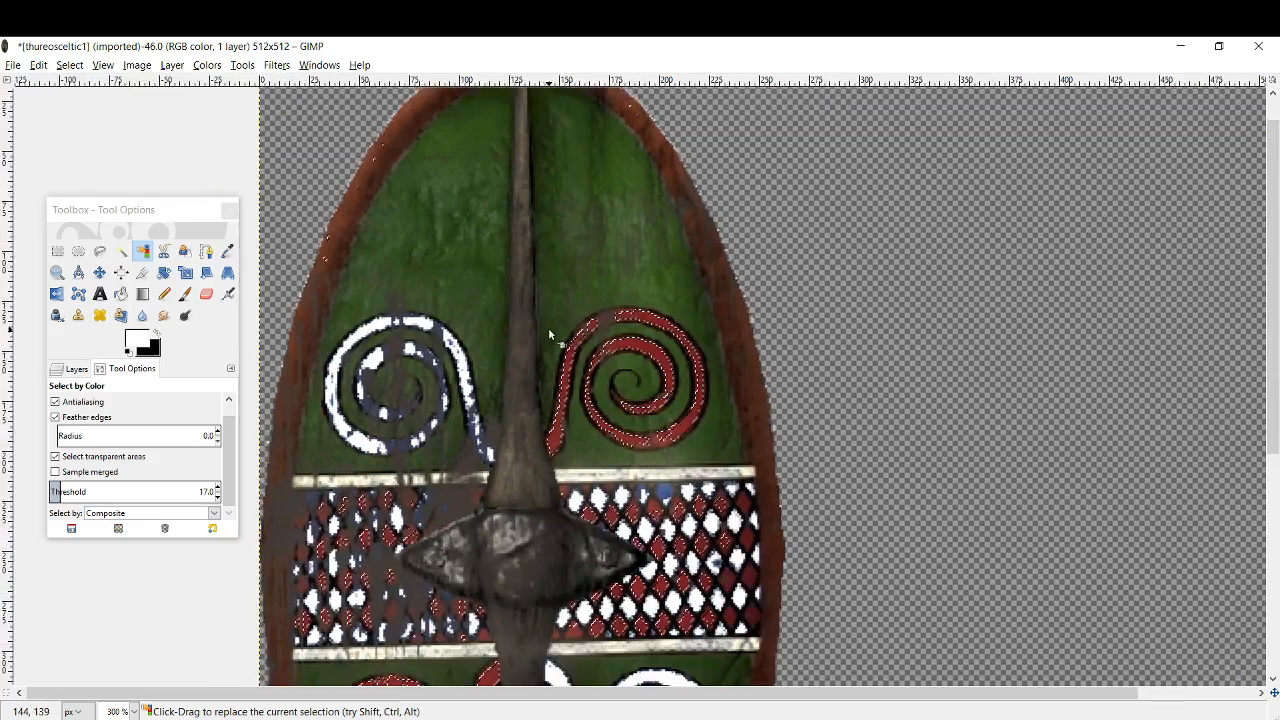
pyautogui.scroll(-3)
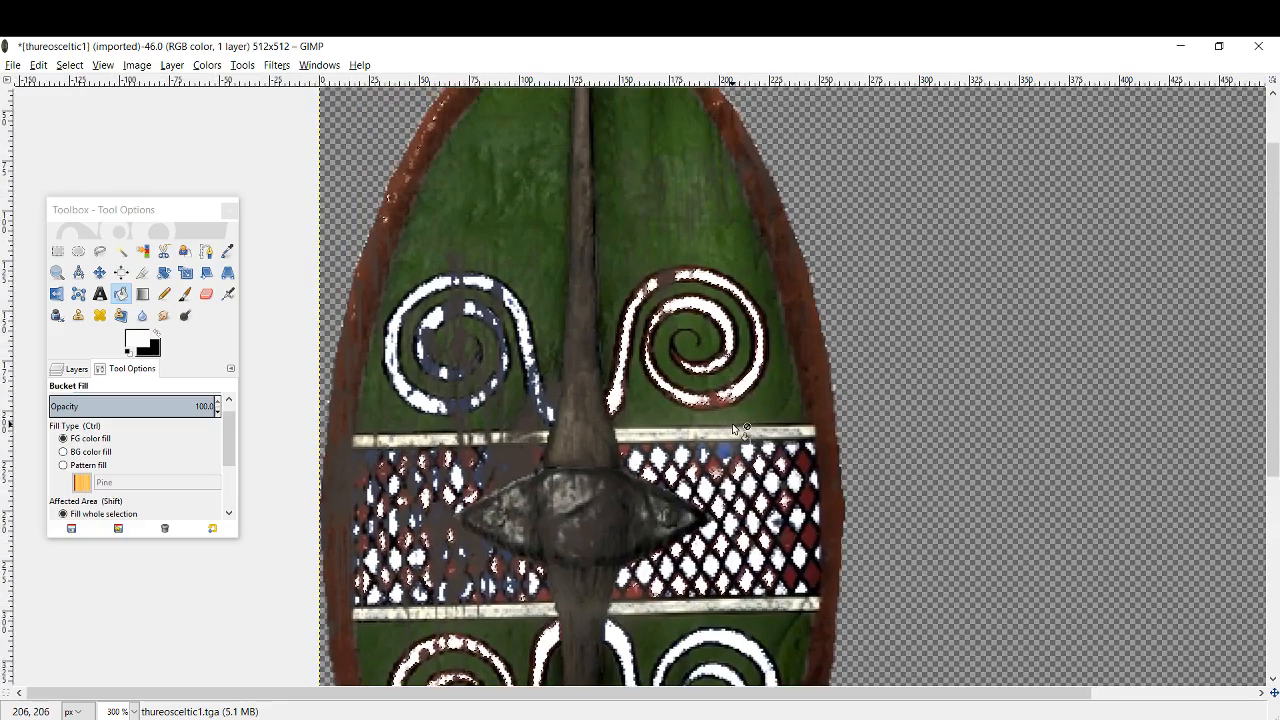
# Step: Fill remaining red patches with white, cancelling the Color to Alpha dialog
pyautogui.scroll(-3)
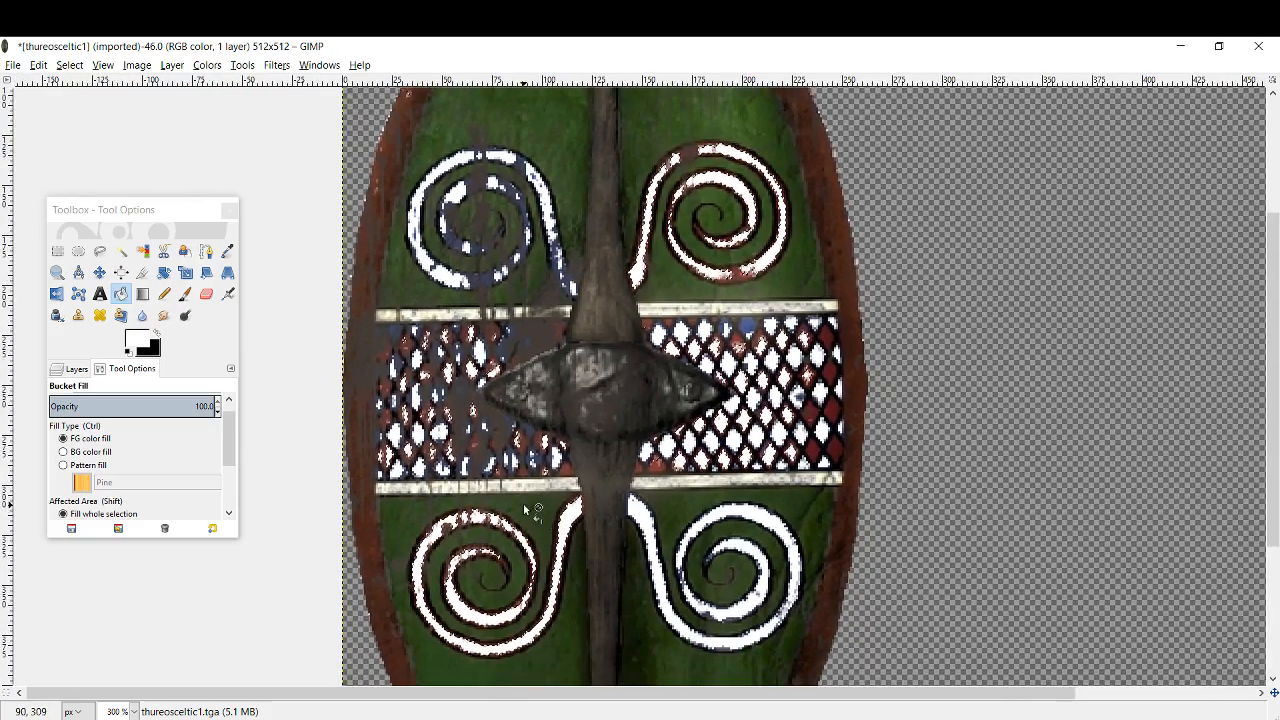
pyautogui.click(68, 64)
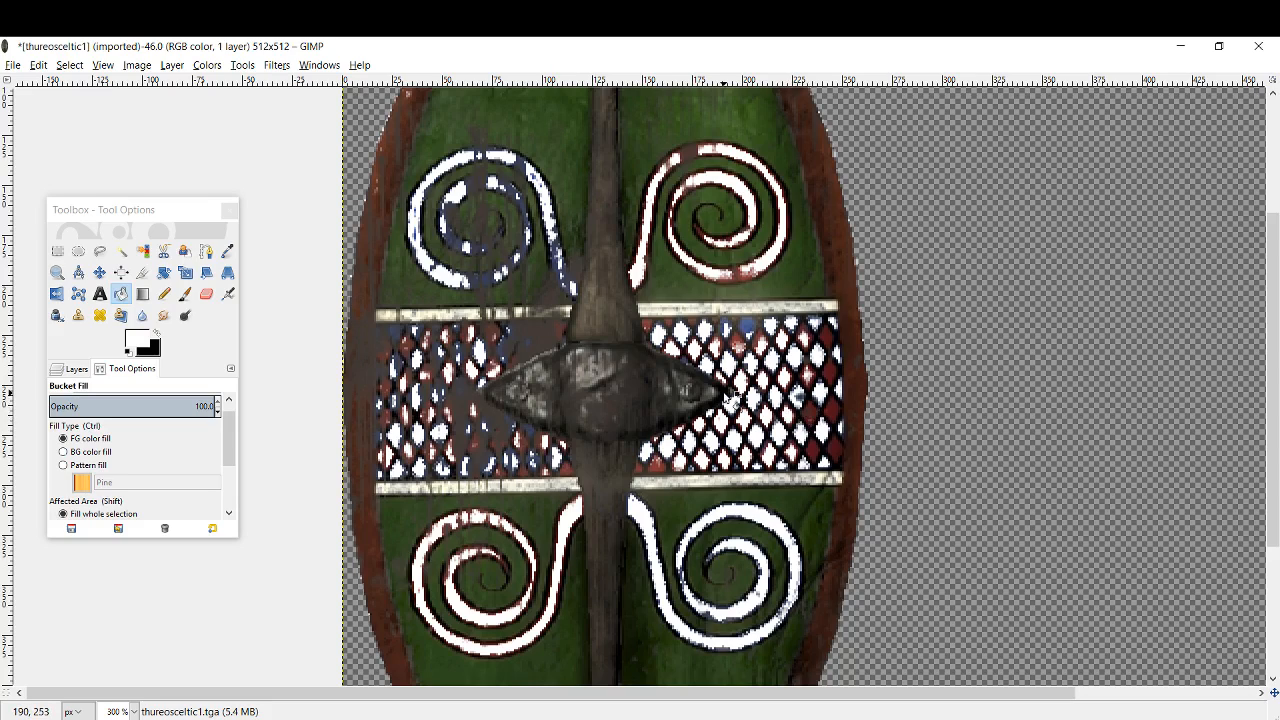
pyautogui.moveTo(684, 440)
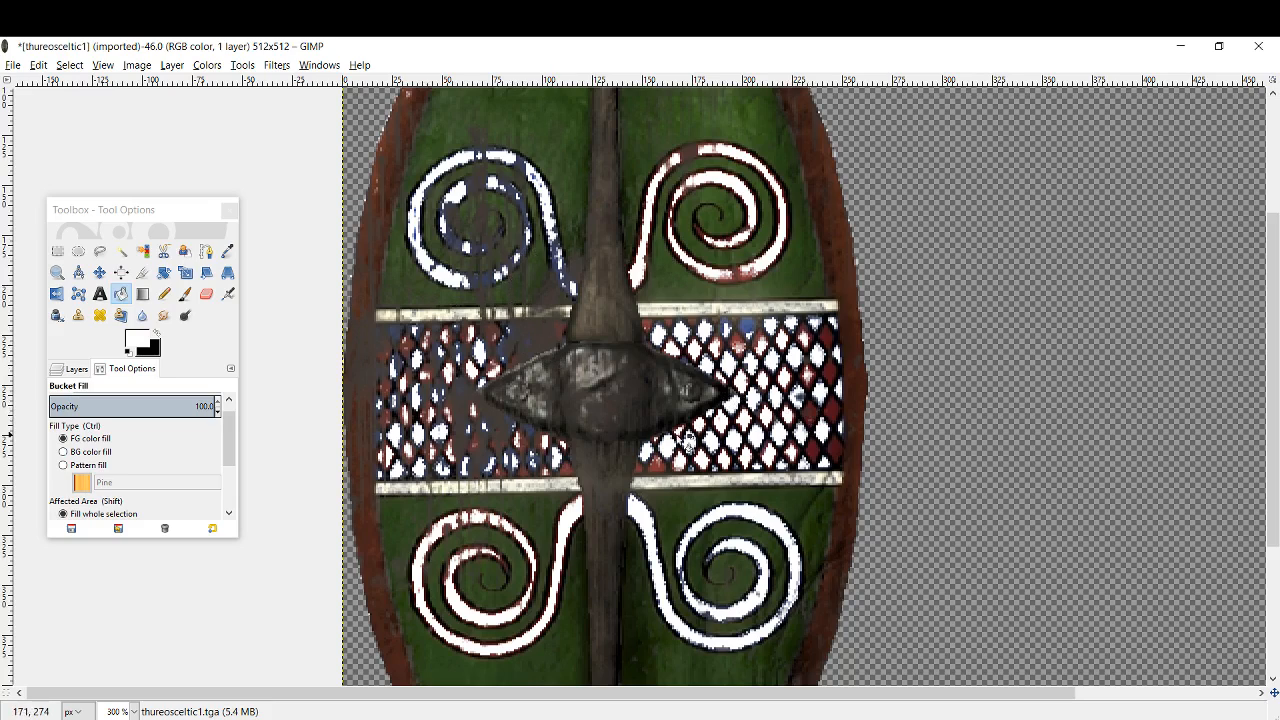
pyautogui.moveTo(464, 490)
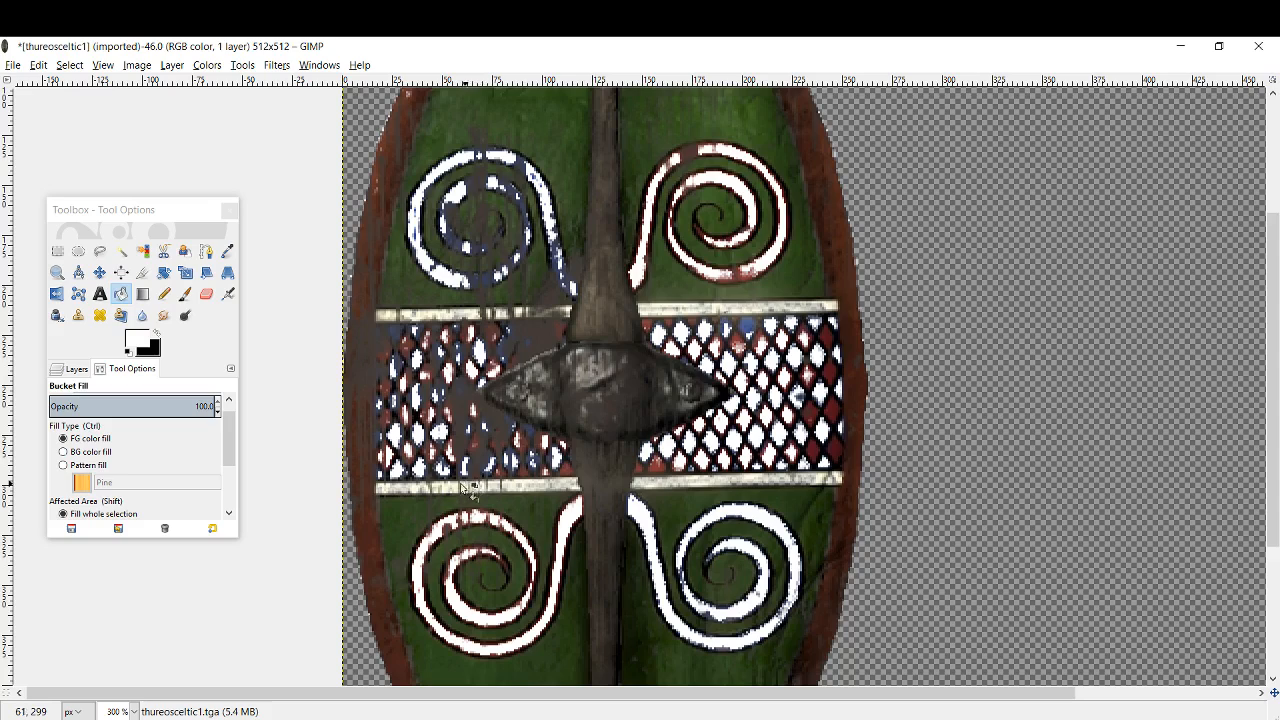
pyautogui.moveTo(456, 496)
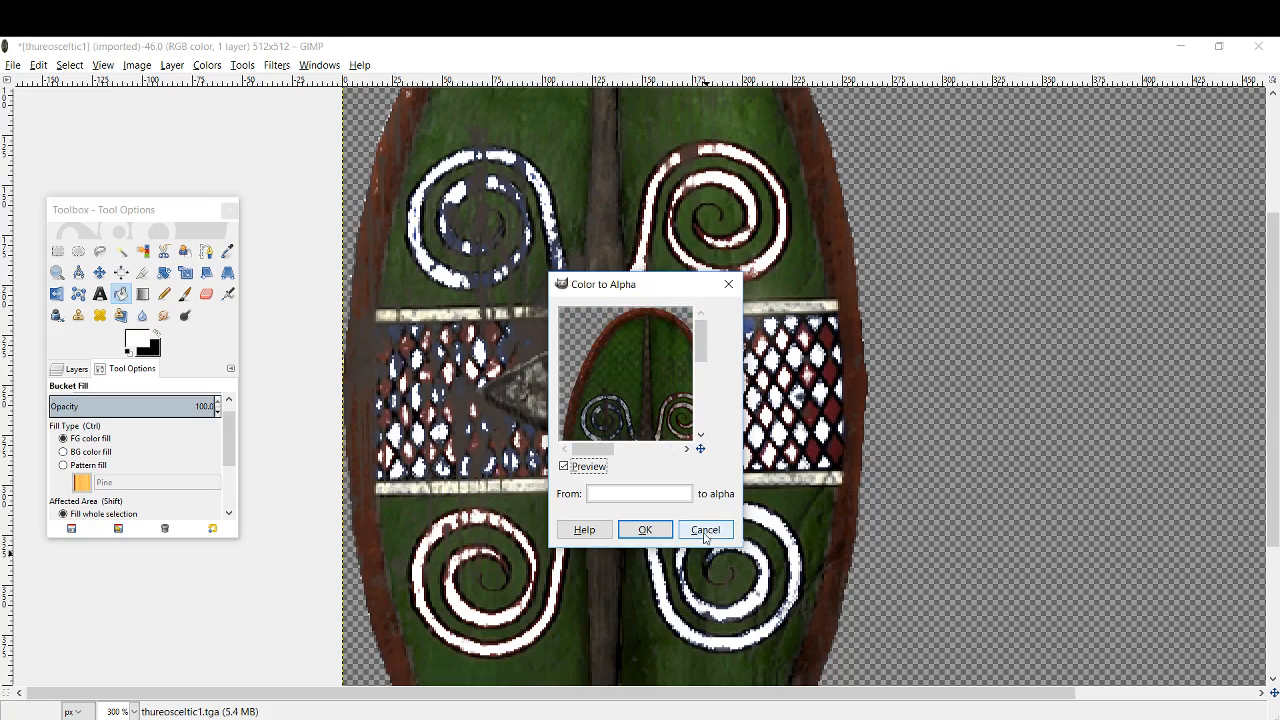
pyautogui.click(704, 528)
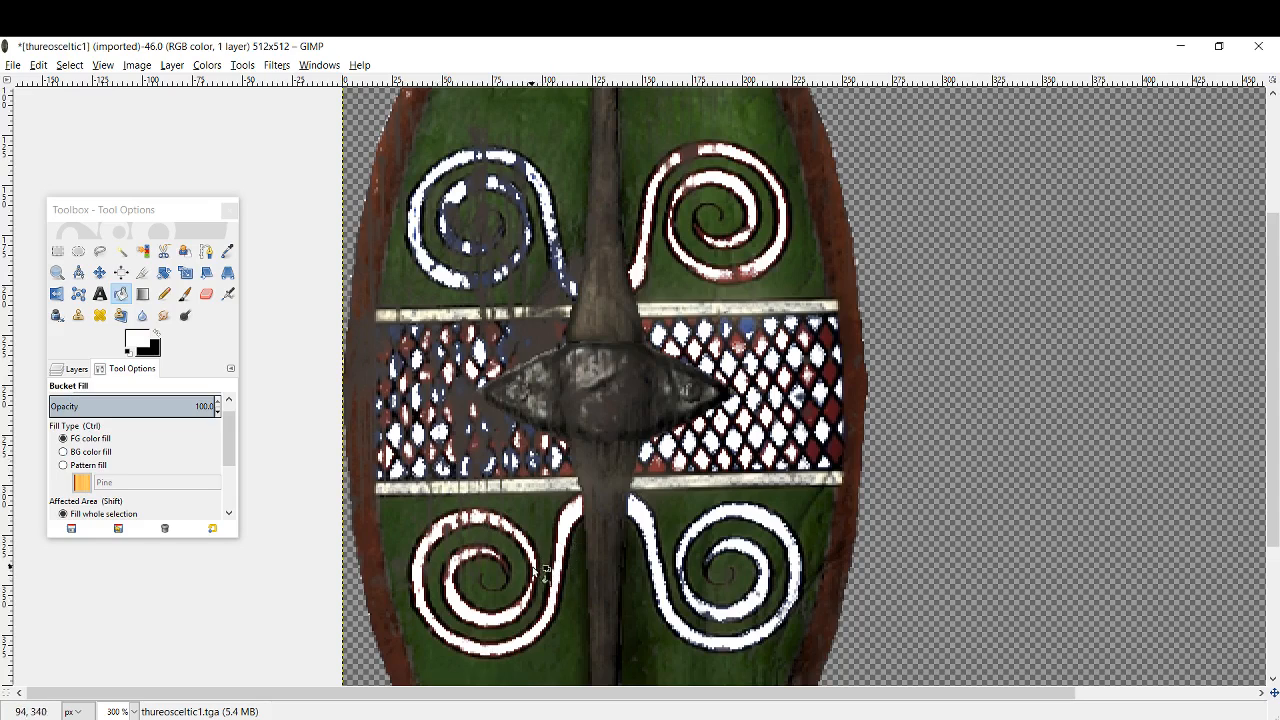
pyautogui.moveTo(500, 486)
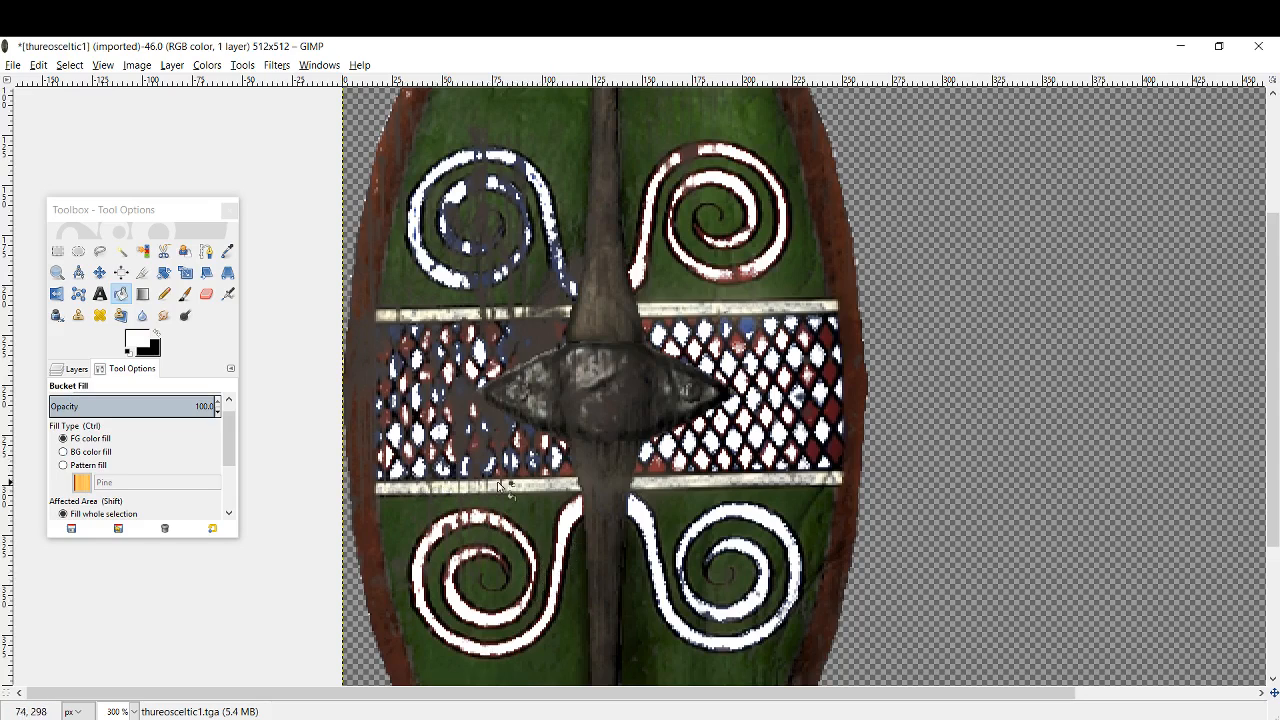
pyautogui.moveTo(424, 490)
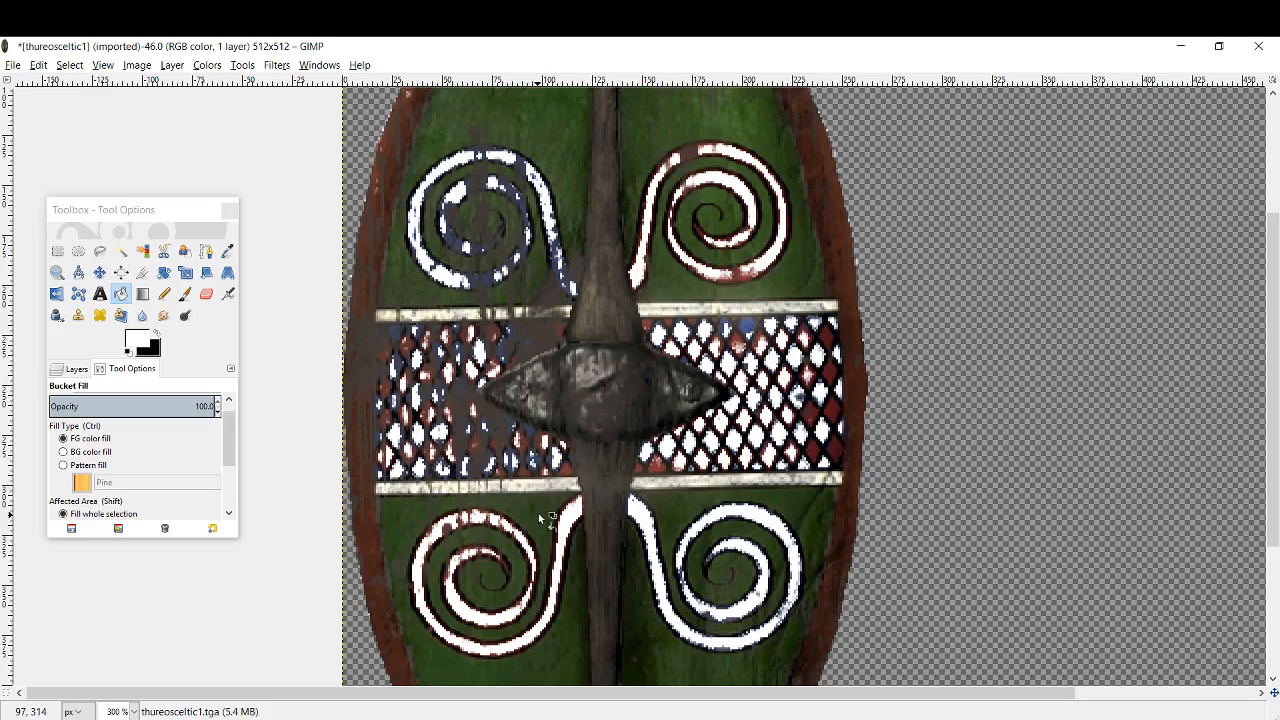
pyautogui.moveTo(550, 496)
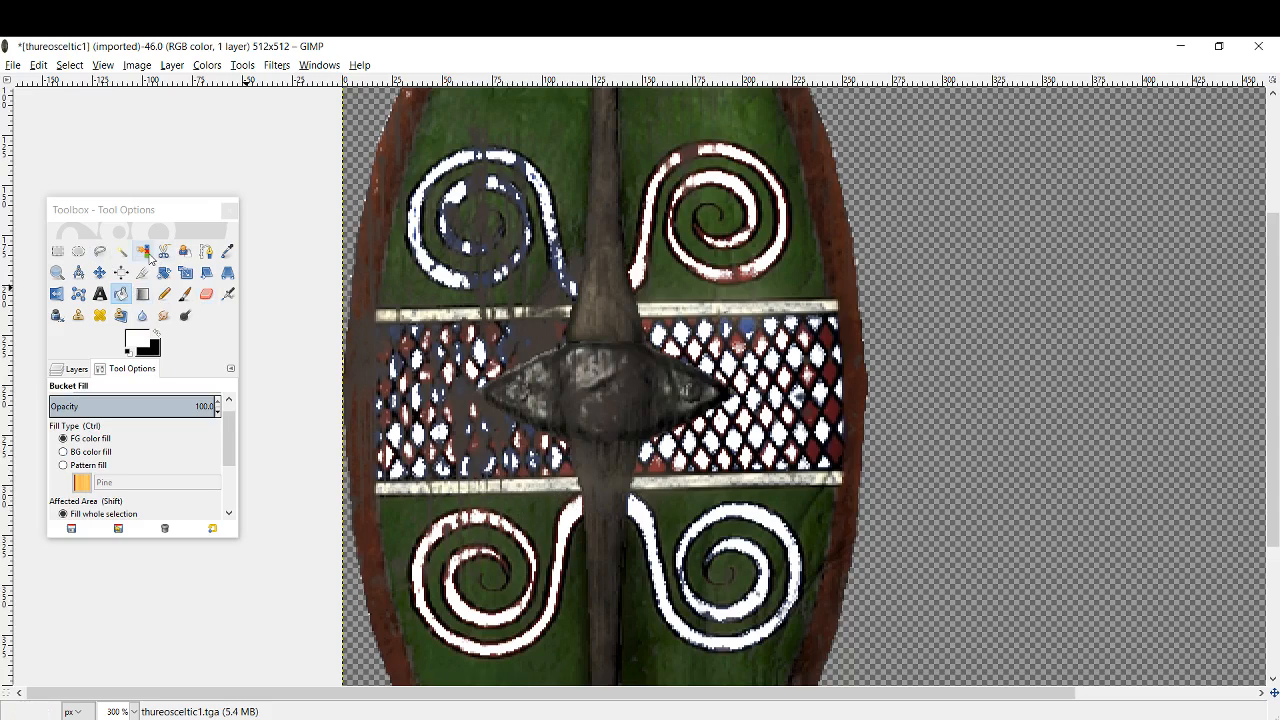
# Step: Select the white spirals and lattice across the shield with Select by Color
pyautogui.click(142, 252)
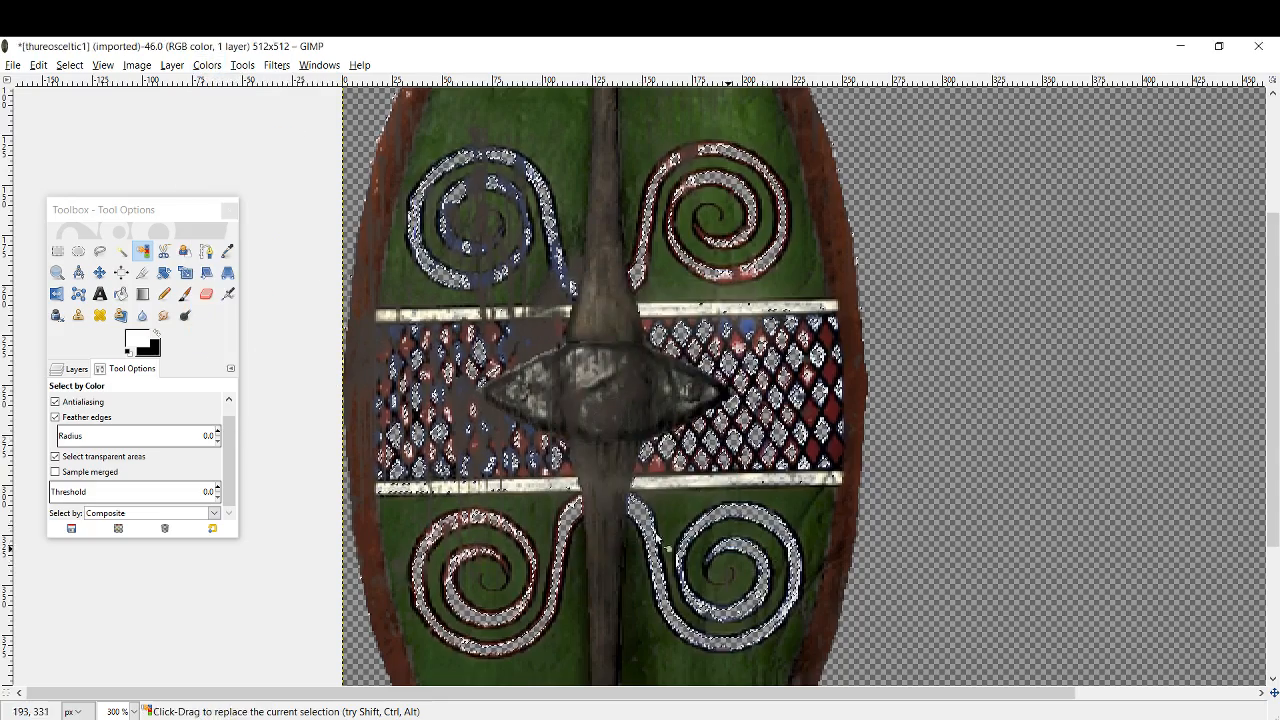
pyautogui.scroll(-3)
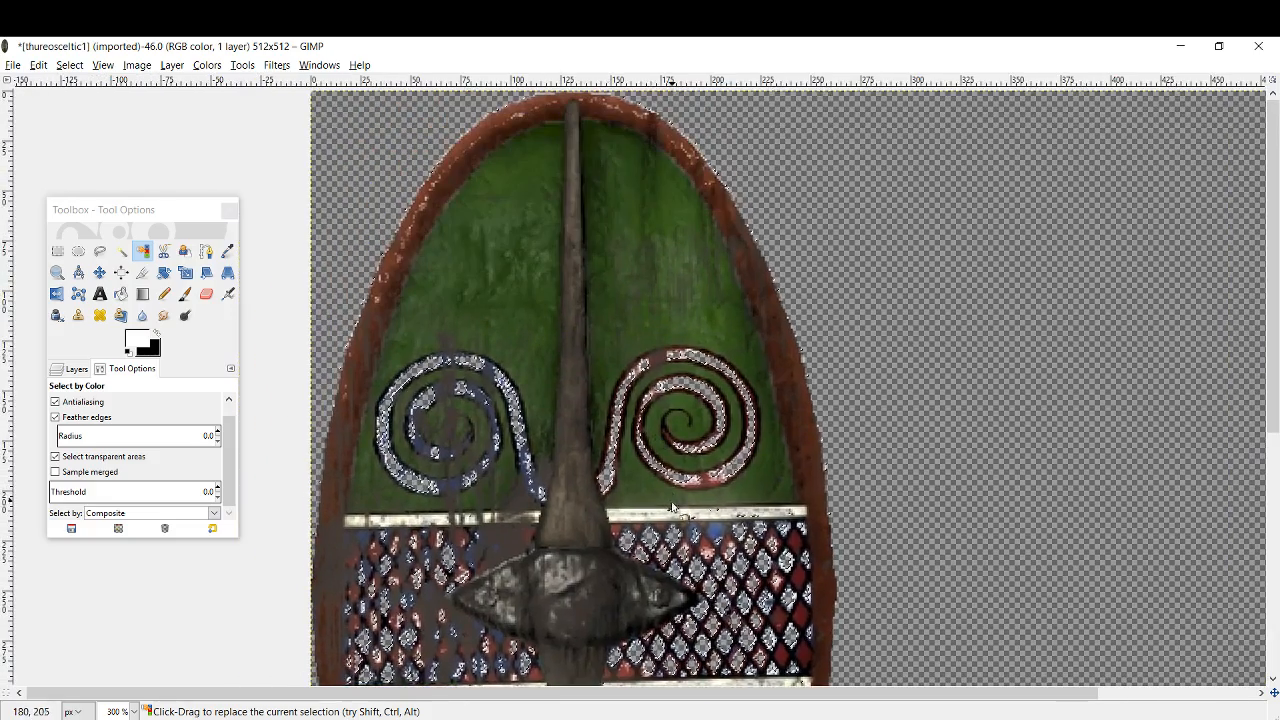
pyautogui.scroll(-3)
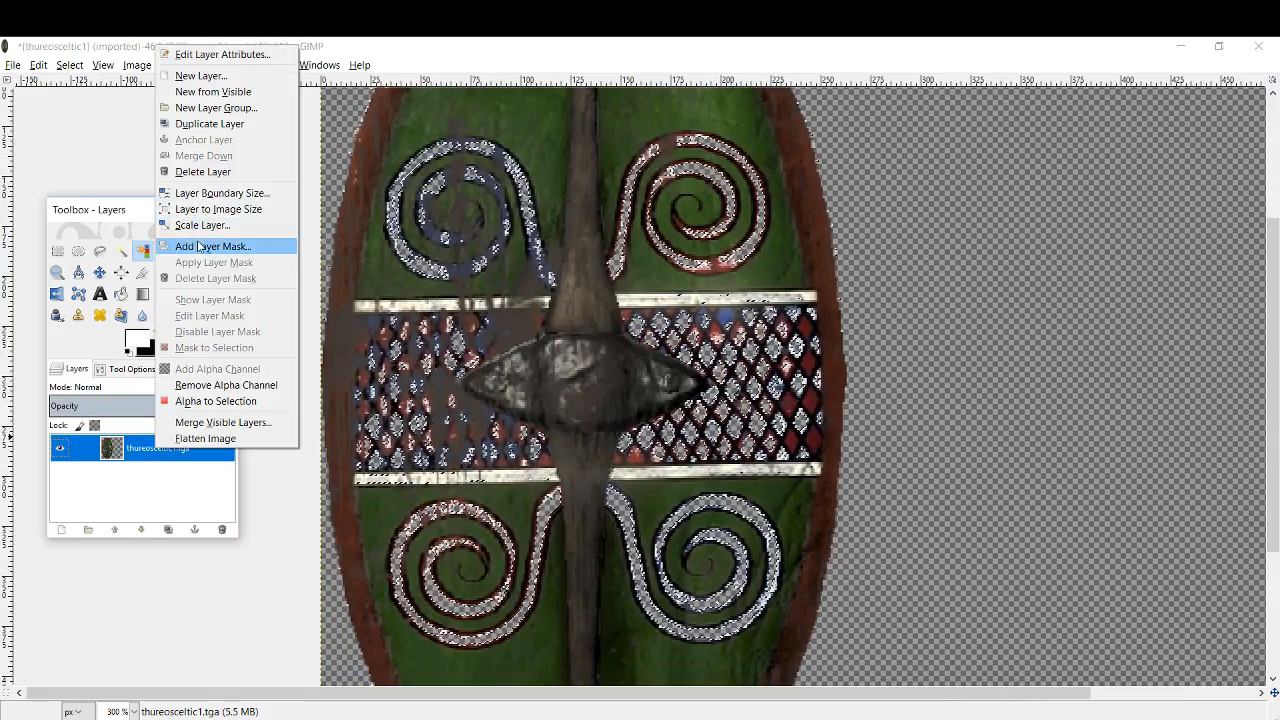
# Step: Add a layer mask from the selection to the shield layer and show it, revealing the white spirals
pyautogui.click(212, 246)
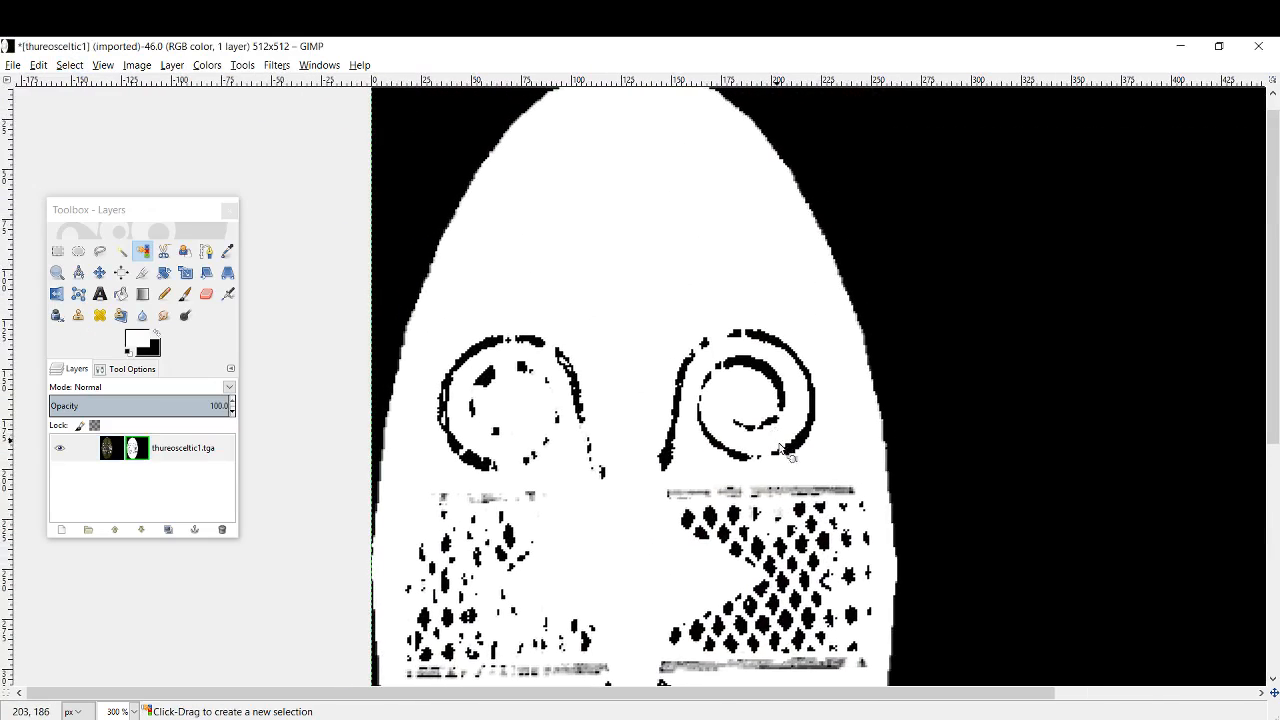
pyautogui.scroll(-3)
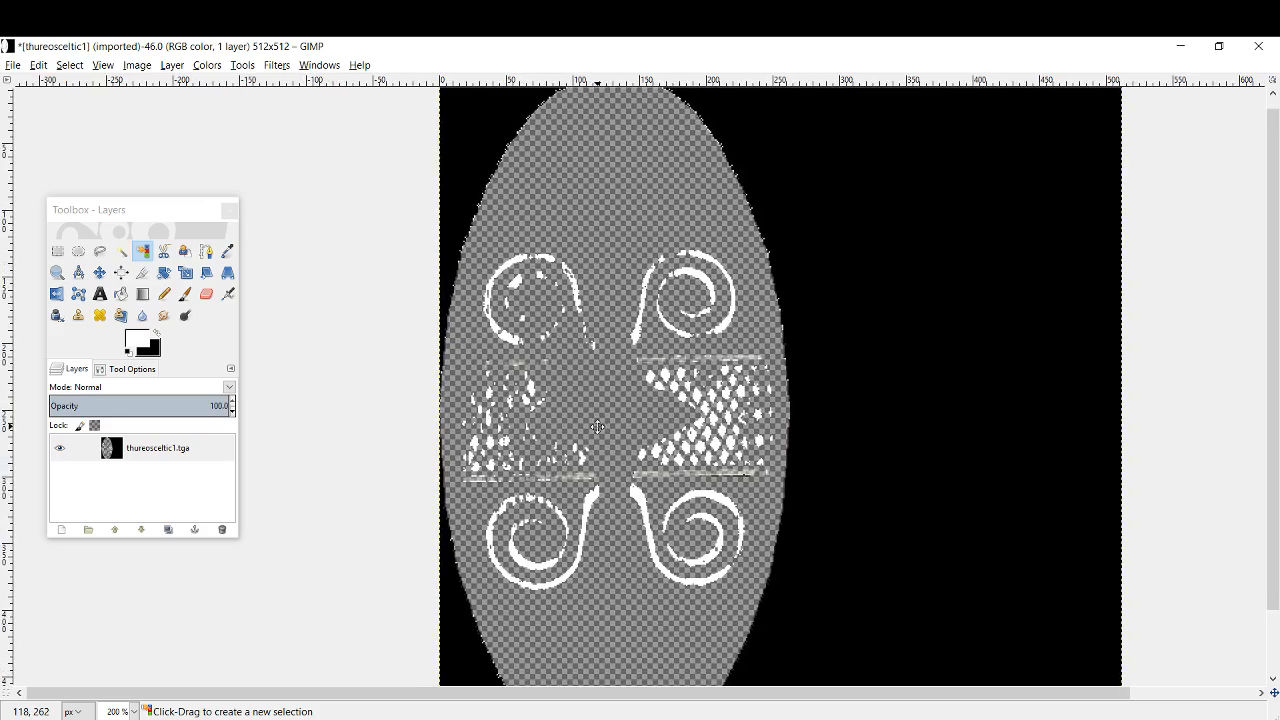
pyautogui.click(12, 64)
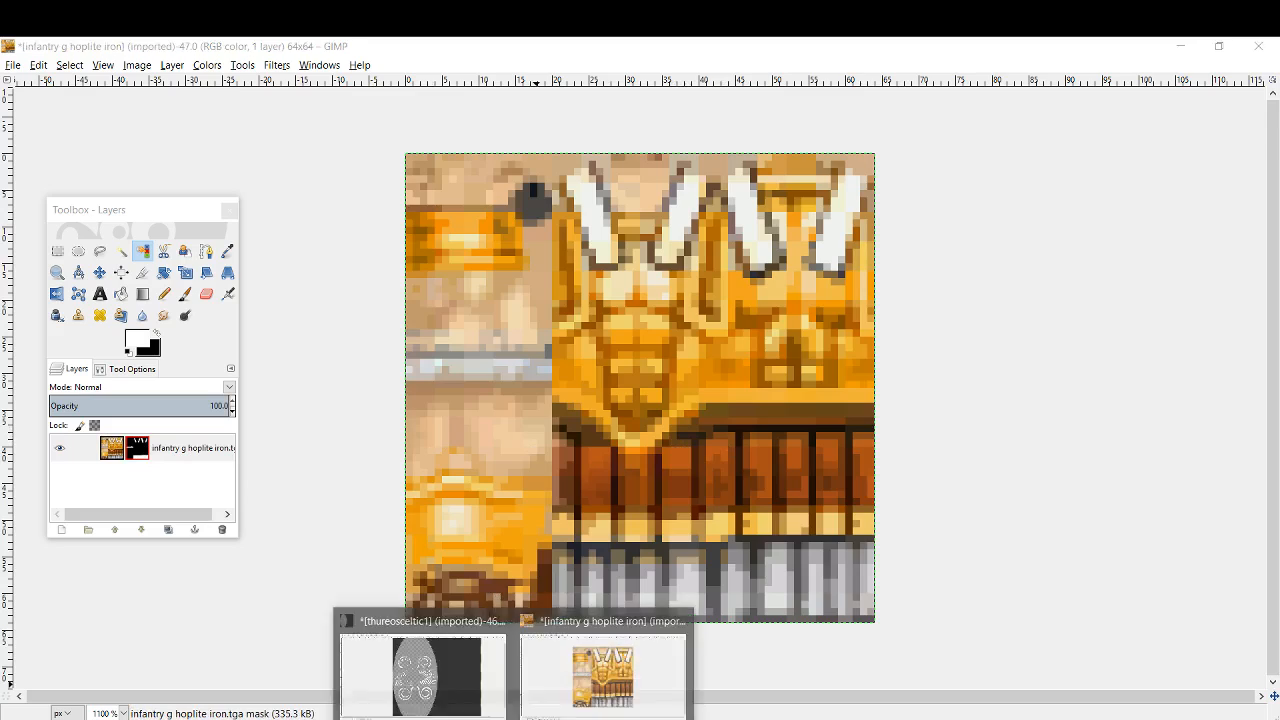
pyautogui.click(420, 620)
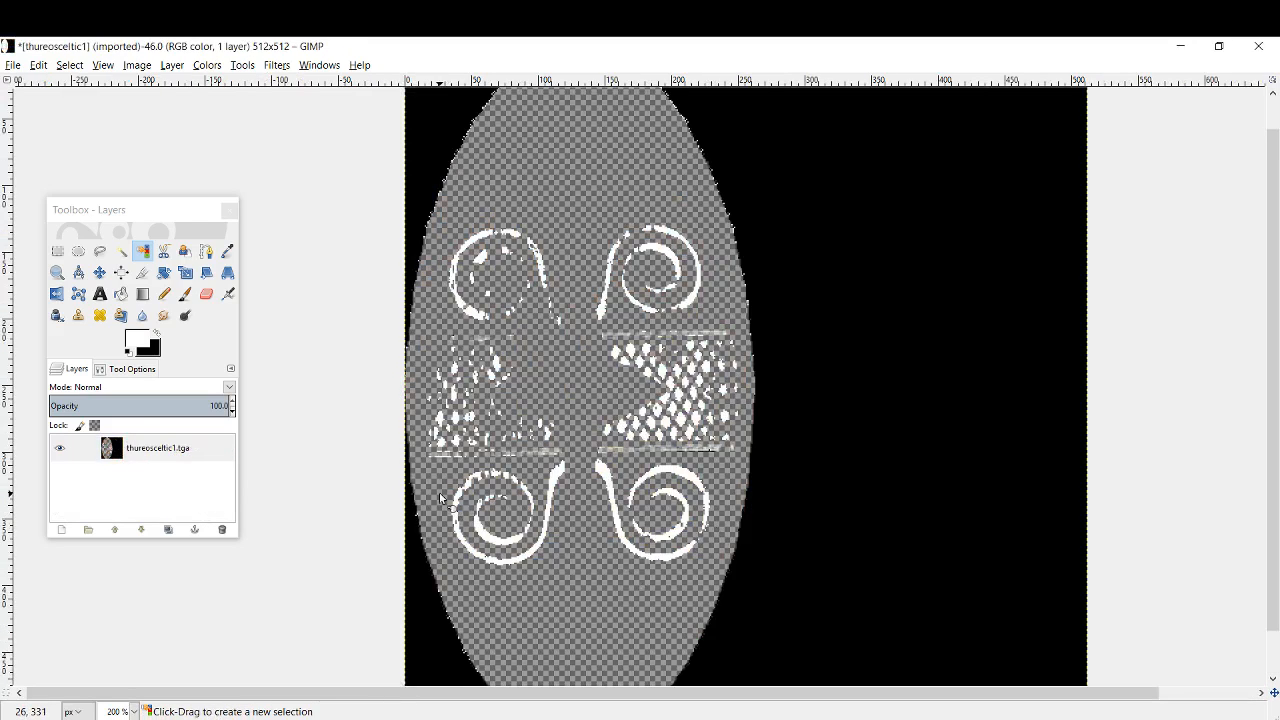
pyautogui.moveTo(444, 500)
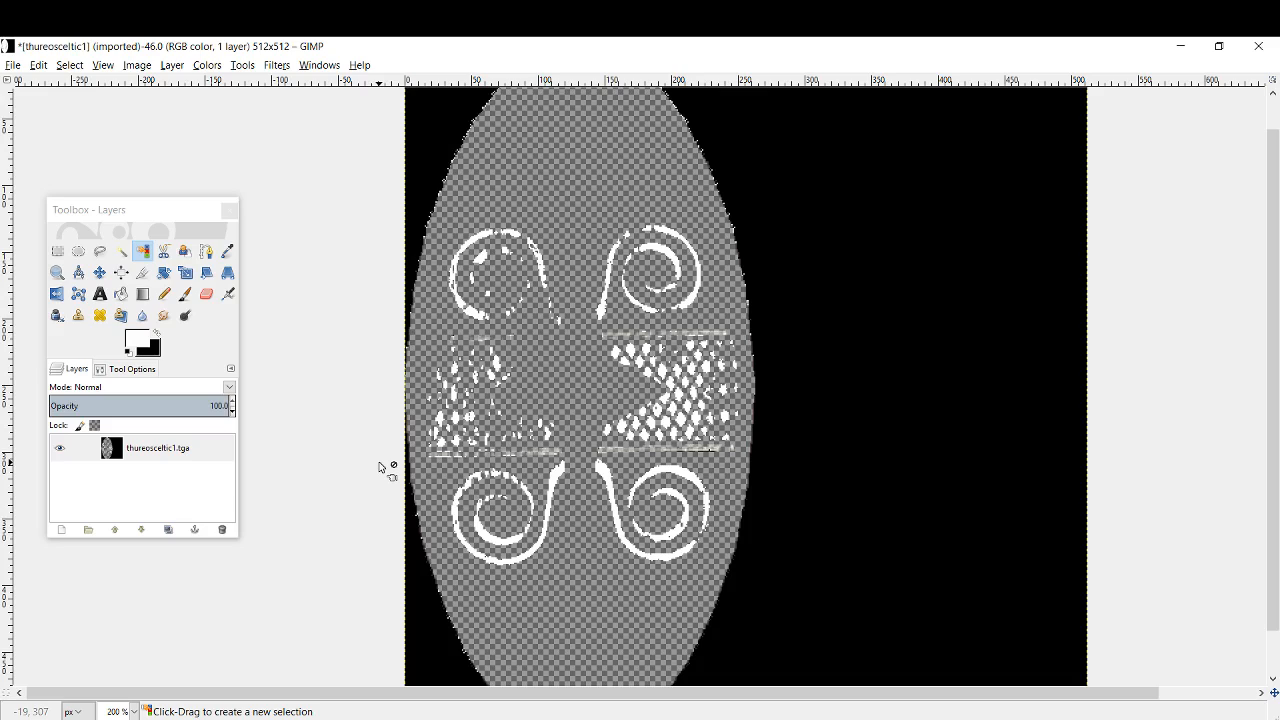
pyautogui.moveTo(428, 486)
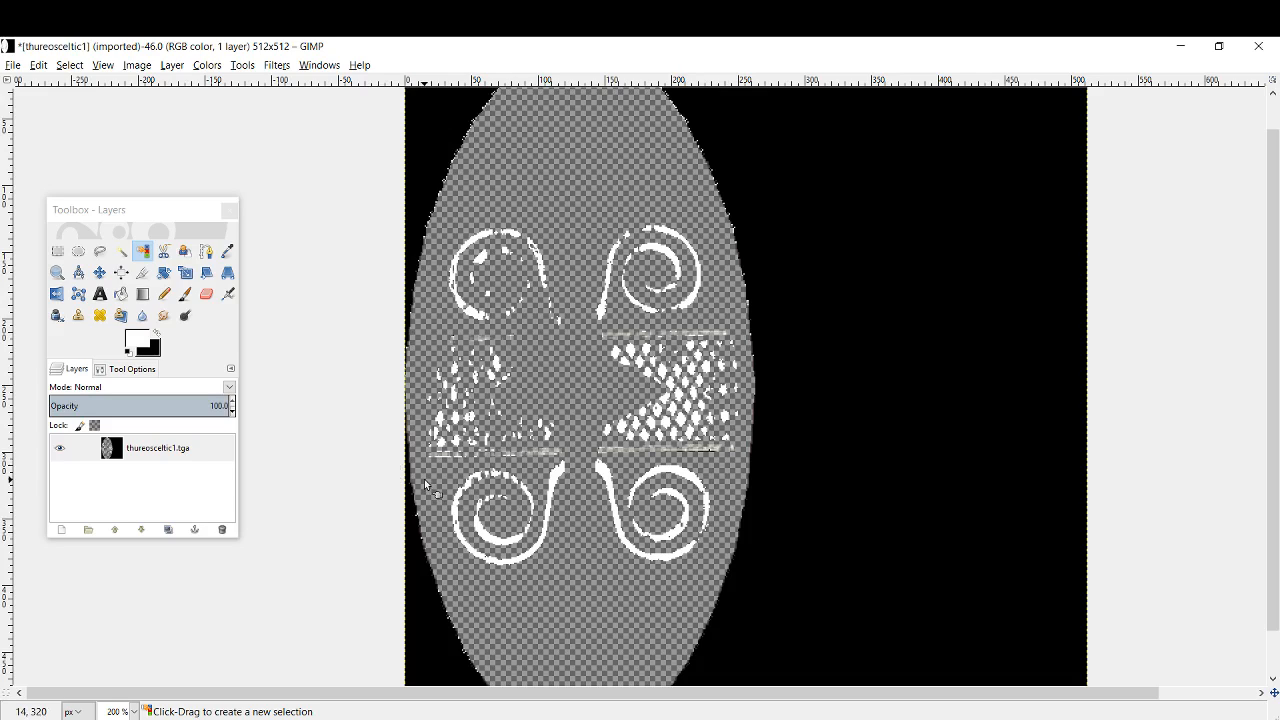